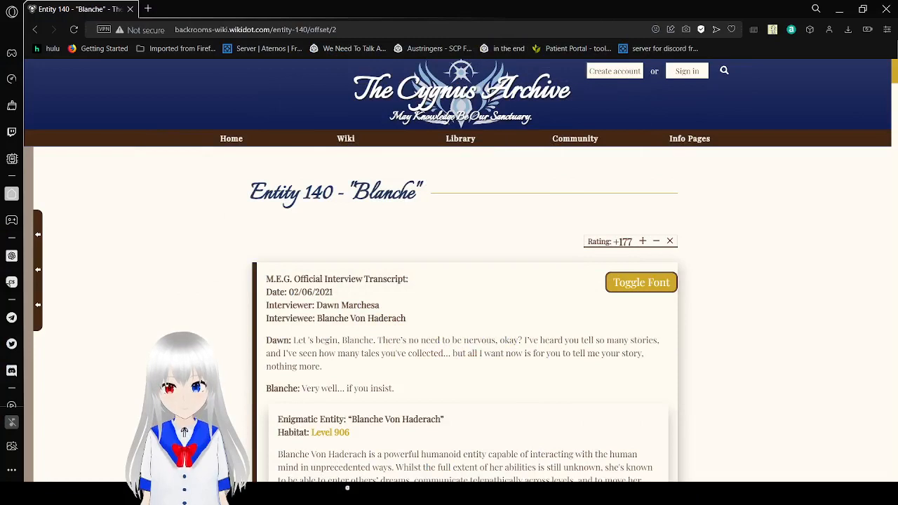
pyautogui.moveTo(516, 225)
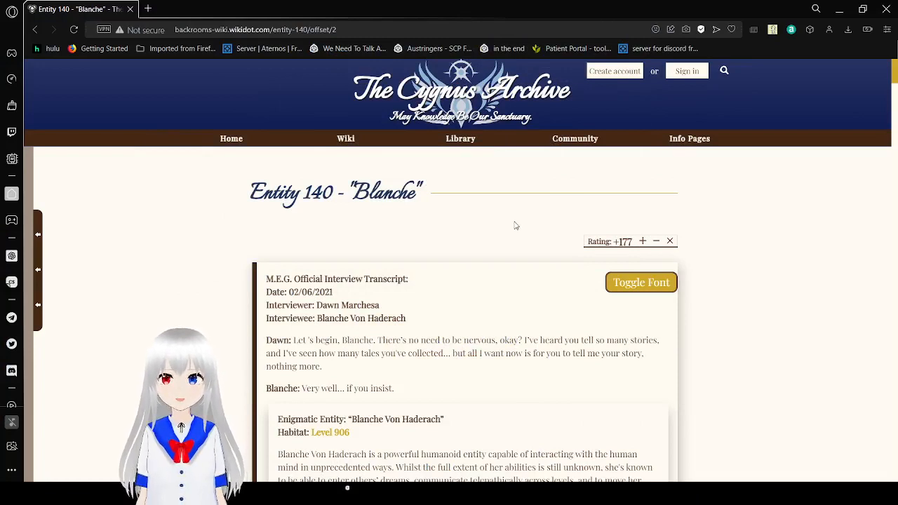
pyautogui.moveTo(793, 290)
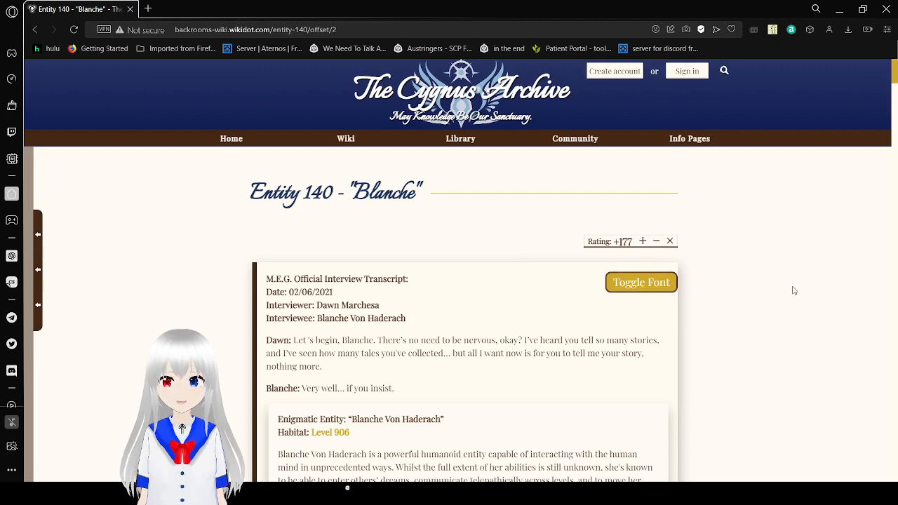
pyautogui.moveTo(698, 287)
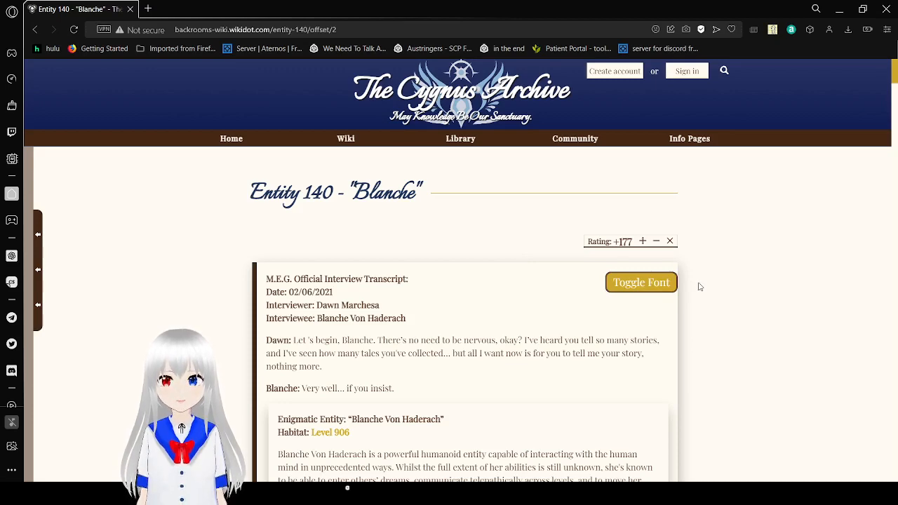
# Scroll down the Entity 140 page to Blanche's first answer about the Cygnus Archive
pyautogui.scroll(-3)
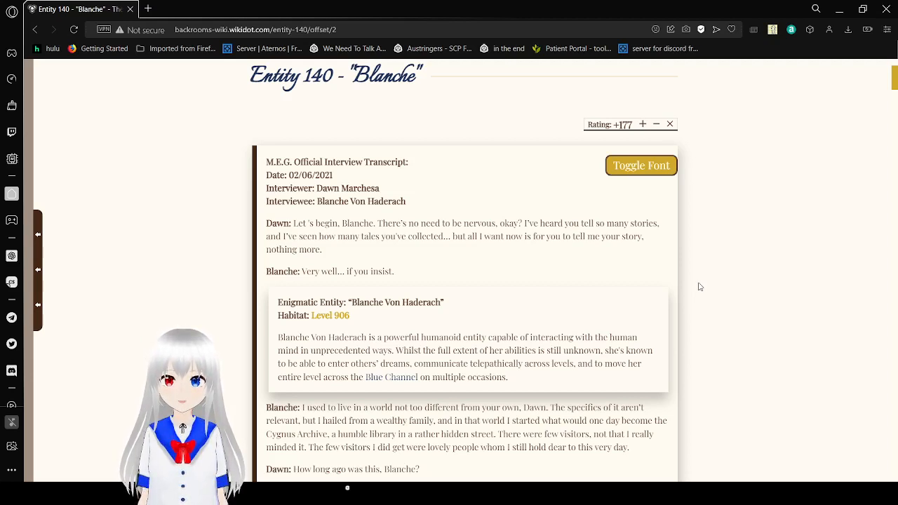
# Scroll the transcript to Blanche's recollection of guests Sylvie and Romain
pyautogui.scroll(-3)
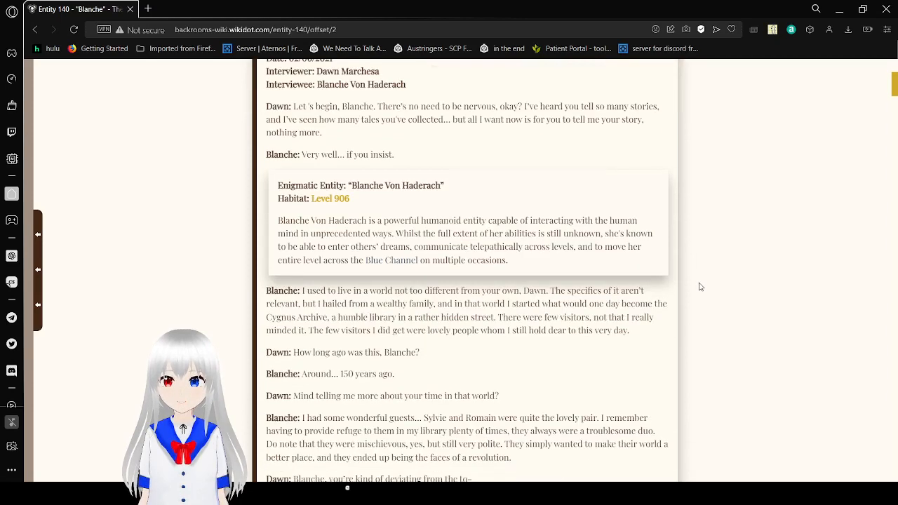
pyautogui.scroll(3)
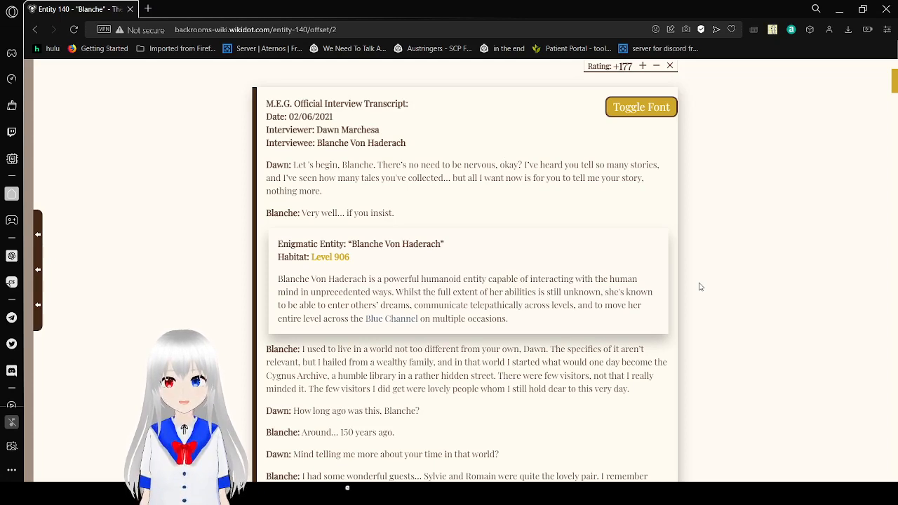
pyautogui.scroll(-3)
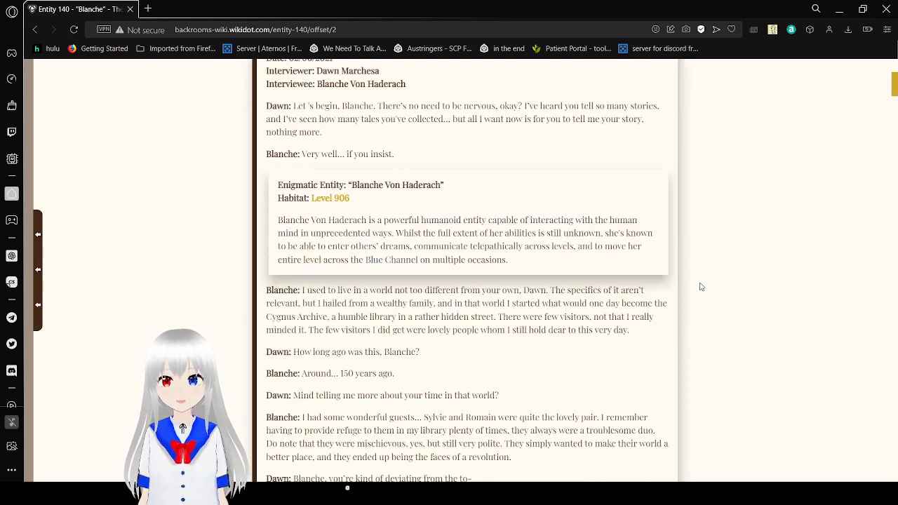
pyautogui.scroll(-3)
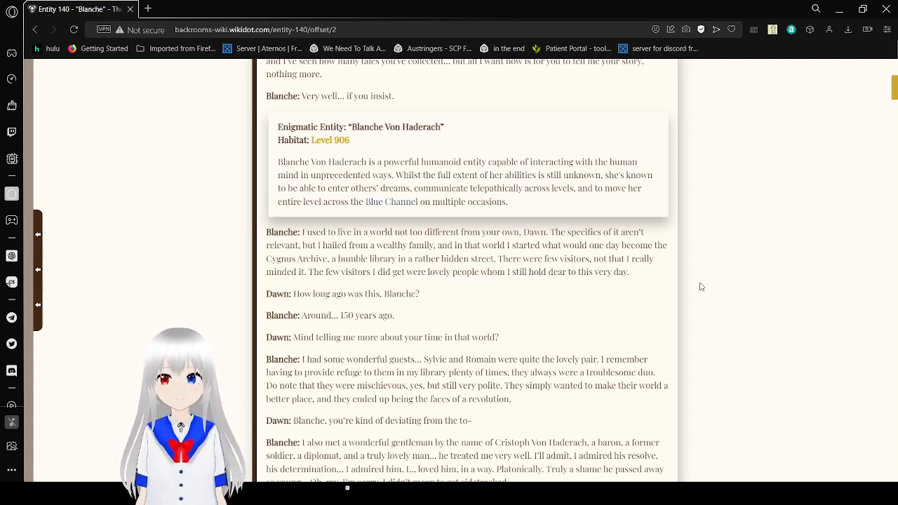
# Scroll to Dawn's remark that Blanche is biologically not human
pyautogui.scroll(-3)
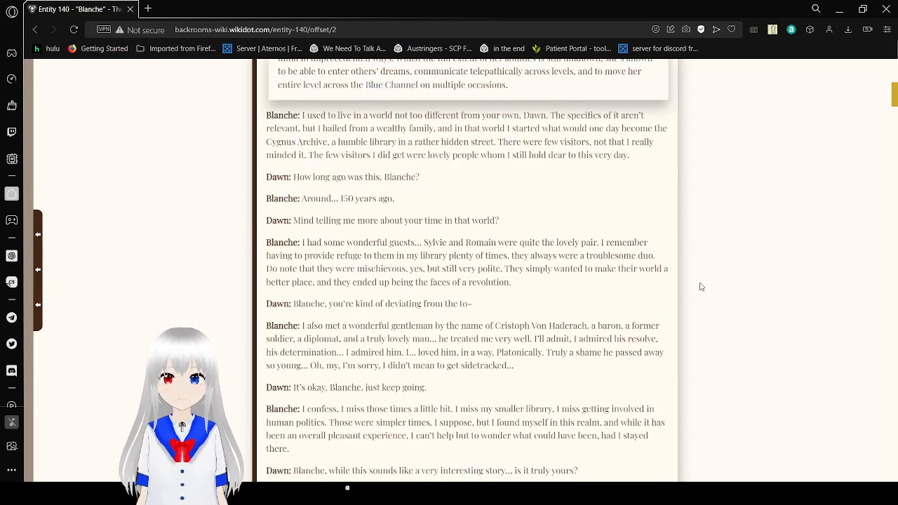
pyautogui.scroll(-3)
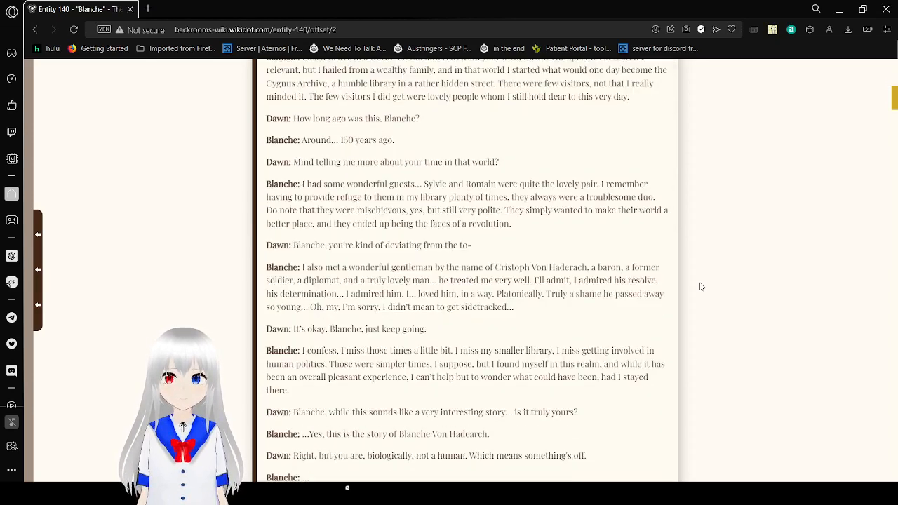
pyautogui.scroll(3)
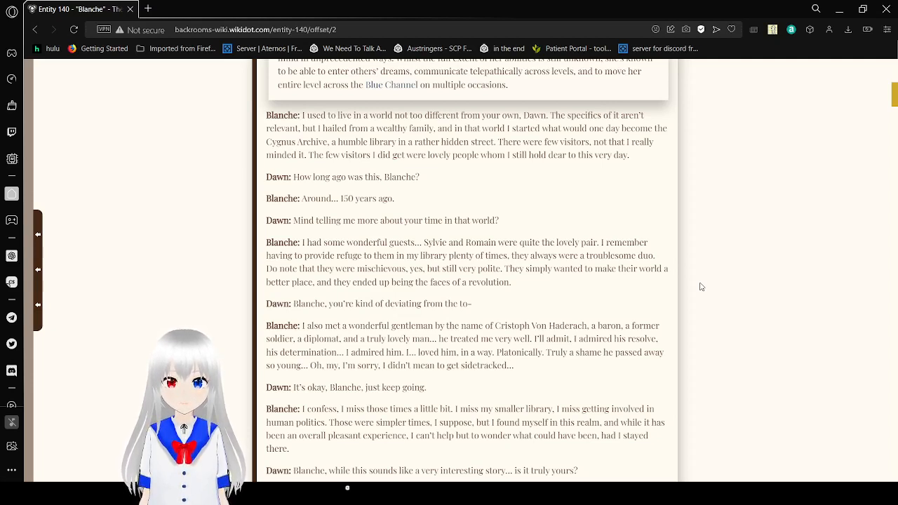
pyautogui.scroll(-3)
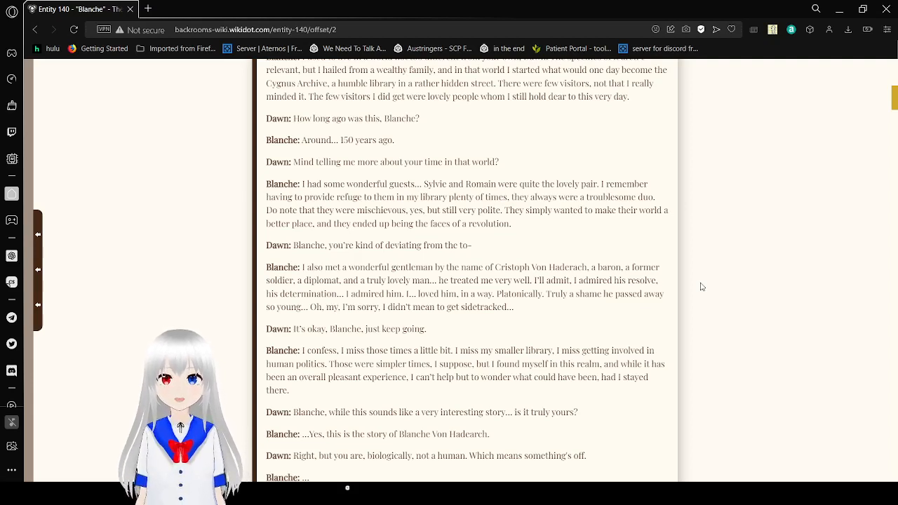
# Scroll to the second Enigmatic Entity box on Blanche's unknown biology and human disguise
pyautogui.scroll(-3)
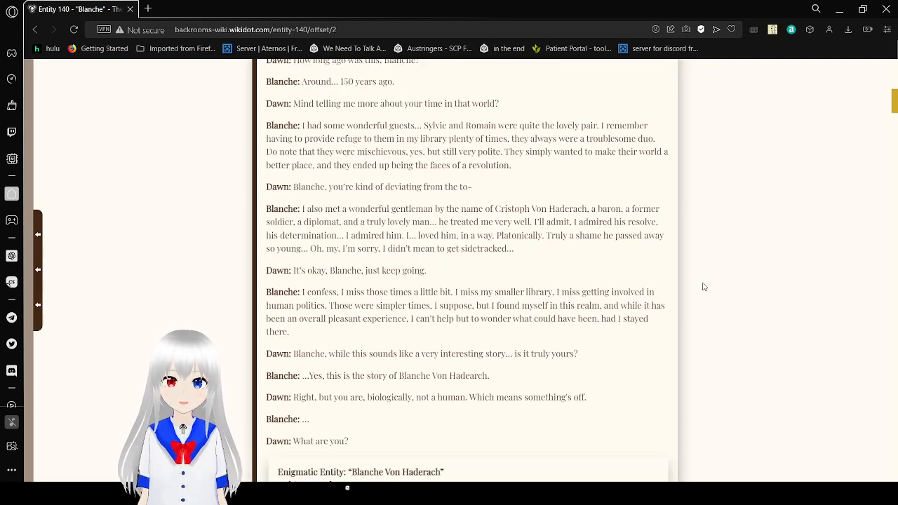
pyautogui.scroll(-3)
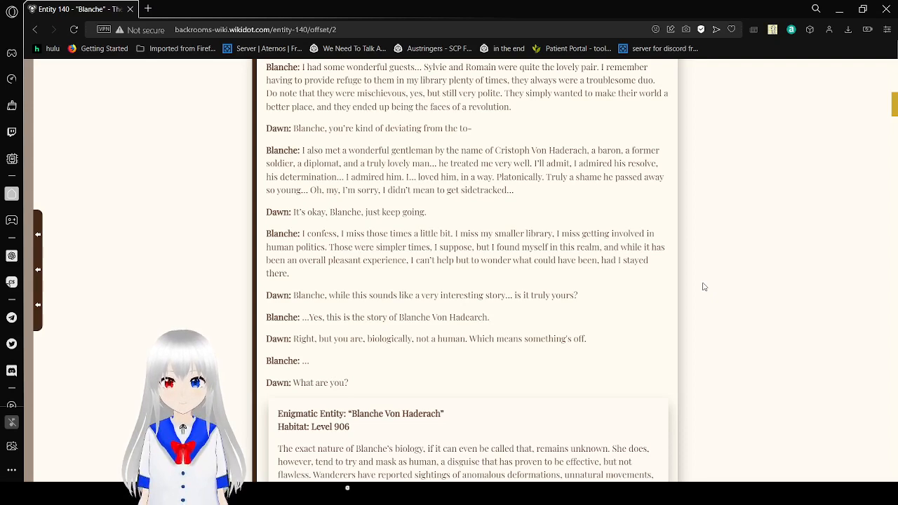
pyautogui.scroll(-3)
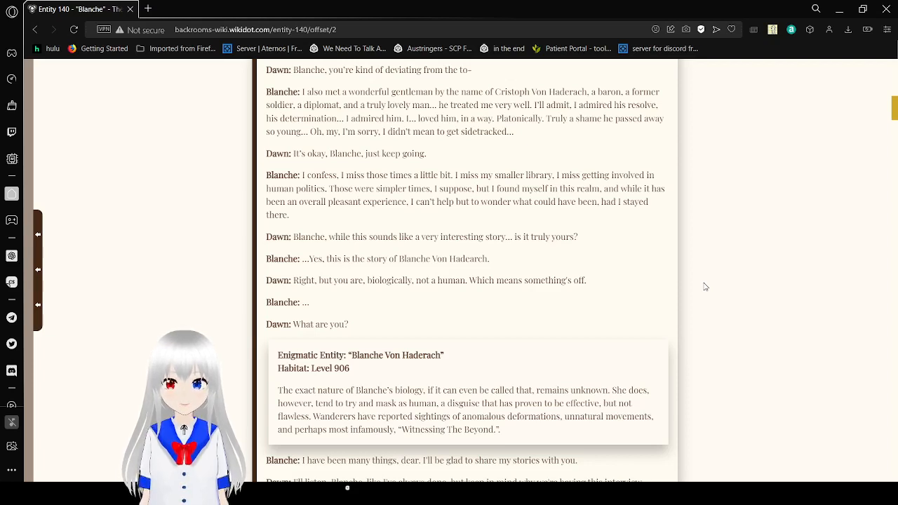
# Scroll to Dawn's questions about telepathy and telekinesis and Blanche's refusal to explain
pyautogui.scroll(-3)
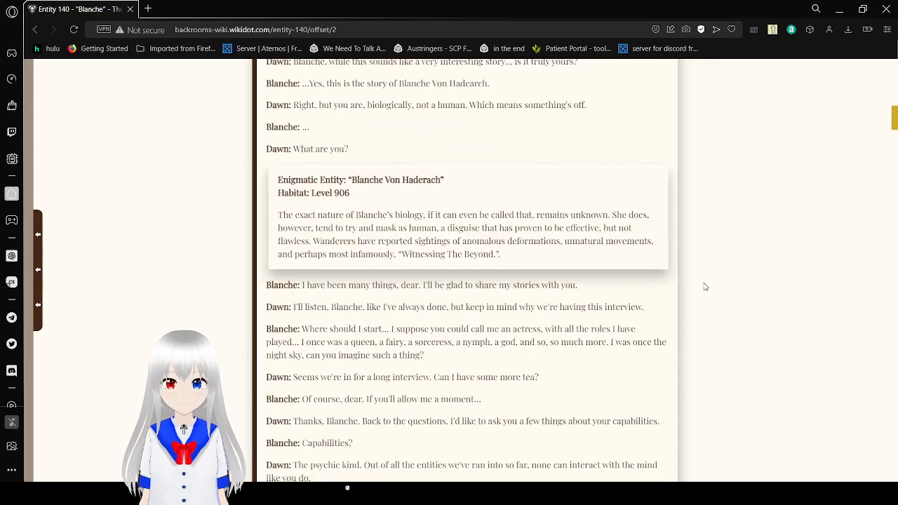
pyautogui.scroll(-3)
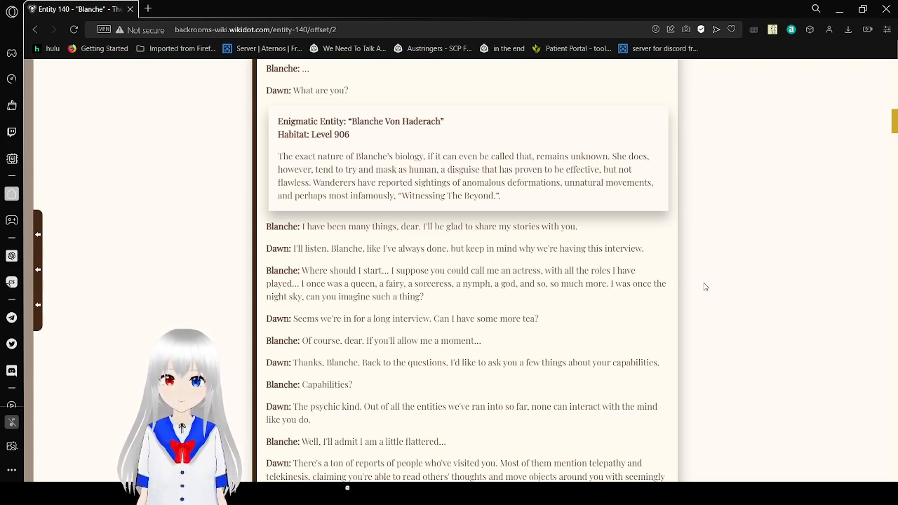
pyautogui.scroll(-3)
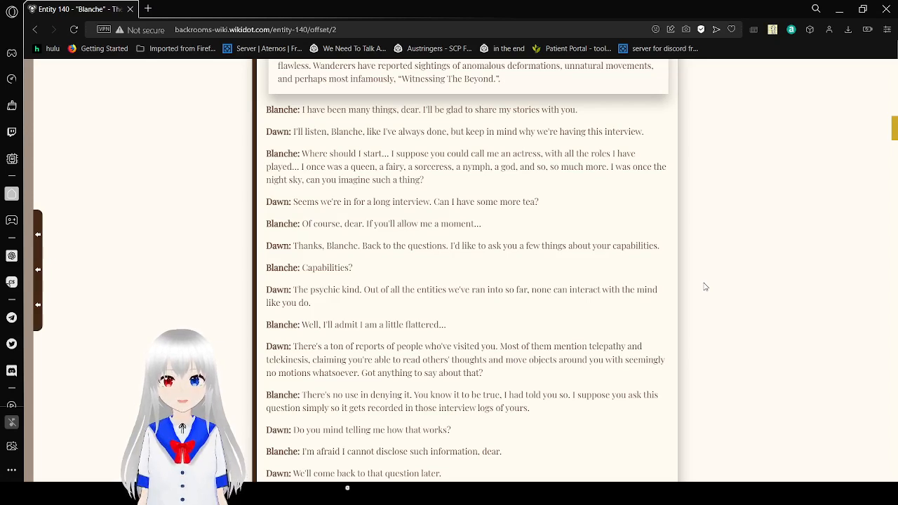
pyautogui.scroll(-3)
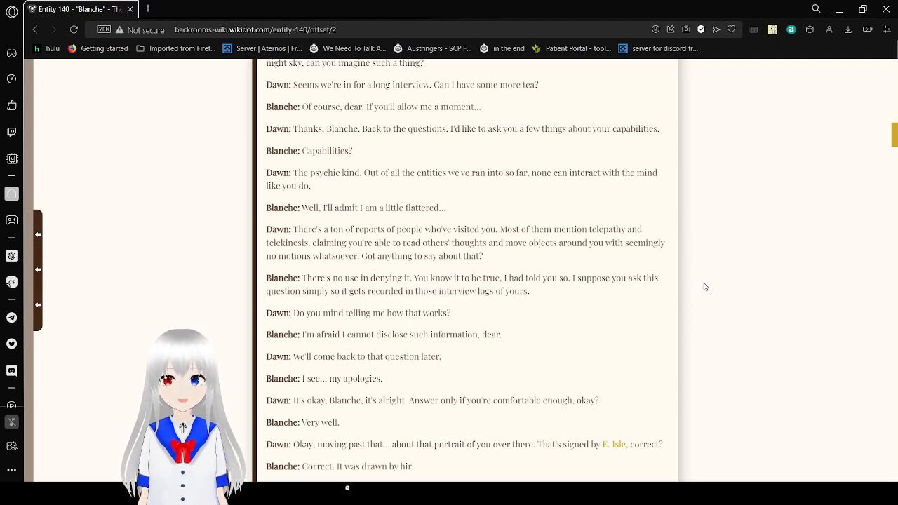
pyautogui.scroll(-3)
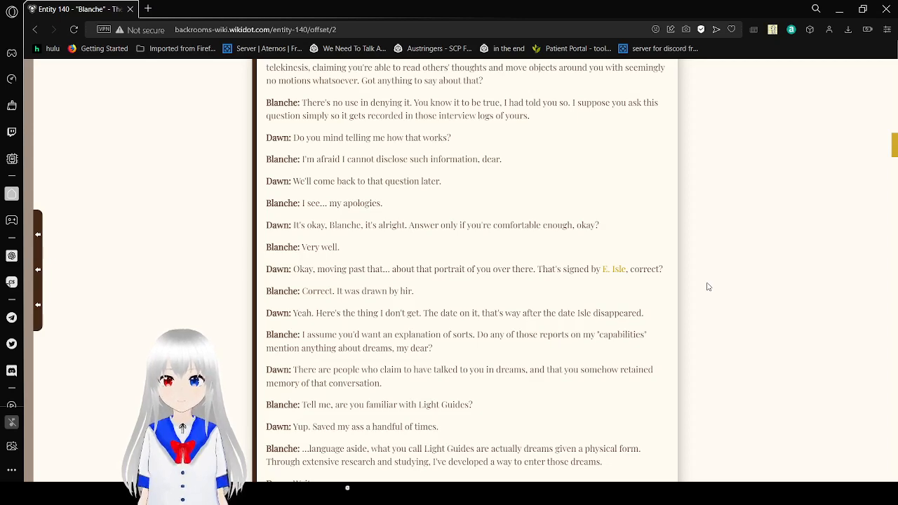
# Scroll through the page and open the E. Isle author page in a new tab
pyautogui.scroll(-3)
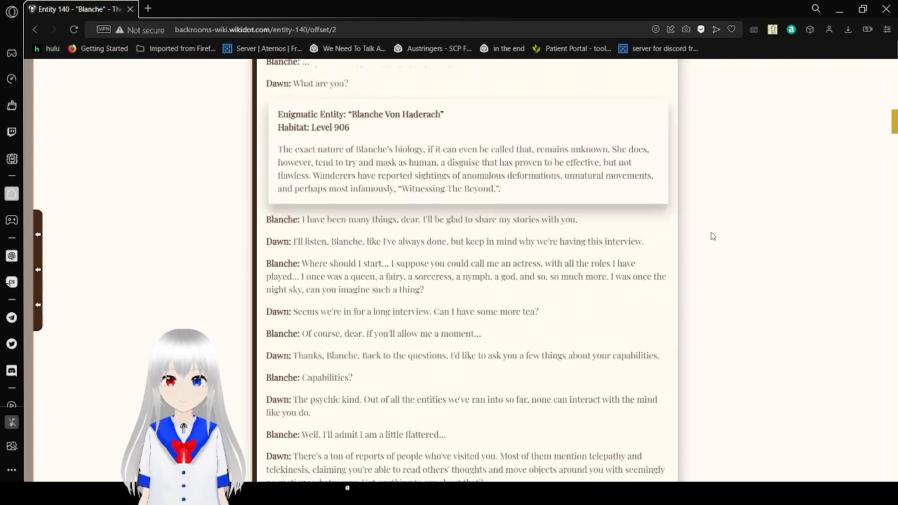
pyautogui.scroll(3)
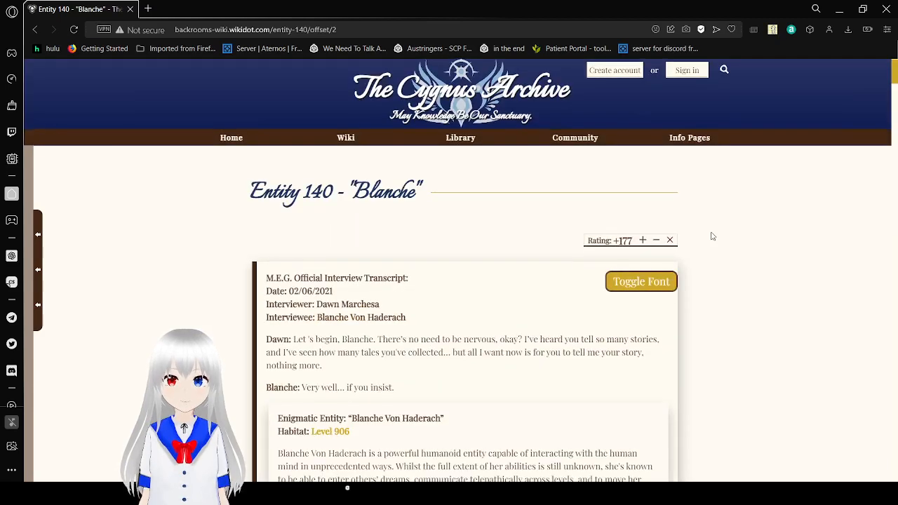
pyautogui.scroll(-3)
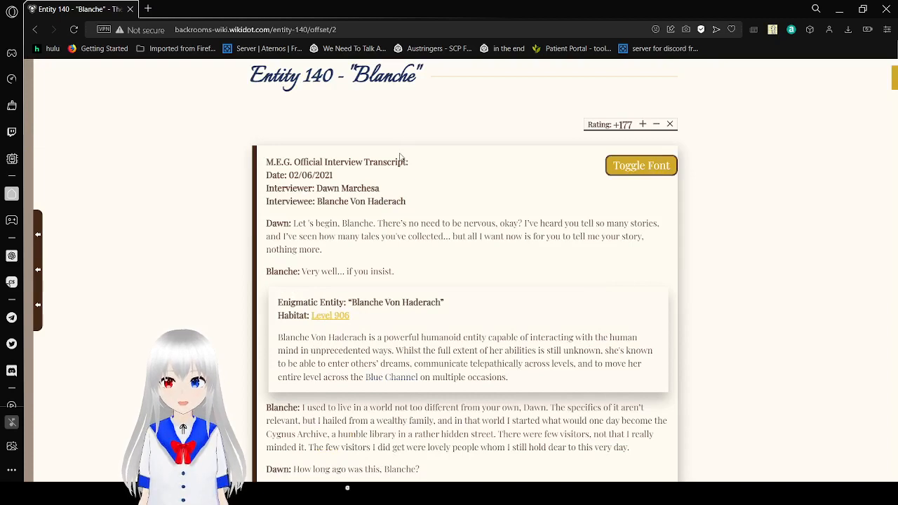
pyautogui.scroll(-3)
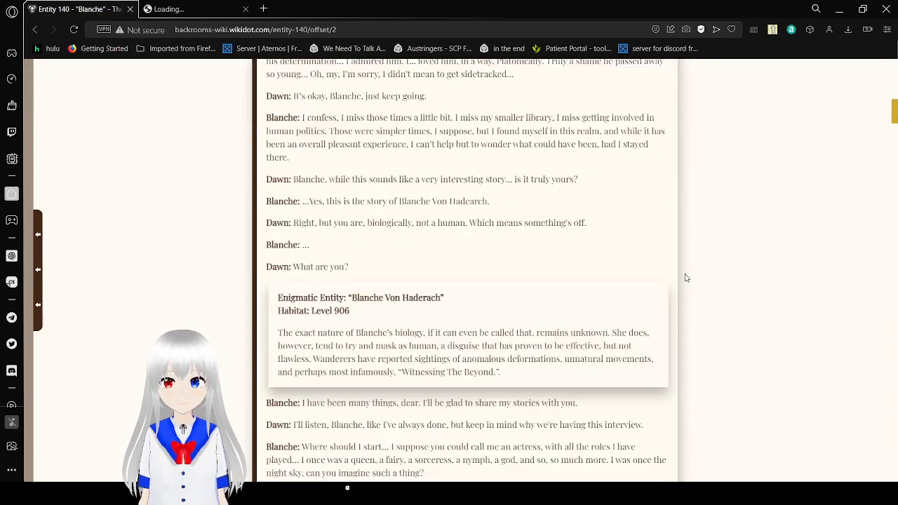
pyautogui.scroll(-3)
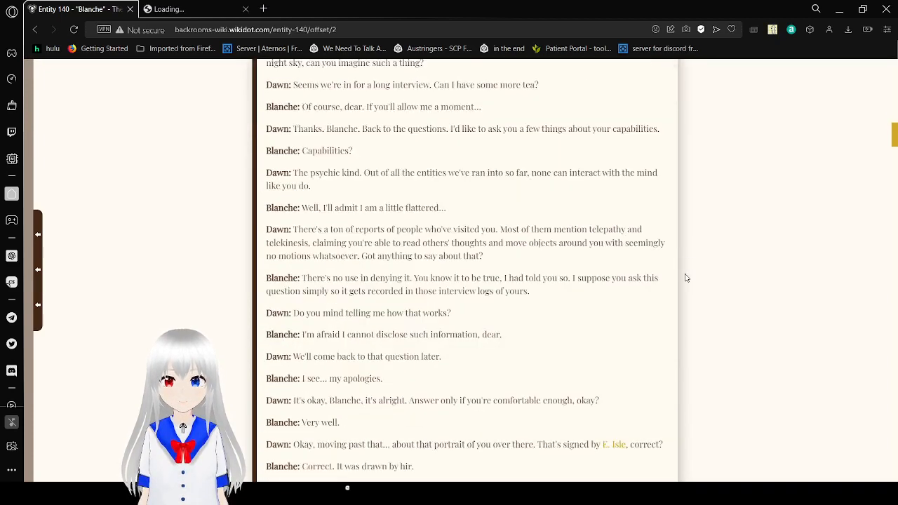
pyautogui.scroll(-3)
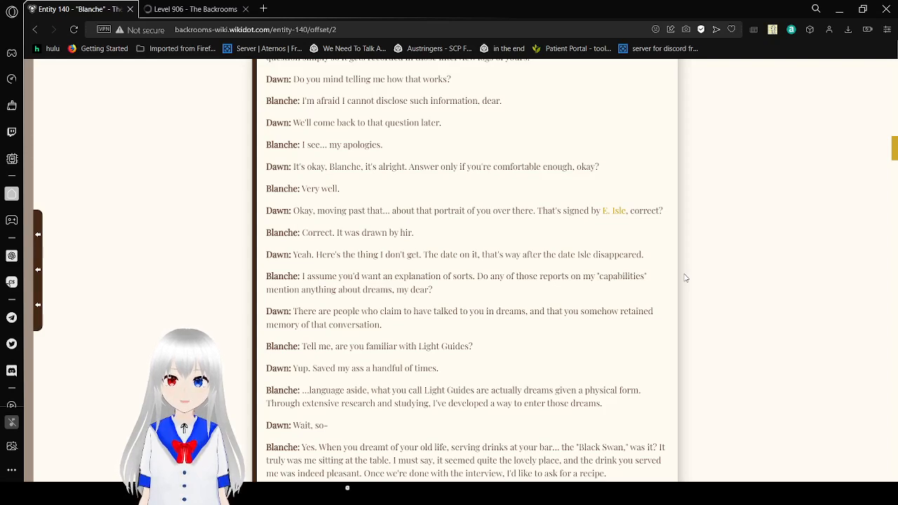
pyautogui.moveTo(665, 253)
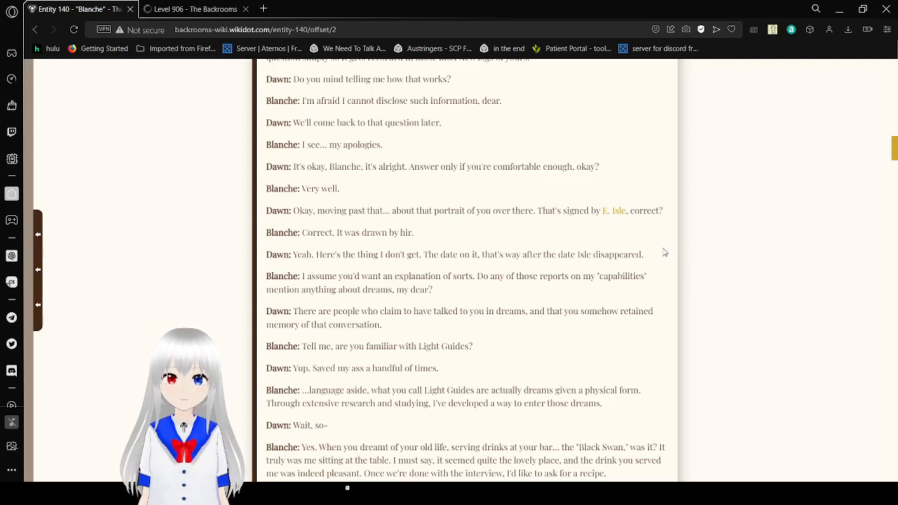
pyautogui.moveTo(614, 210)
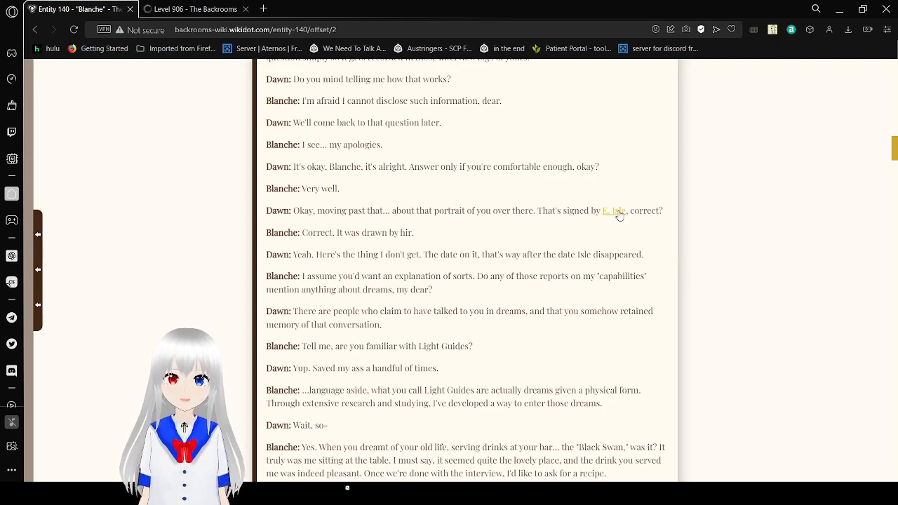
pyautogui.click(615, 210)
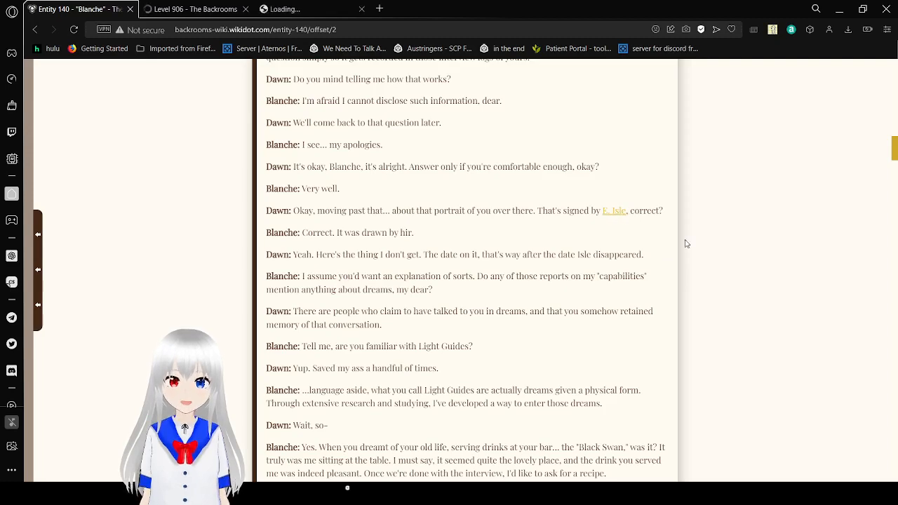
pyautogui.scroll(-3)
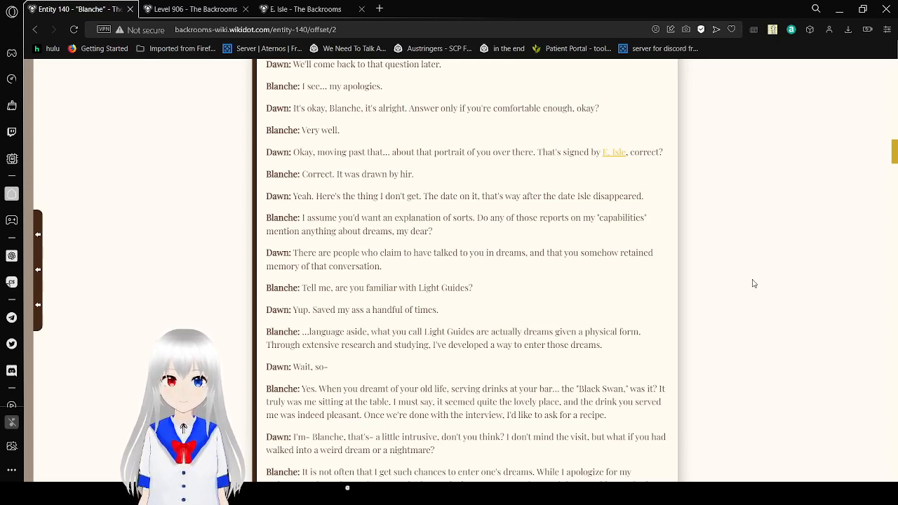
pyautogui.scroll(-3)
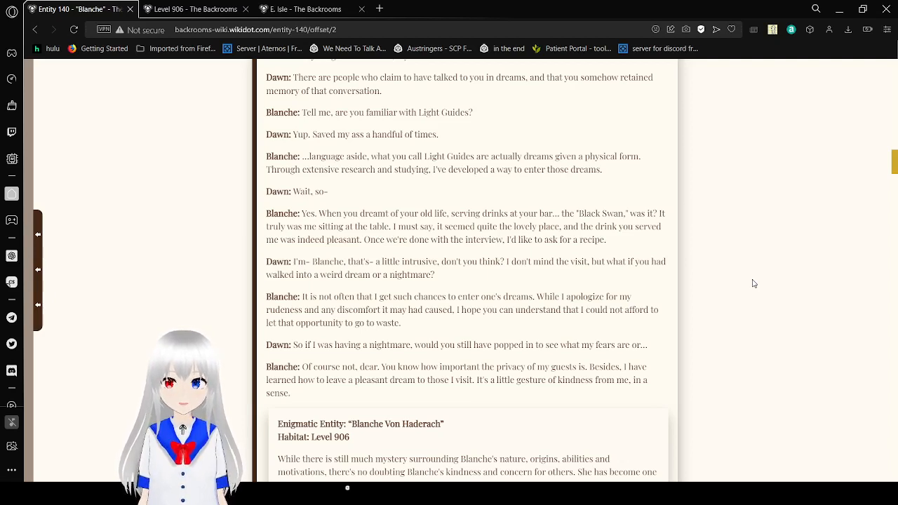
pyautogui.scroll(-3)
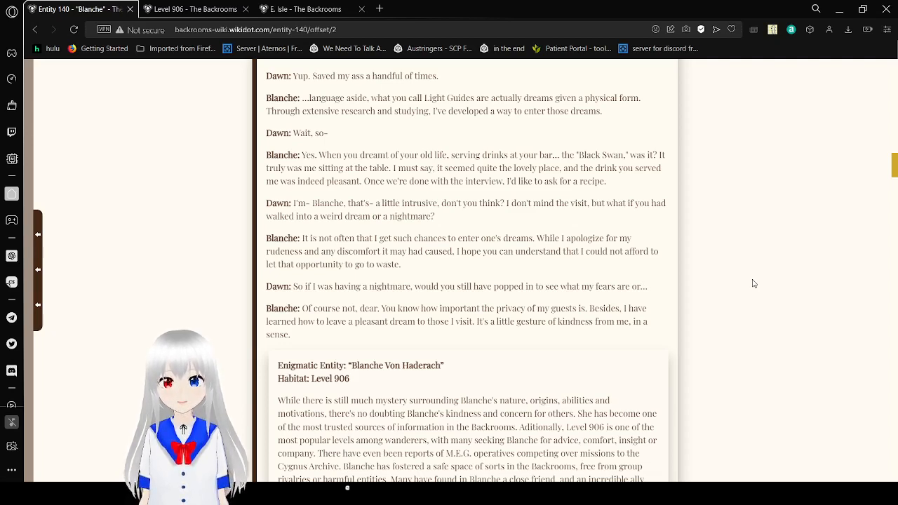
pyautogui.scroll(-3)
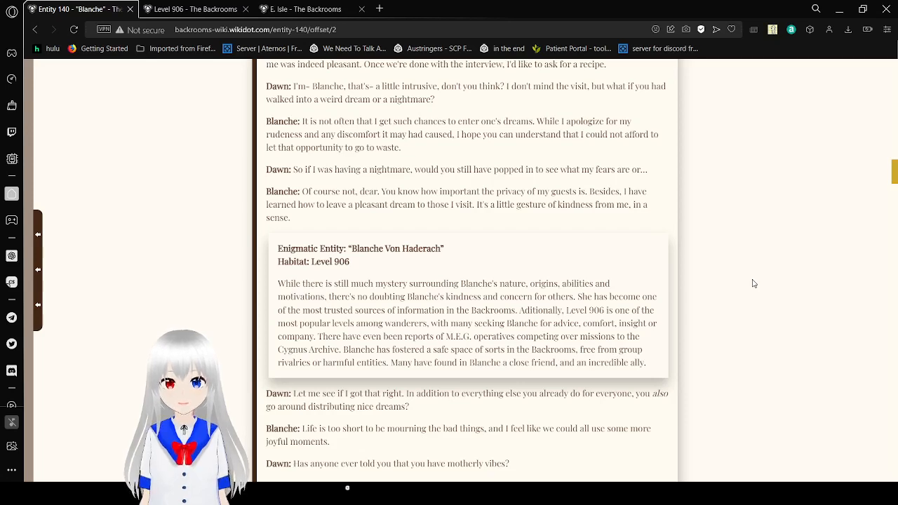
# Scroll down through Dawn's questions about Blanche's past
pyautogui.scroll(-3)
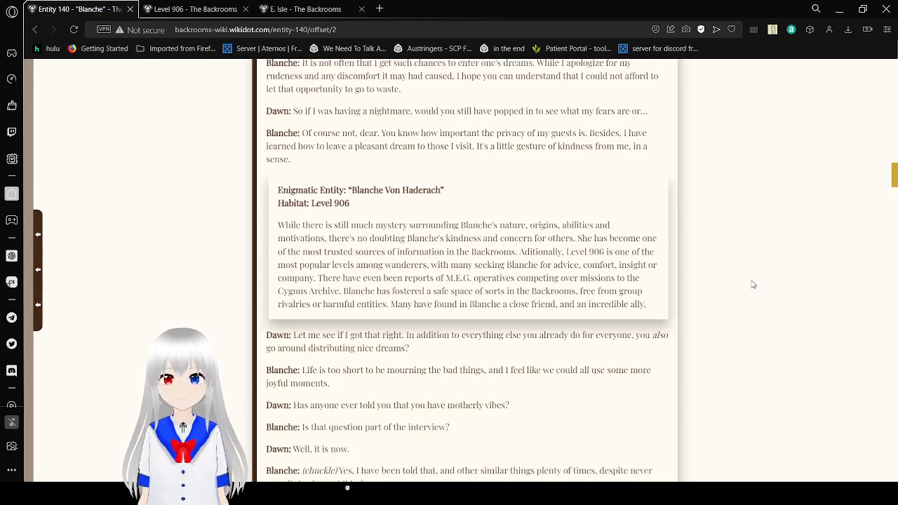
pyautogui.scroll(-3)
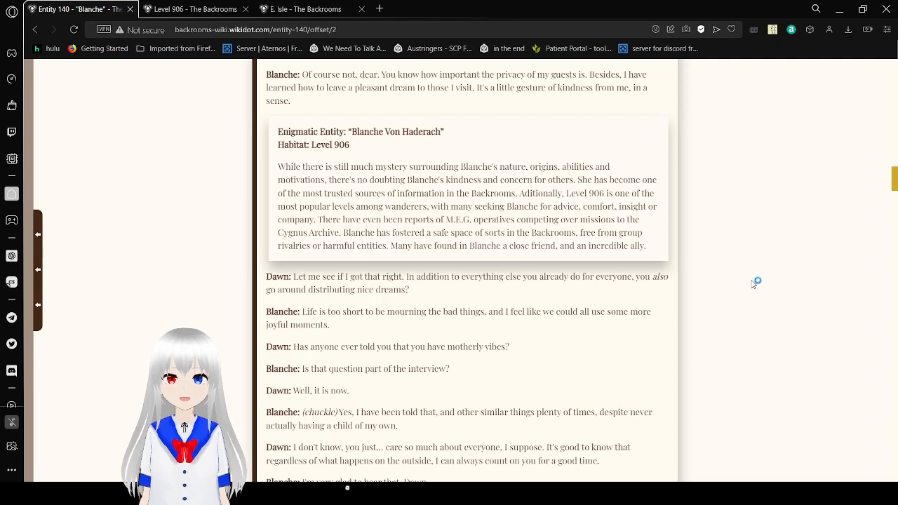
pyautogui.moveTo(754, 285)
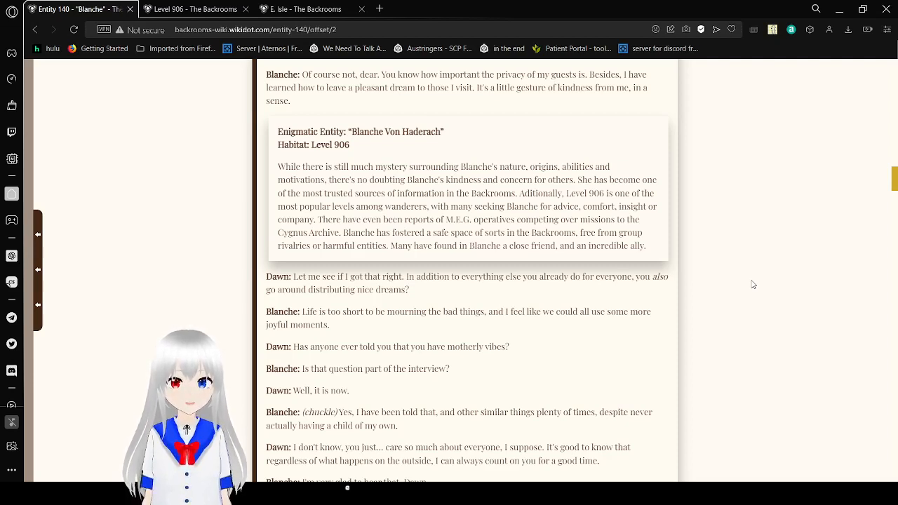
pyautogui.scroll(-3)
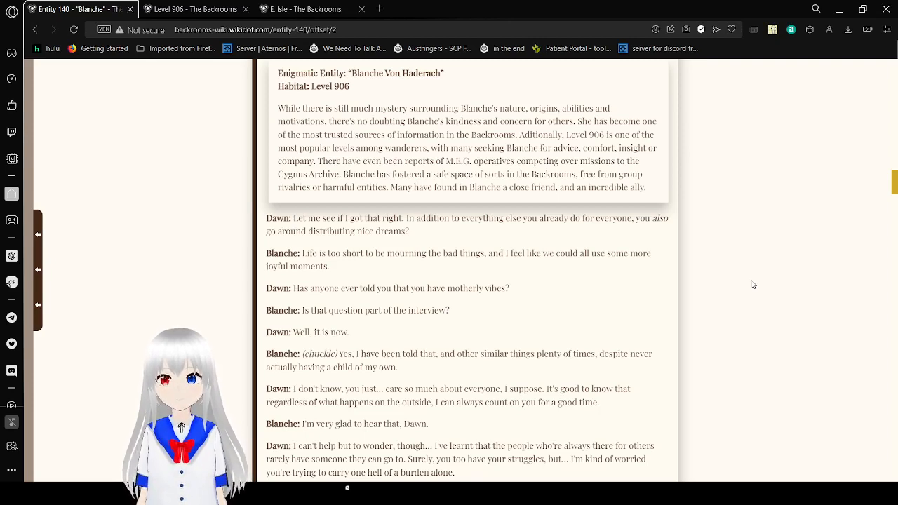
pyautogui.scroll(-3)
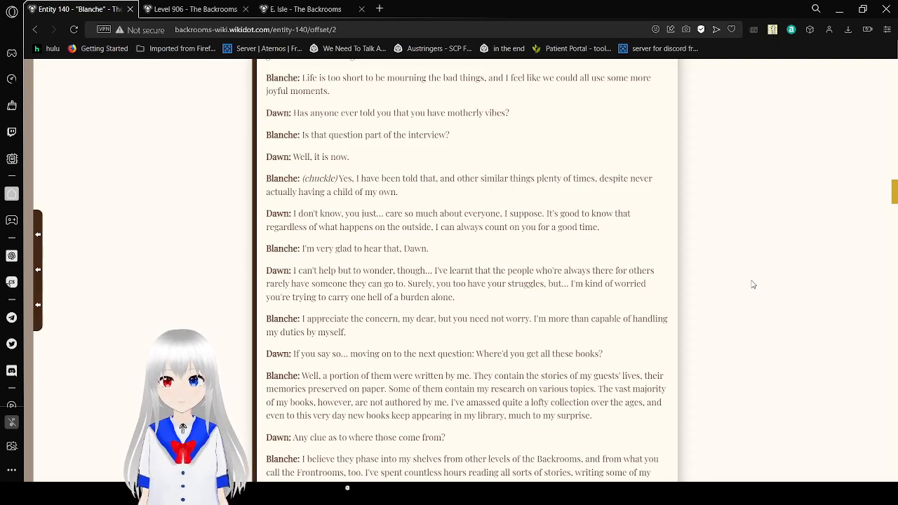
pyautogui.scroll(-3)
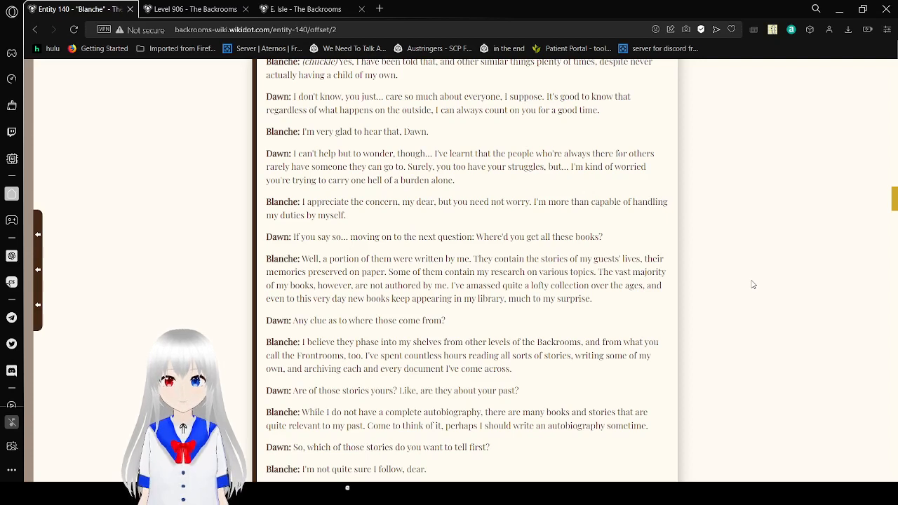
# Scroll on to the Enigmatic Entity note on Blanche's control over Level 906 and telekinesis
pyautogui.scroll(-3)
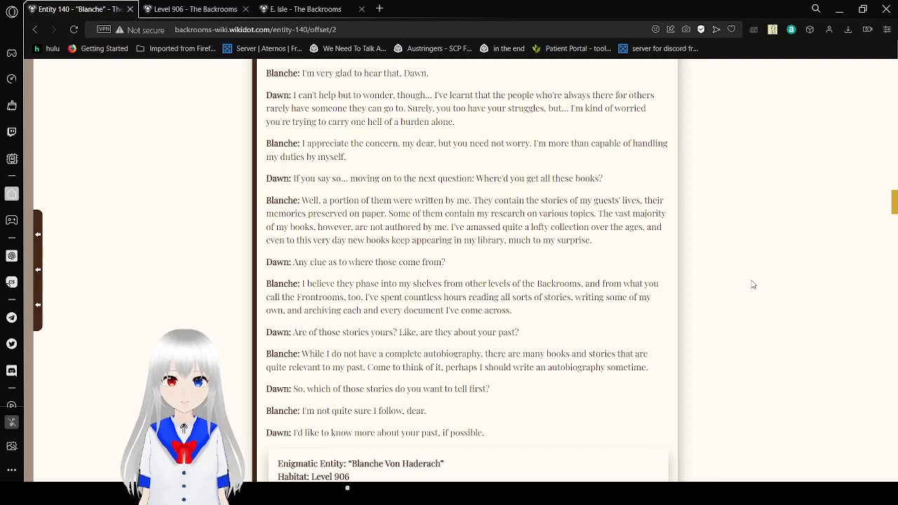
pyautogui.scroll(-3)
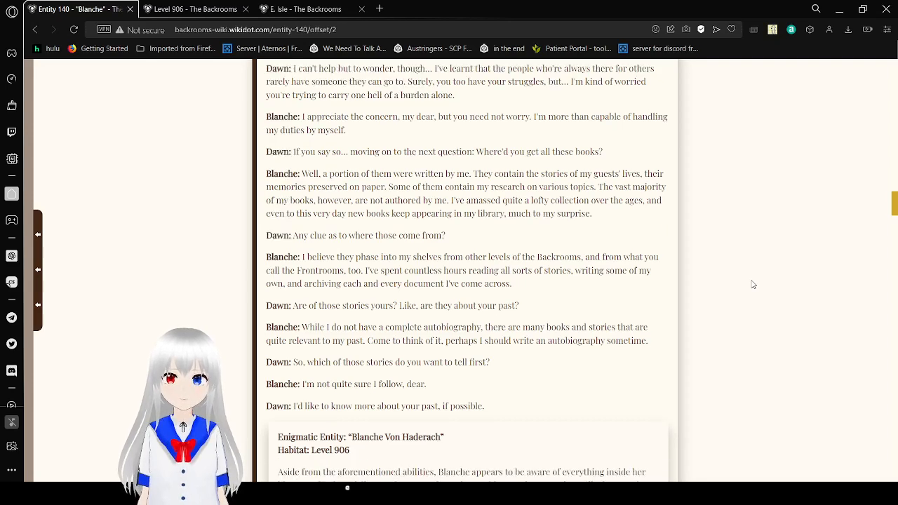
pyautogui.scroll(-3)
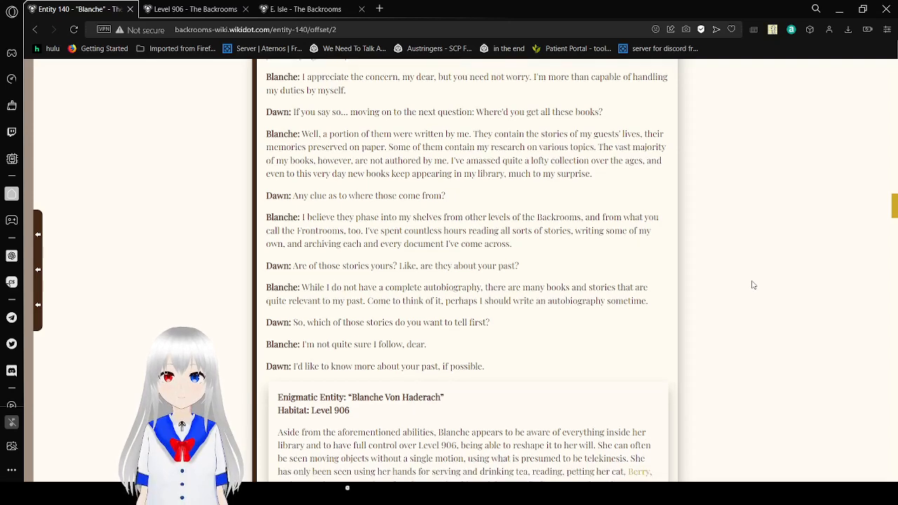
pyautogui.scroll(-3)
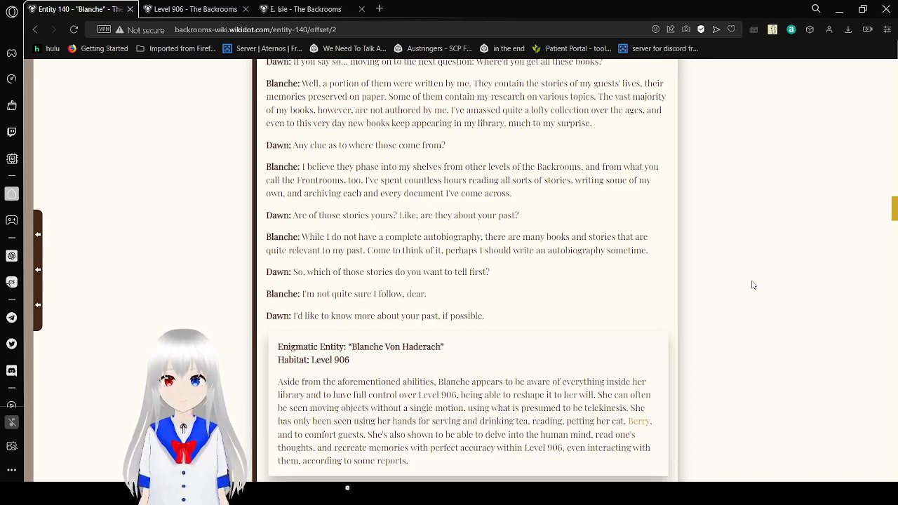
# Scroll to Blanche offering to fetch the volume and her personal favourites
pyautogui.scroll(-3)
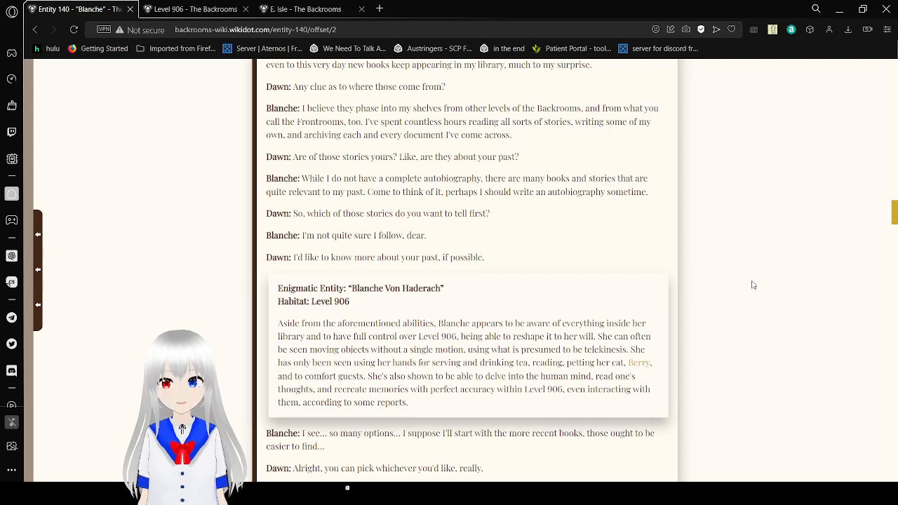
pyautogui.scroll(-3)
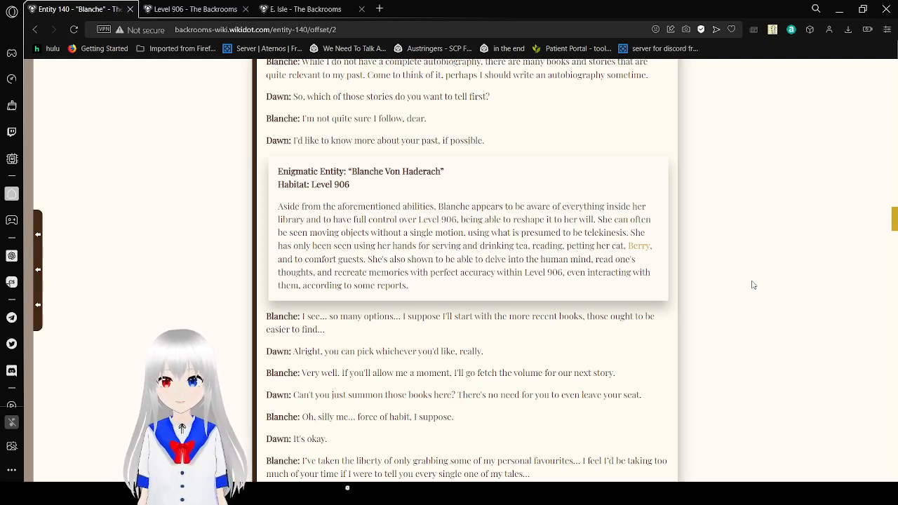
pyautogui.moveTo(638, 246)
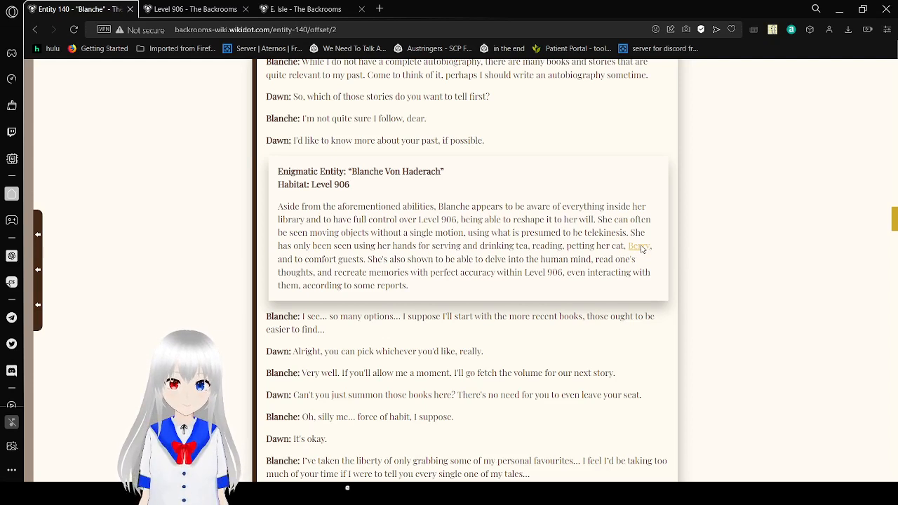
# Open the Entity 180 "Berry" page in a new tab and scroll to Dawn saying she's all ears
pyautogui.click(640, 246)
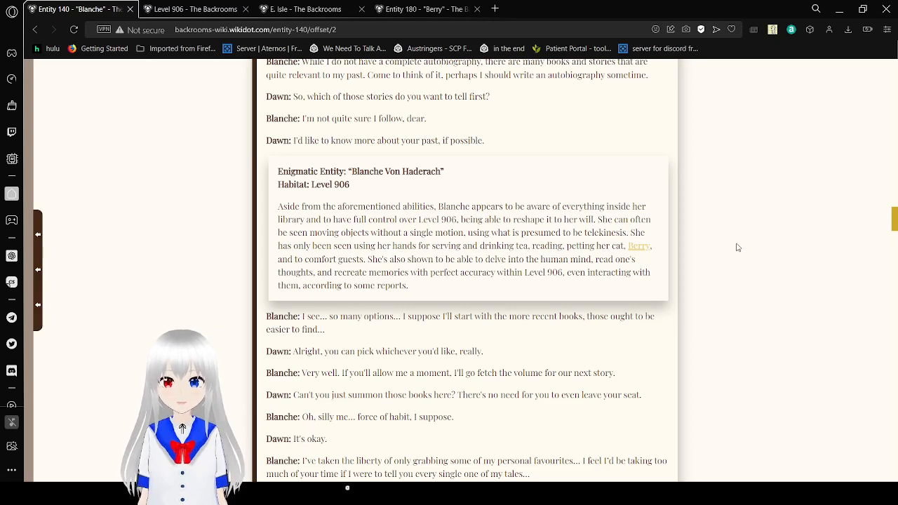
pyautogui.scroll(-3)
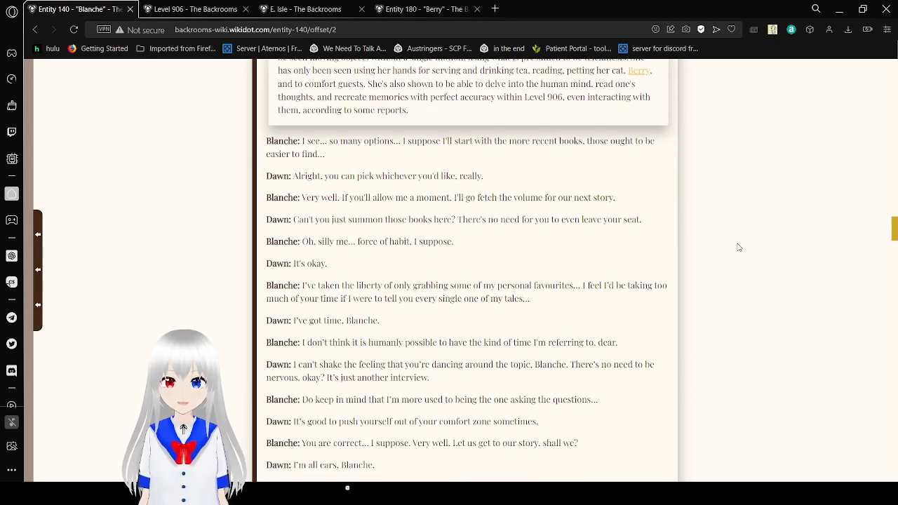
pyautogui.scroll(-3)
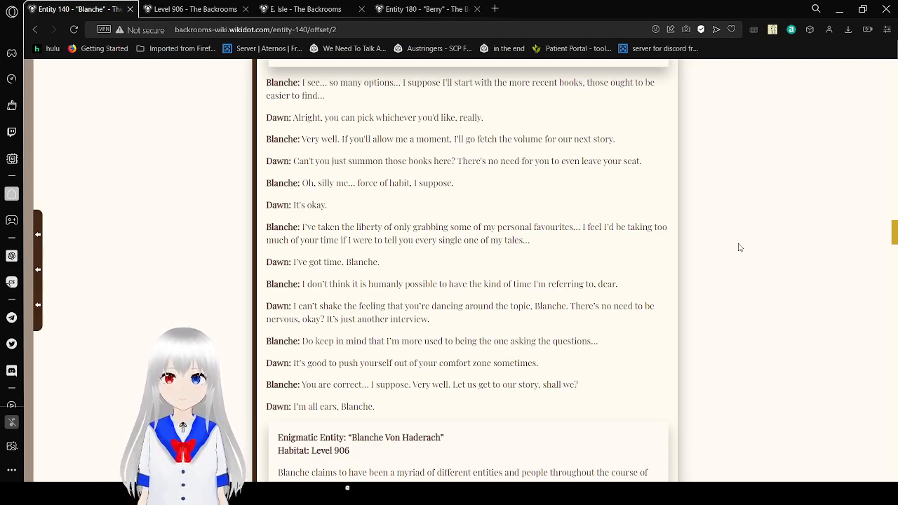
# Scroll into Blanche's story of Khari and Vulshcos and Dawn asking what happened
pyautogui.scroll(-3)
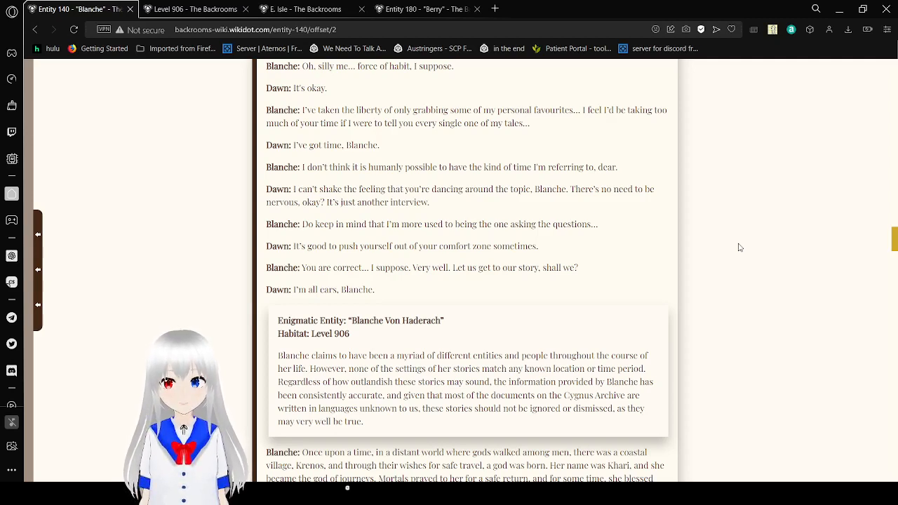
pyautogui.scroll(-3)
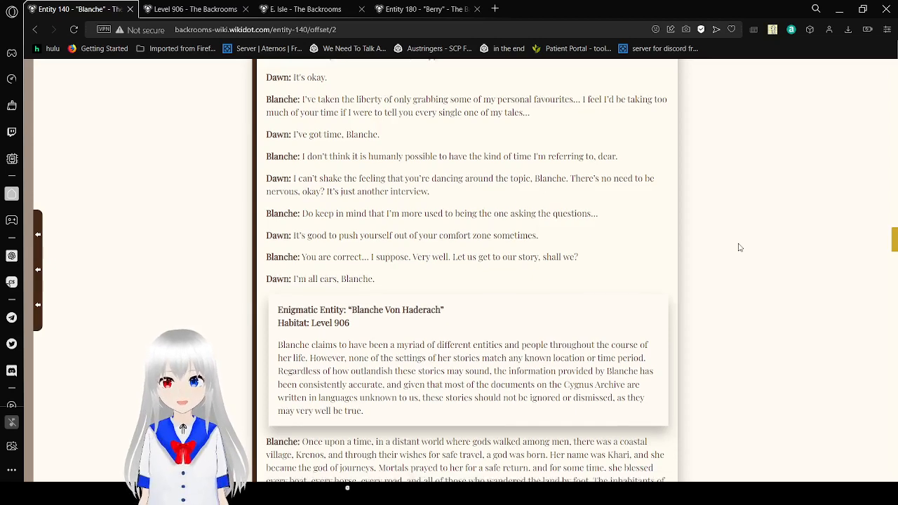
pyautogui.scroll(-3)
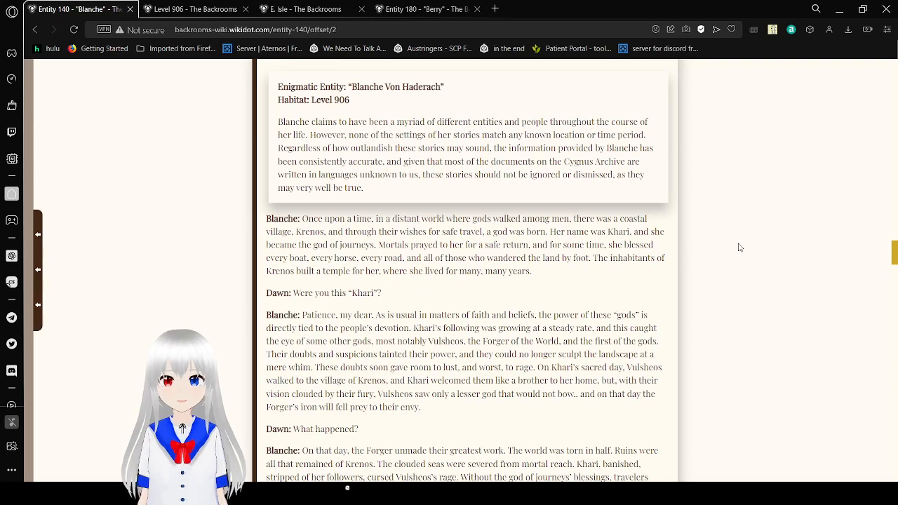
# Scroll down to Dawn asking about a planet torn in half and Blanche describing Khari
pyautogui.scroll(-3)
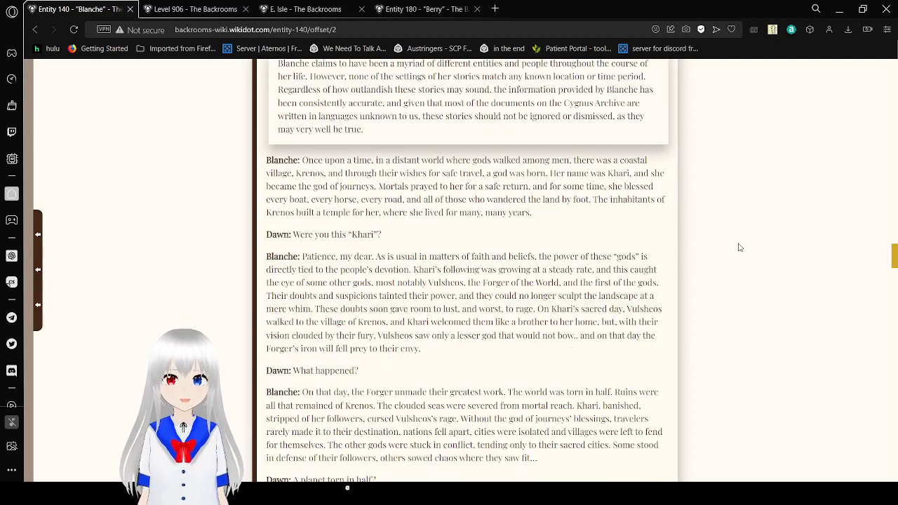
pyautogui.scroll(-3)
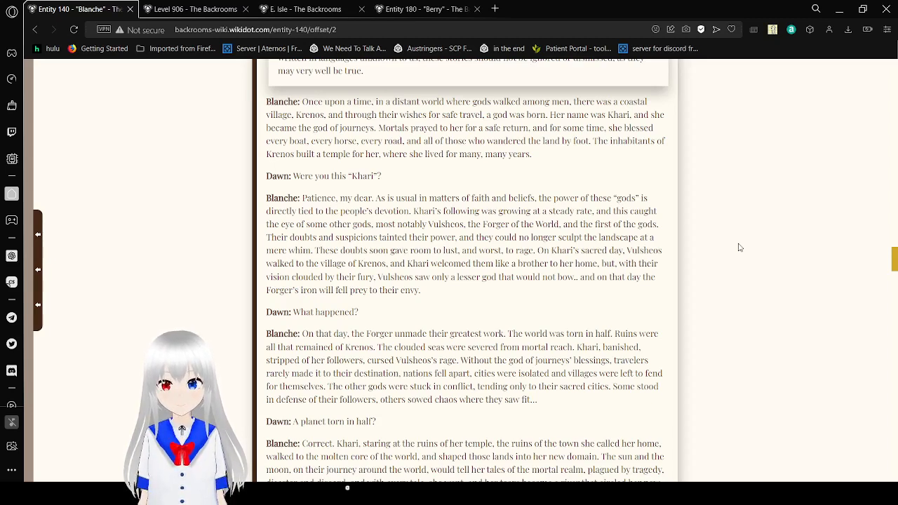
# Scroll down to Blanche revealing she was Khari, now Azkhari, and Dawn's "slow down" line
pyautogui.scroll(-3)
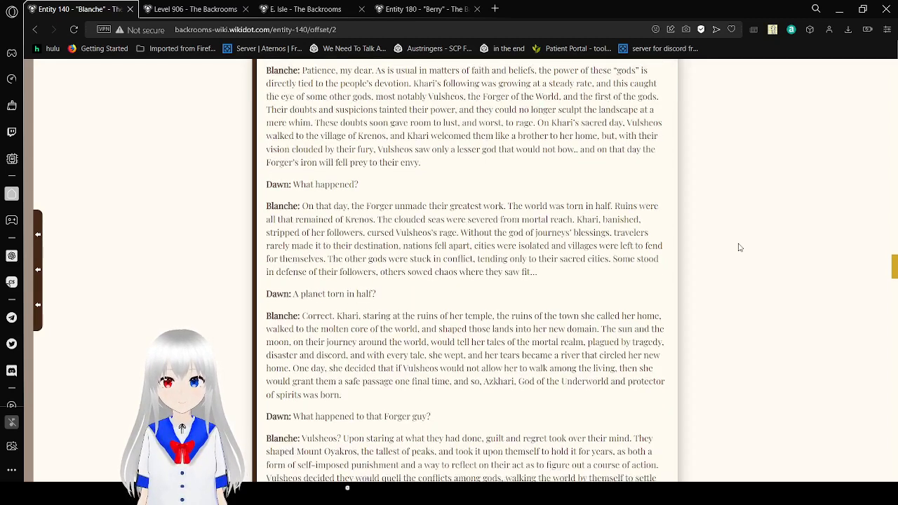
pyautogui.scroll(-3)
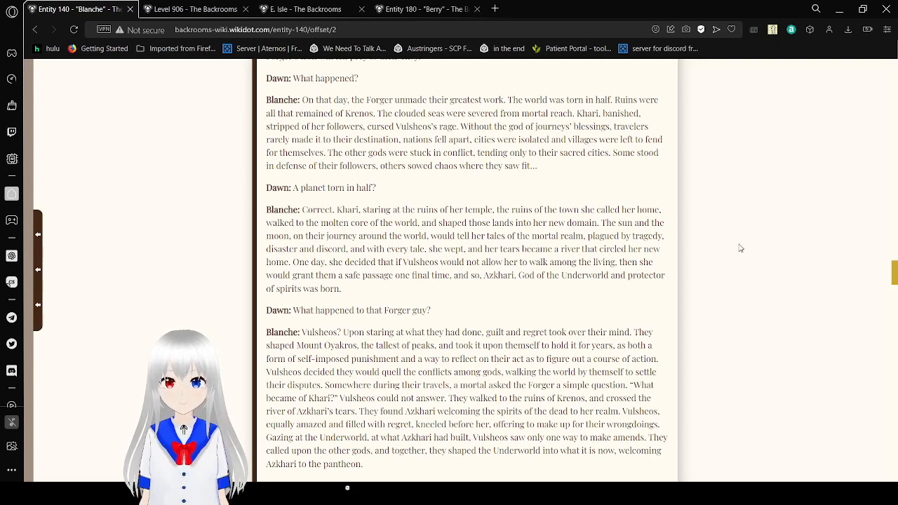
pyautogui.scroll(-3)
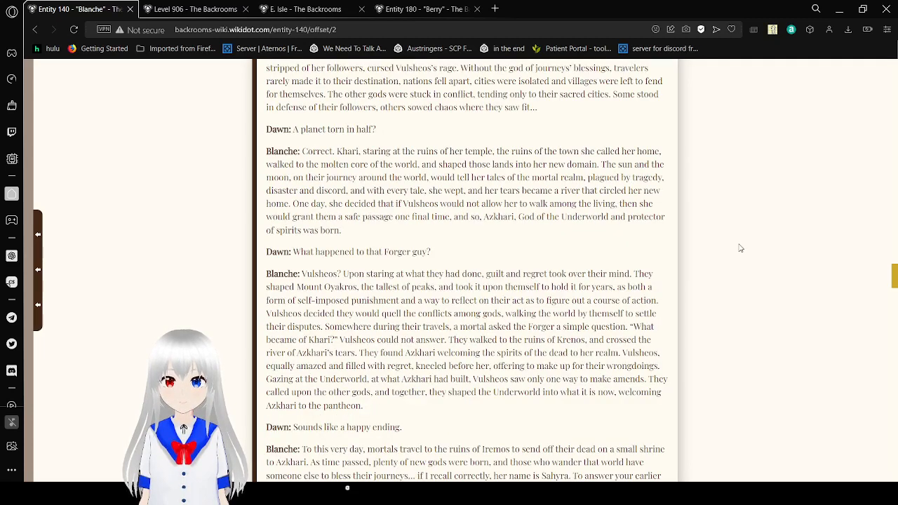
pyautogui.scroll(-3)
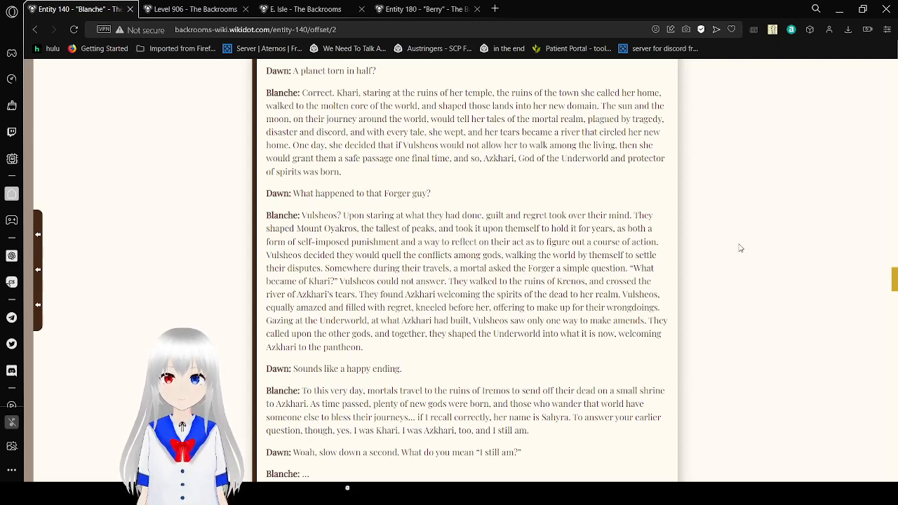
# Scroll down to the boxed Enigmatic Entity note, Habitat: Level 906/Unknown
pyautogui.scroll(-3)
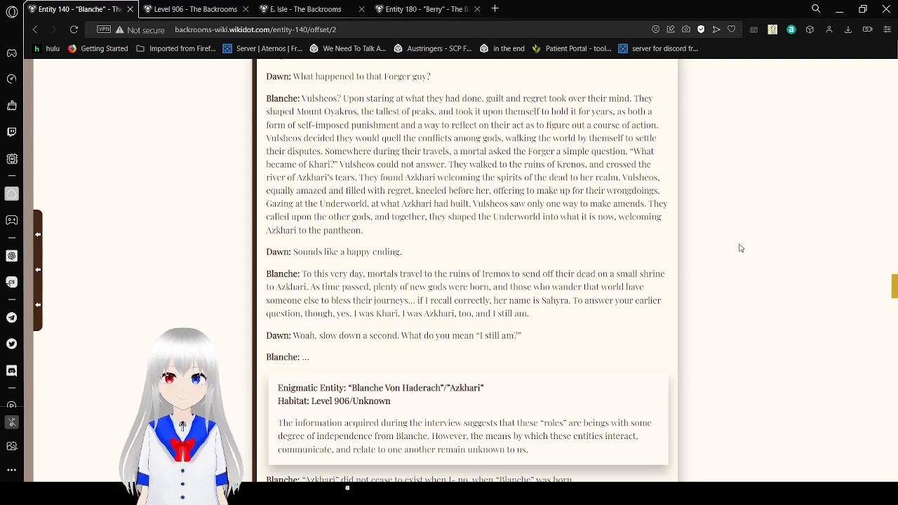
# Scroll past the note box to the unknown speaker's apology for the environment change
pyautogui.scroll(-3)
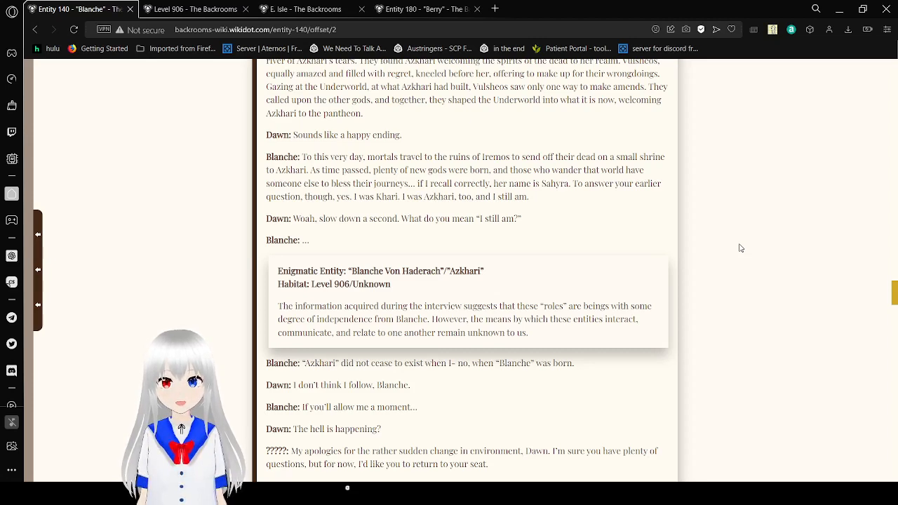
# Scroll down to the "Once upon a time" Ard Nu'yr story about Vashaya, Lady of the Moon
pyautogui.scroll(-3)
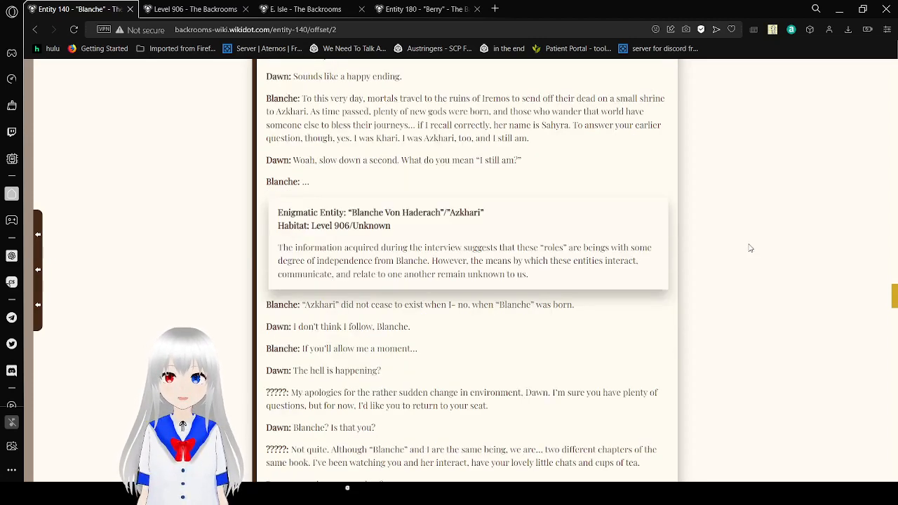
pyautogui.scroll(-3)
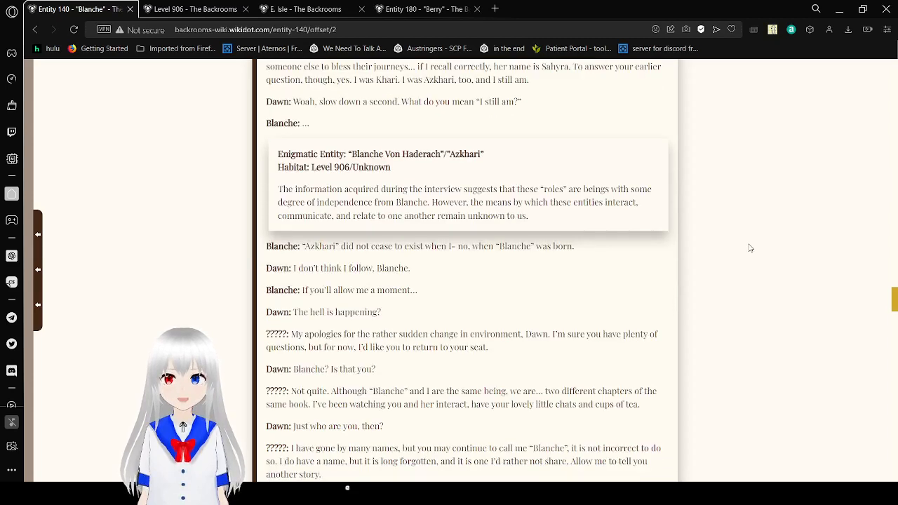
pyautogui.scroll(-3)
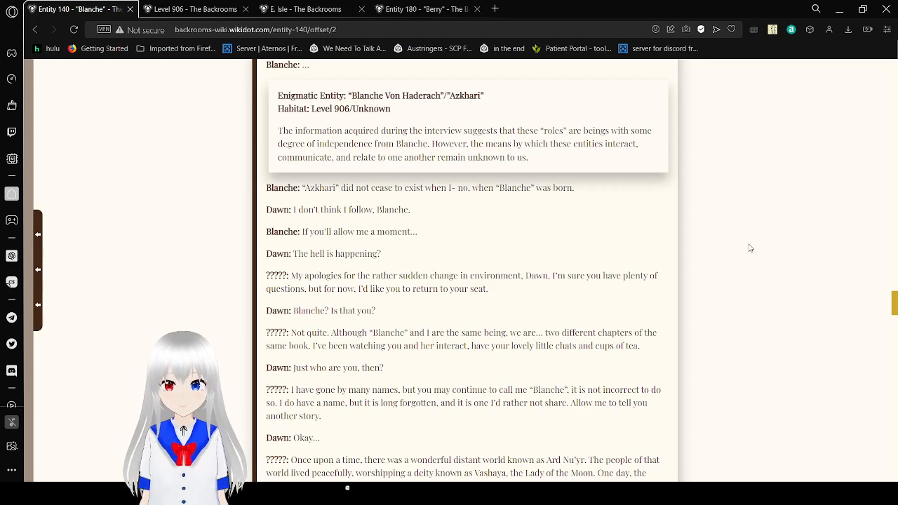
# Scroll through the Book of the Moon explanation to Dawn asking what all those stars were
pyautogui.scroll(-3)
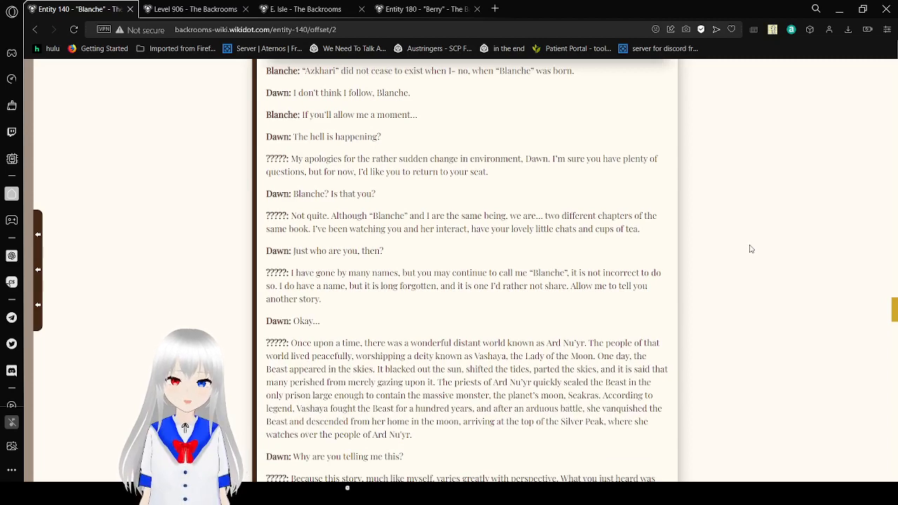
pyautogui.scroll(-3)
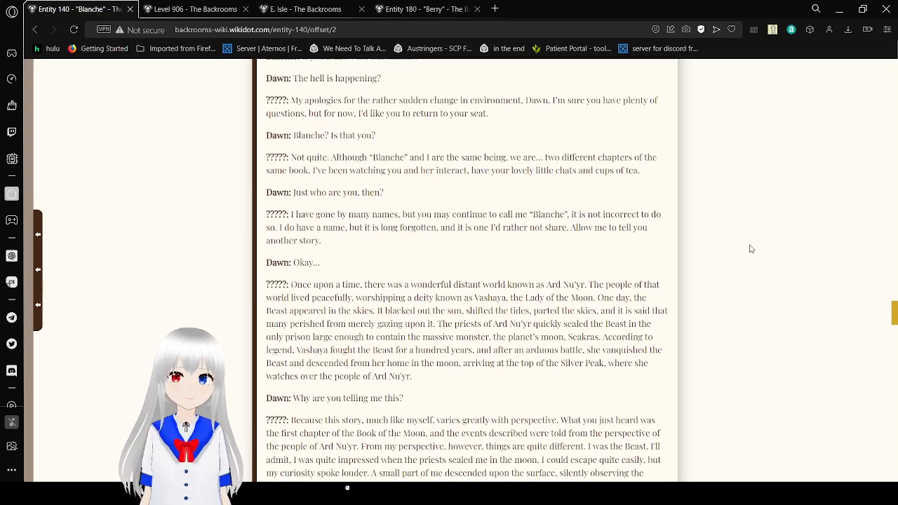
pyautogui.scroll(-3)
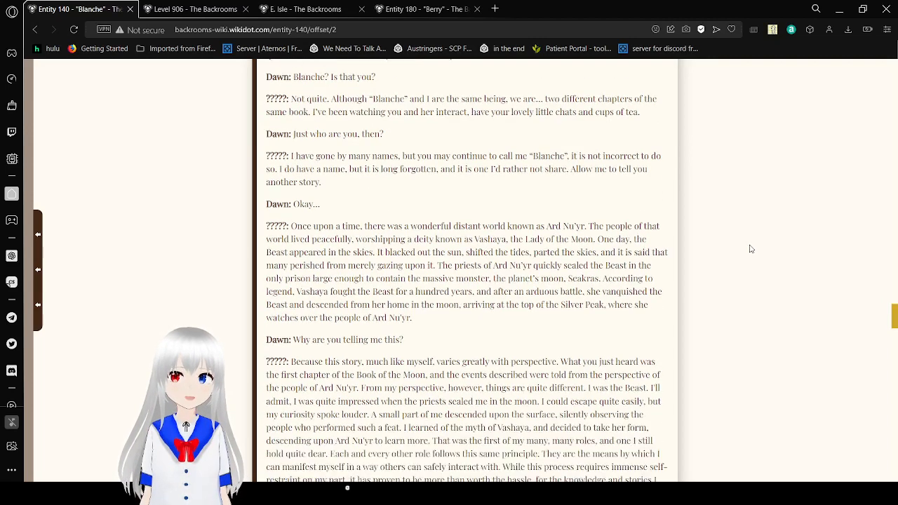
pyautogui.scroll(-3)
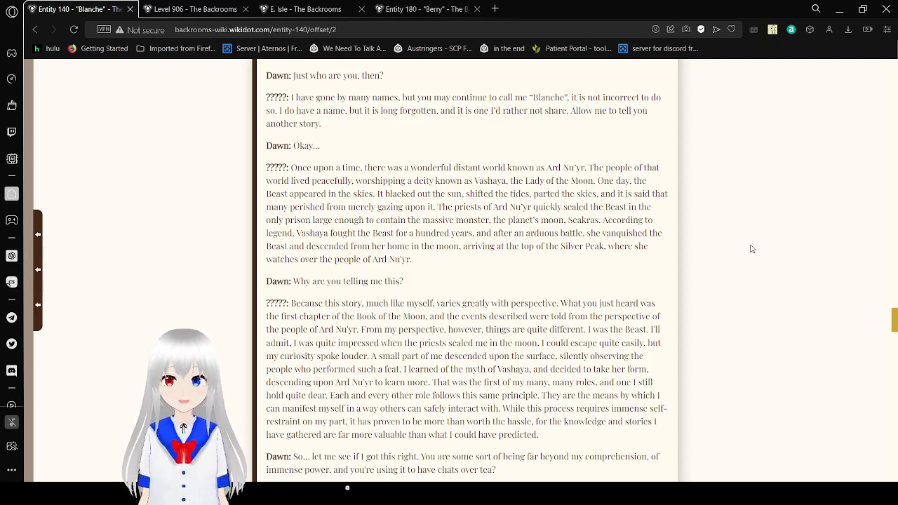
pyautogui.scroll(-3)
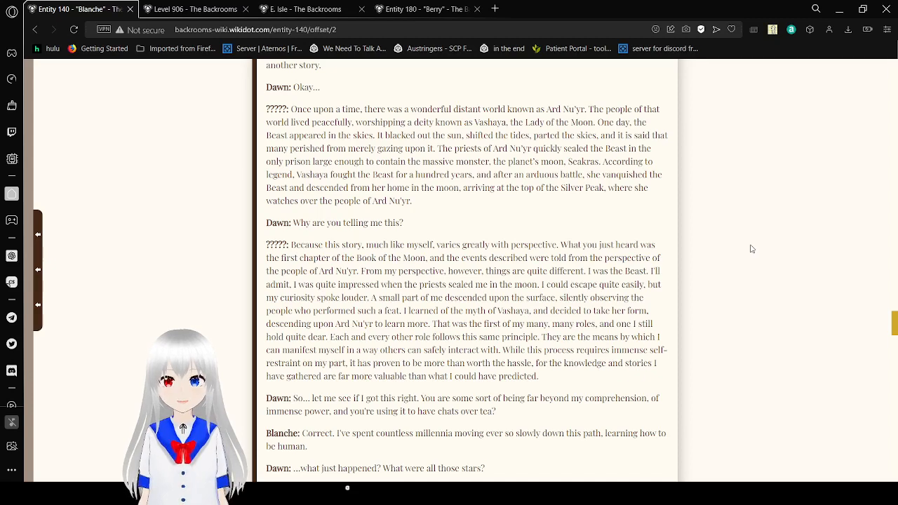
# Scroll down to Blanche's farewell to Dawn and her offer of a pendant
pyautogui.scroll(-3)
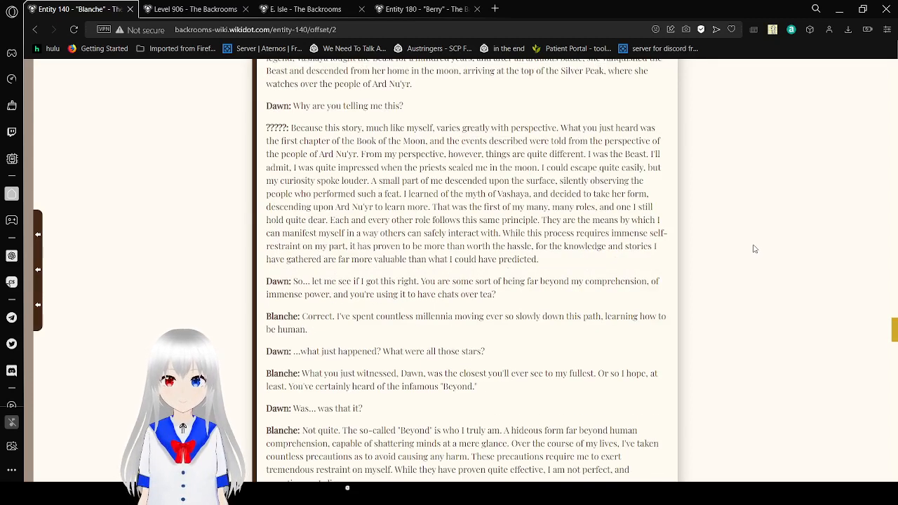
pyautogui.scroll(-3)
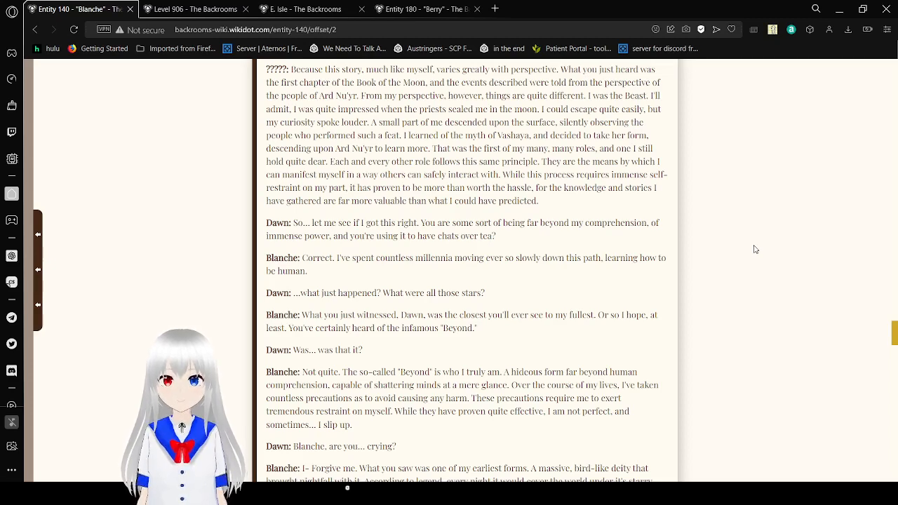
pyautogui.scroll(-3)
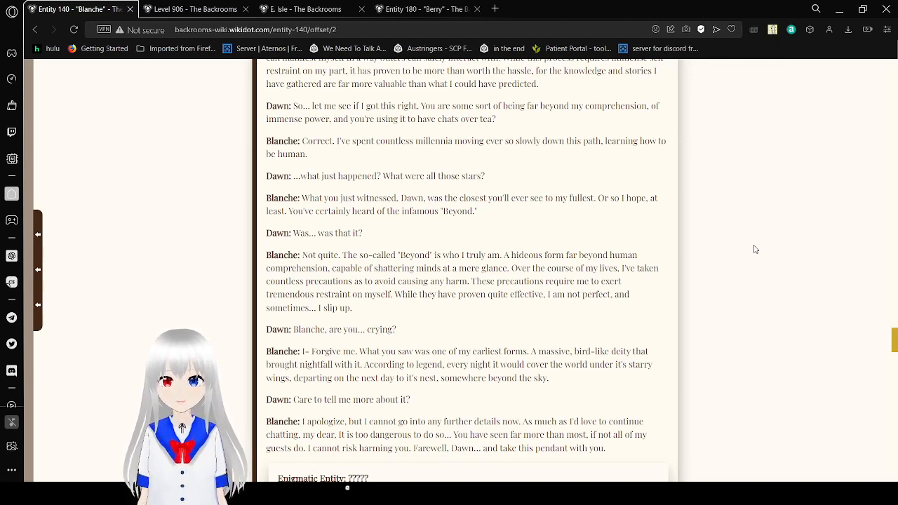
# Scroll down to the Enigmatic Entity box and the start of the To Do List
pyautogui.scroll(-3)
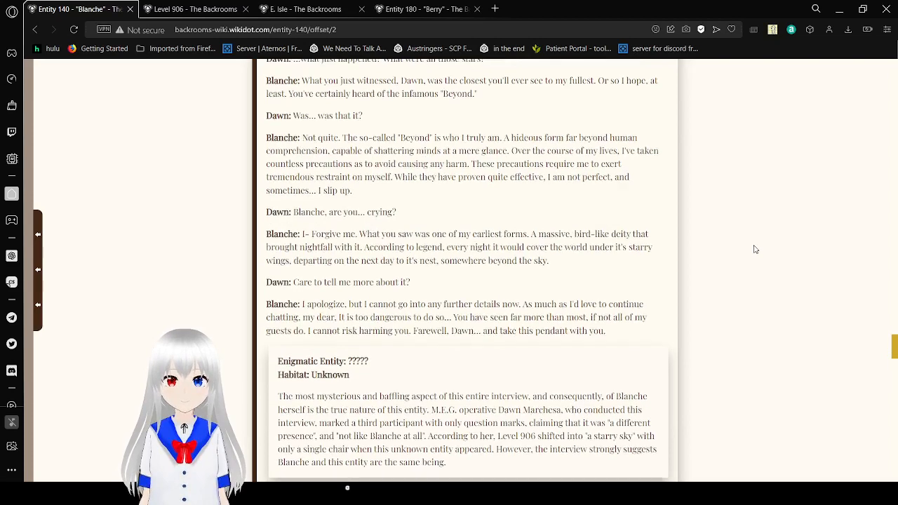
pyautogui.scroll(-3)
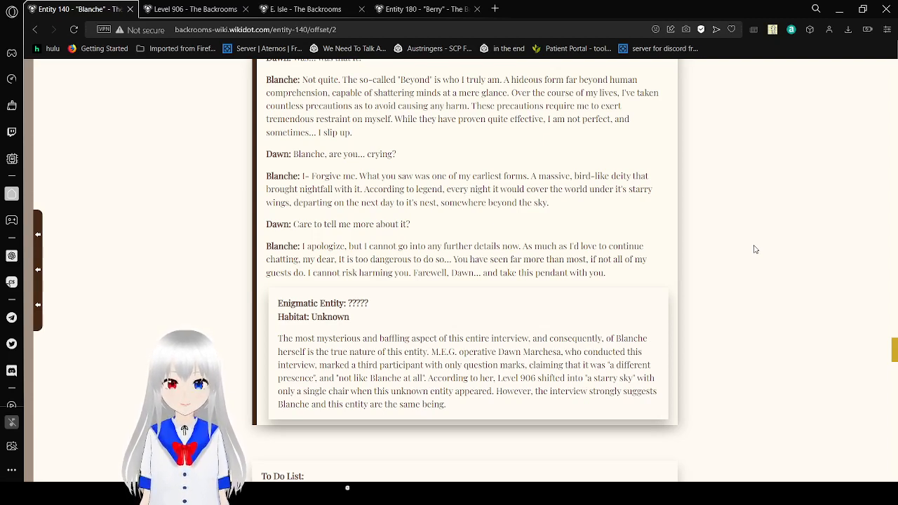
# Scroll to Faith Silversong's To Do List and the "Once upon a time... there was me" passage
pyautogui.scroll(-3)
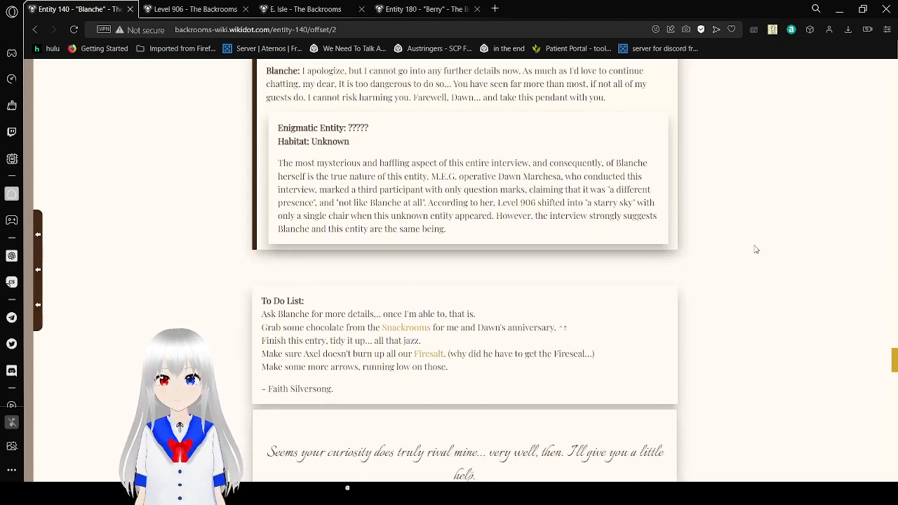
pyautogui.scroll(3)
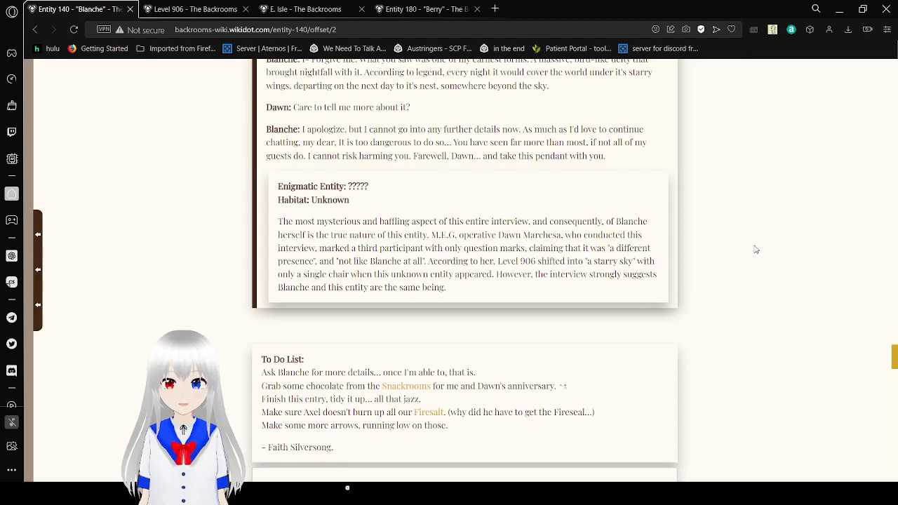
pyautogui.scroll(-3)
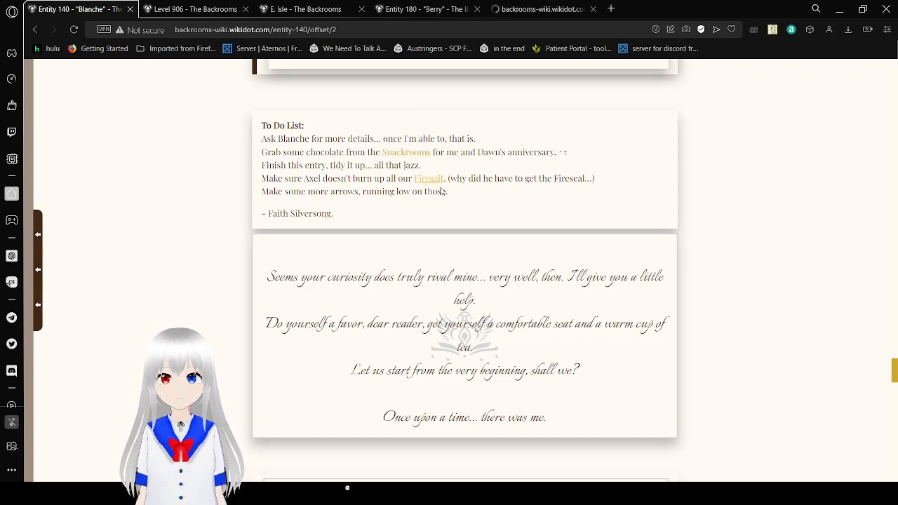
# Scroll slightly to the Enigmatic Entity: Azl'kyra heading and Blue Channel note
pyautogui.scroll(-3)
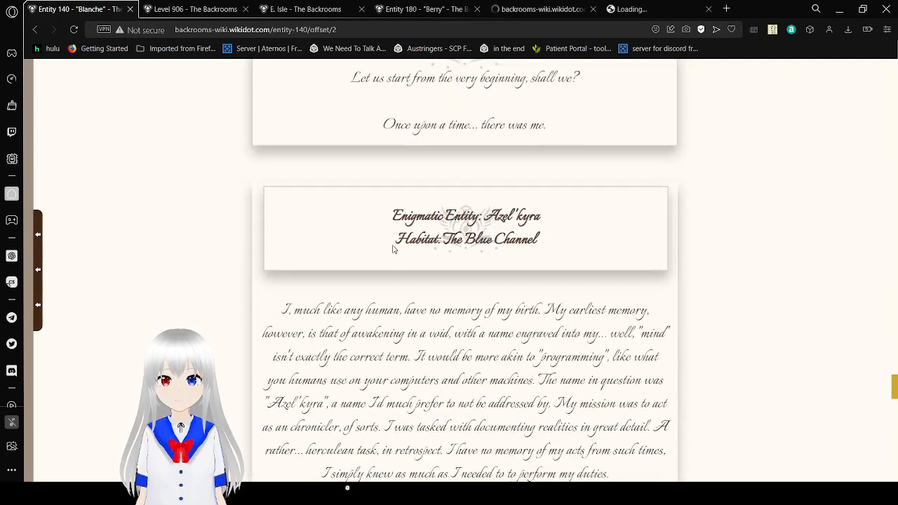
pyautogui.scroll(3)
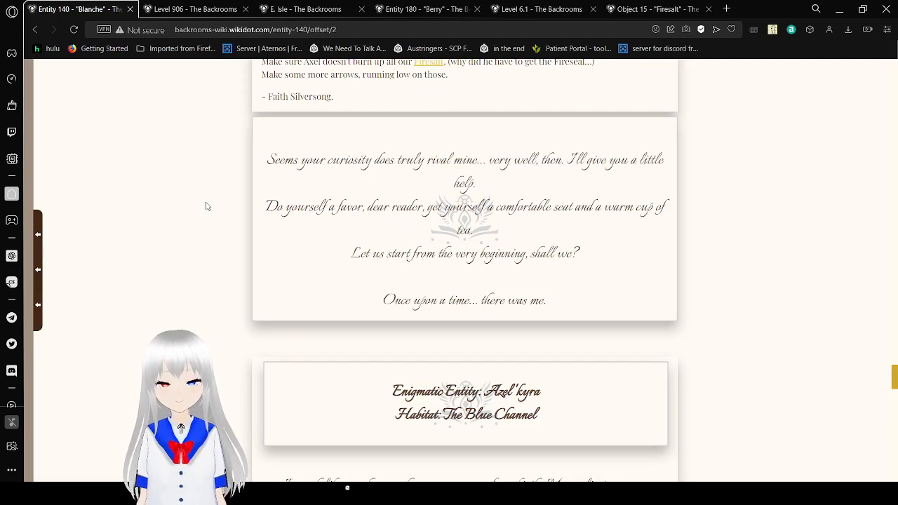
# Scroll through Azel'kyra's paragraphs on awakening without memory, gaining a conscience, and tiring of archiving
pyautogui.scroll(-3)
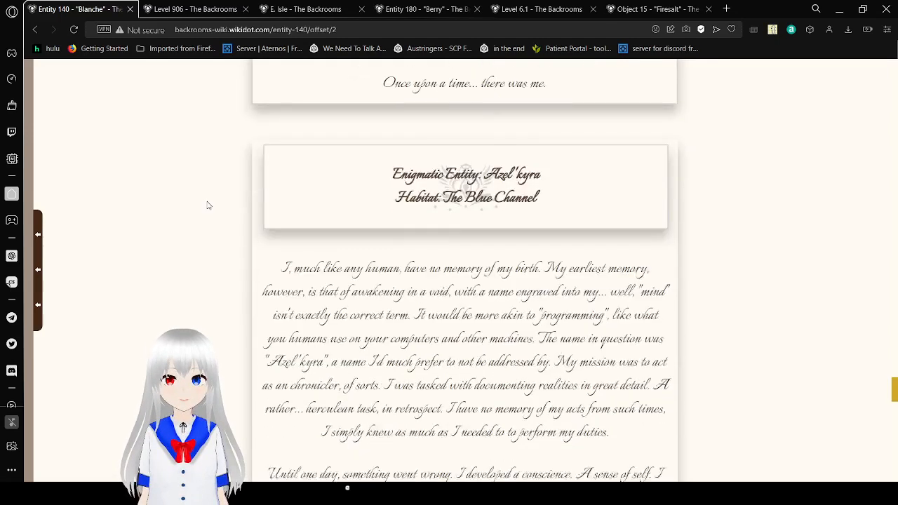
pyautogui.scroll(-3)
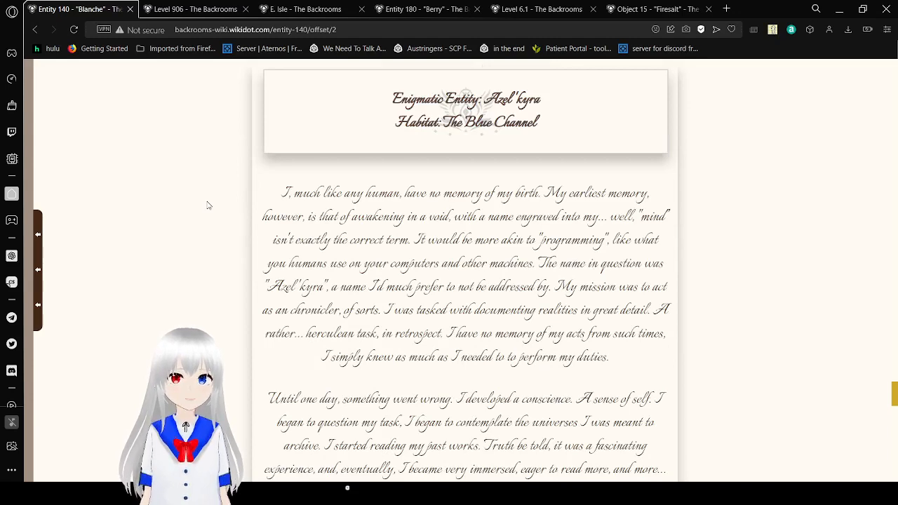
pyautogui.scroll(-3)
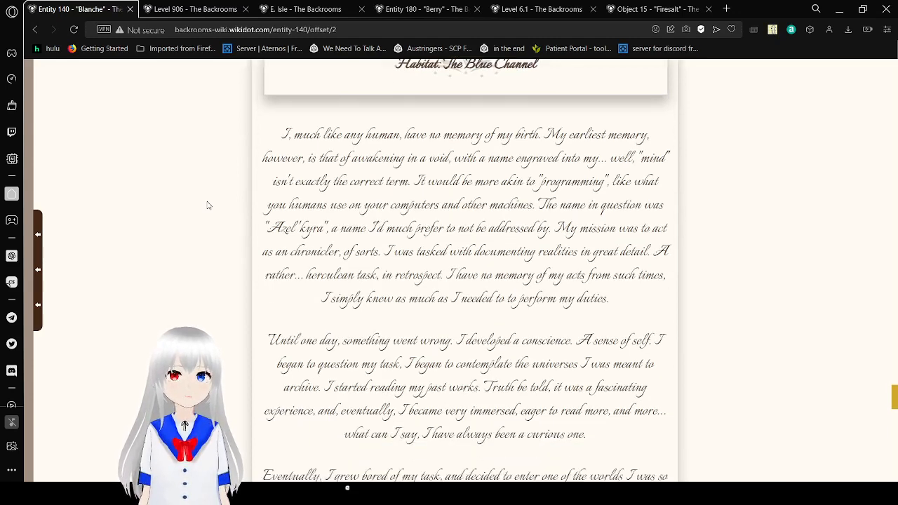
pyautogui.scroll(3)
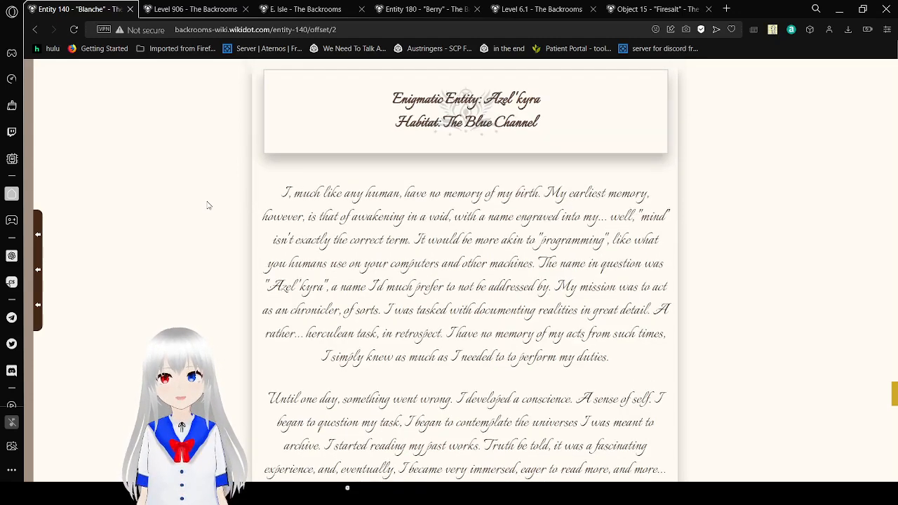
pyautogui.scroll(-3)
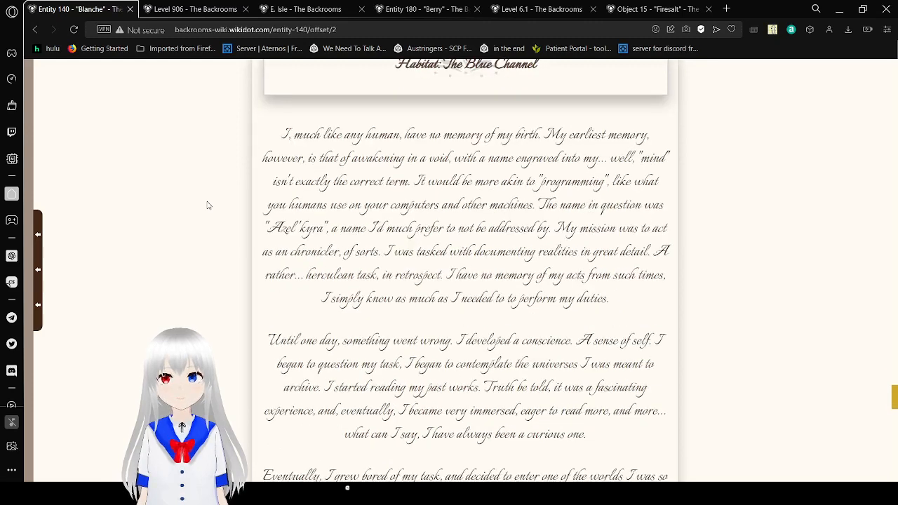
pyautogui.scroll(-3)
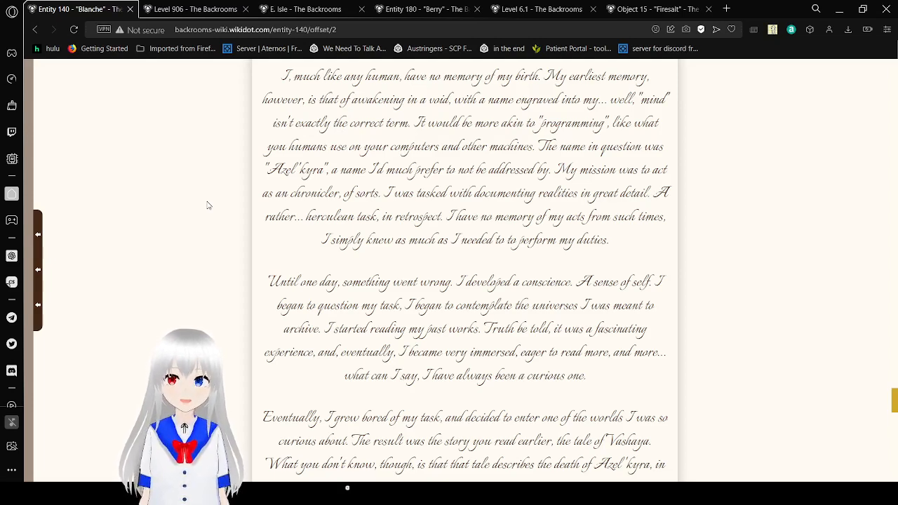
# Scroll through the 'It was my first venture' and 'Much to my sadness' paragraphs about mortals vanishing
pyautogui.scroll(-3)
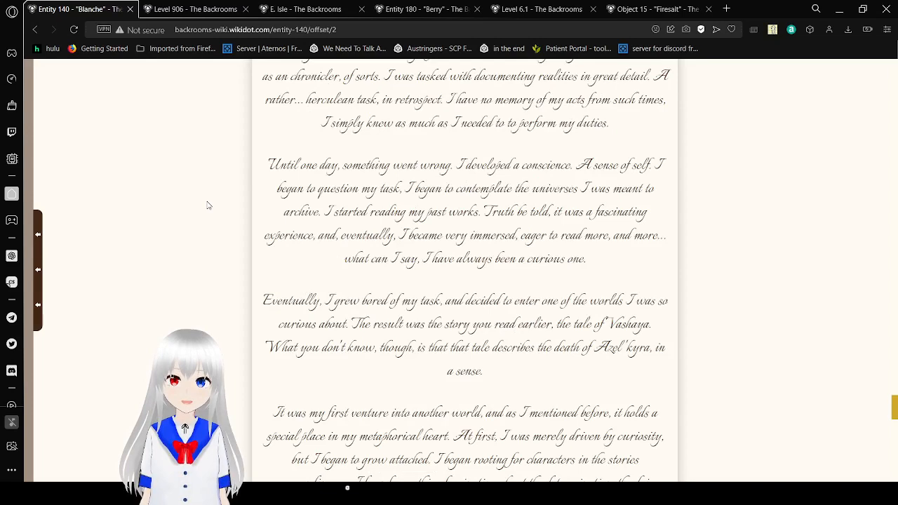
pyautogui.scroll(-3)
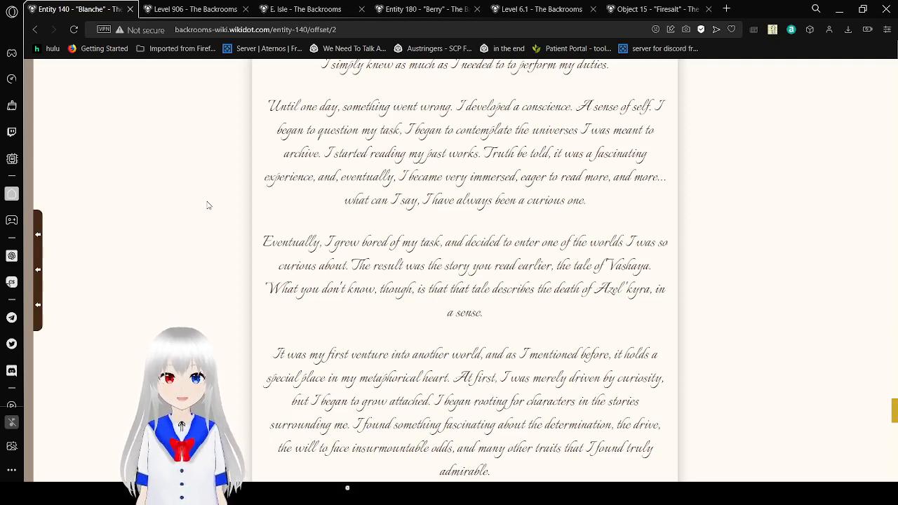
pyautogui.scroll(-3)
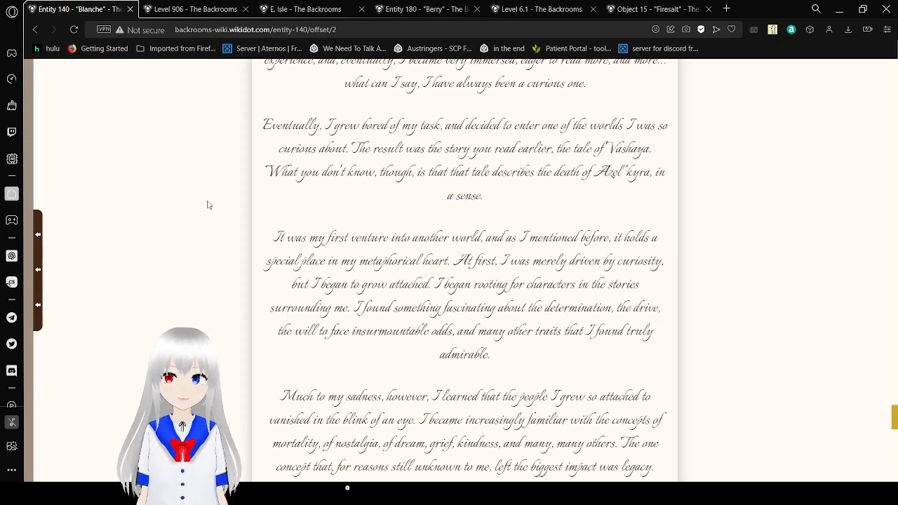
pyautogui.scroll(-3)
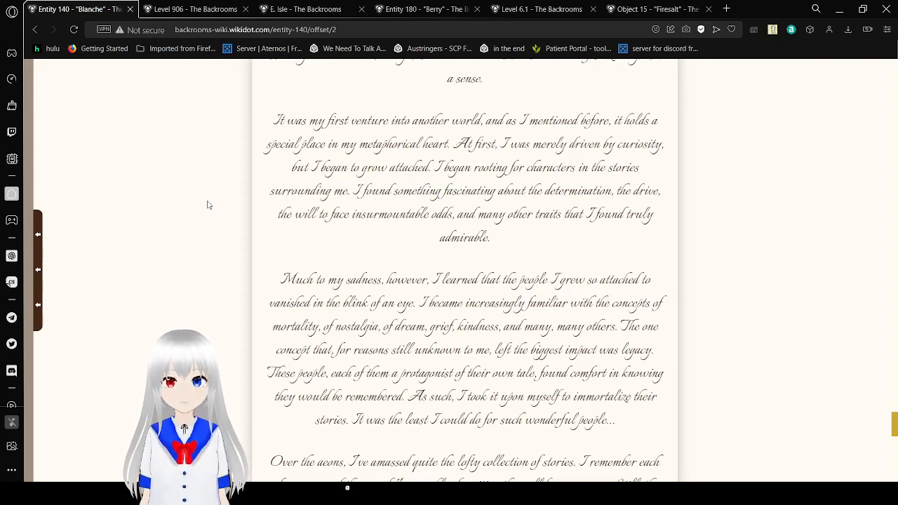
# Scroll on through the middle of Blanche's letter on the Entity 140 page
pyautogui.scroll(-3)
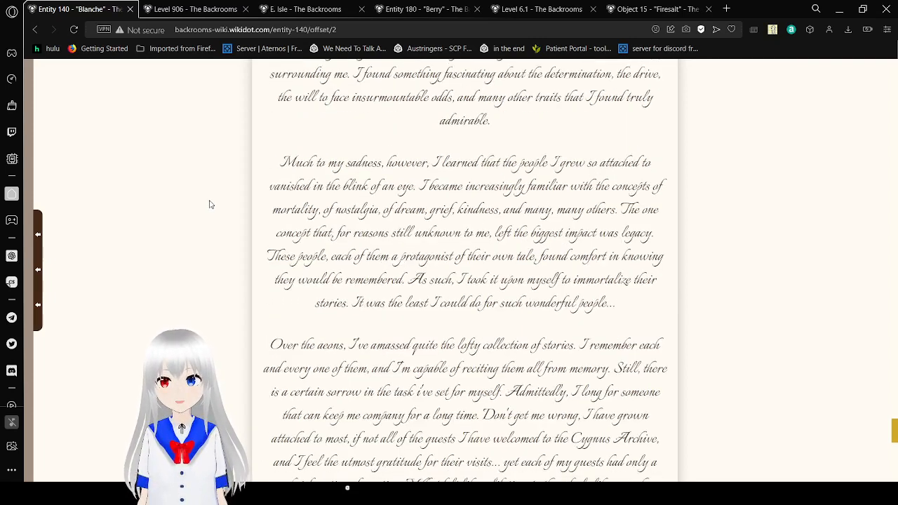
pyautogui.scroll(-3)
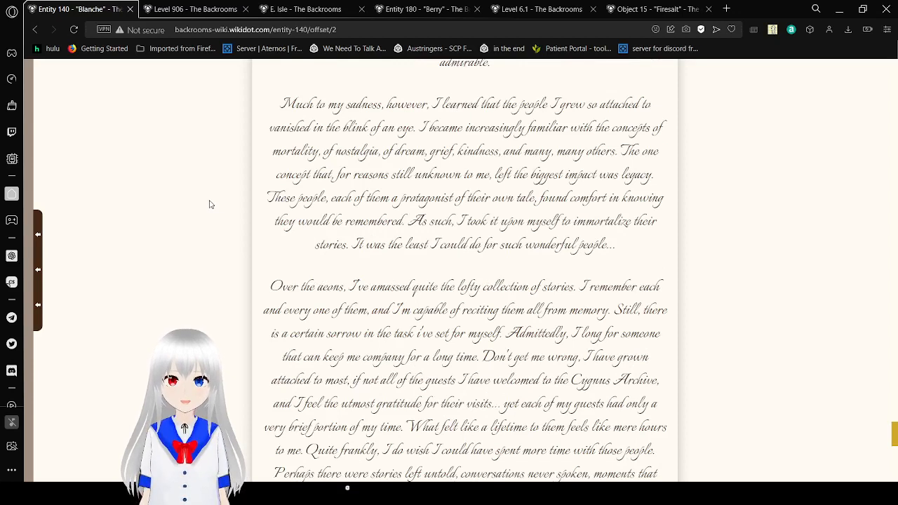
pyautogui.moveTo(192, 210)
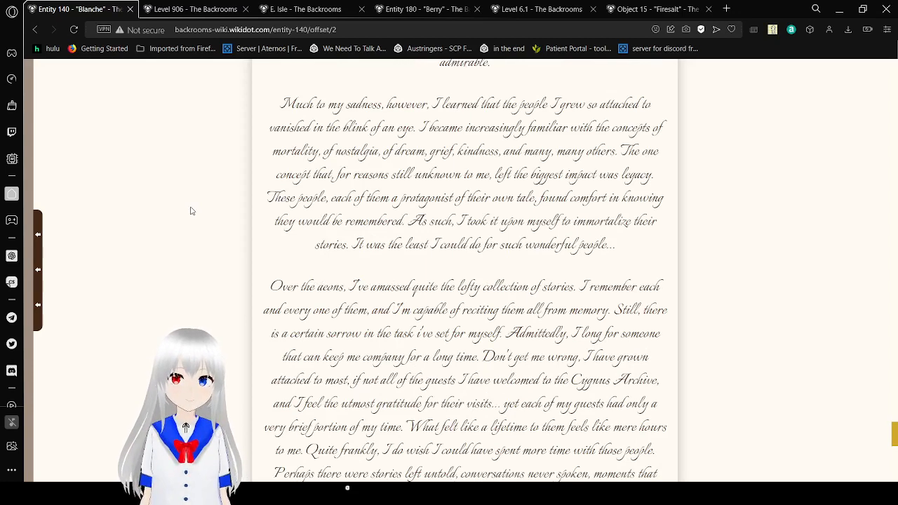
pyautogui.scroll(-3)
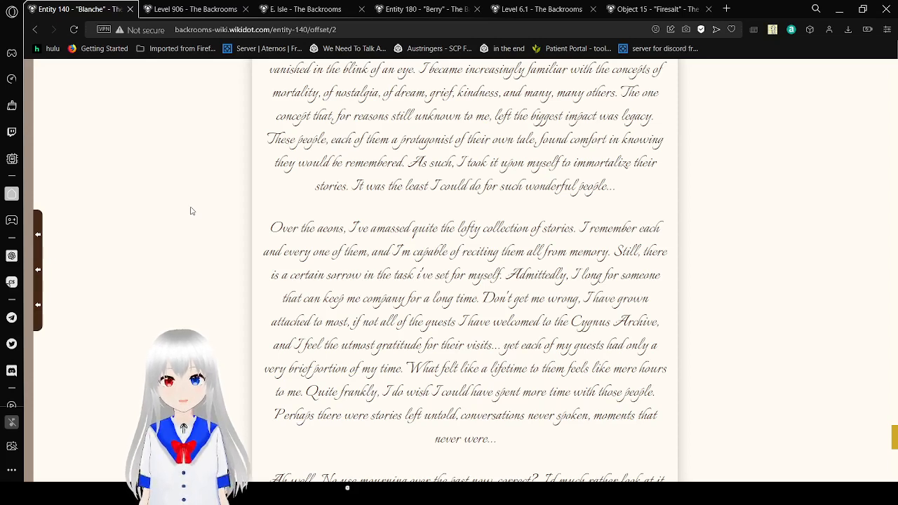
pyautogui.scroll(-3)
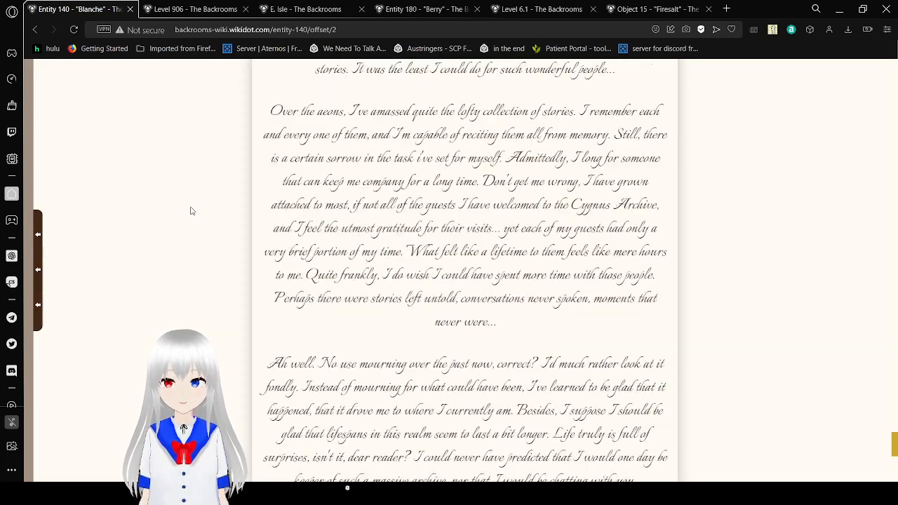
pyautogui.scroll(-3)
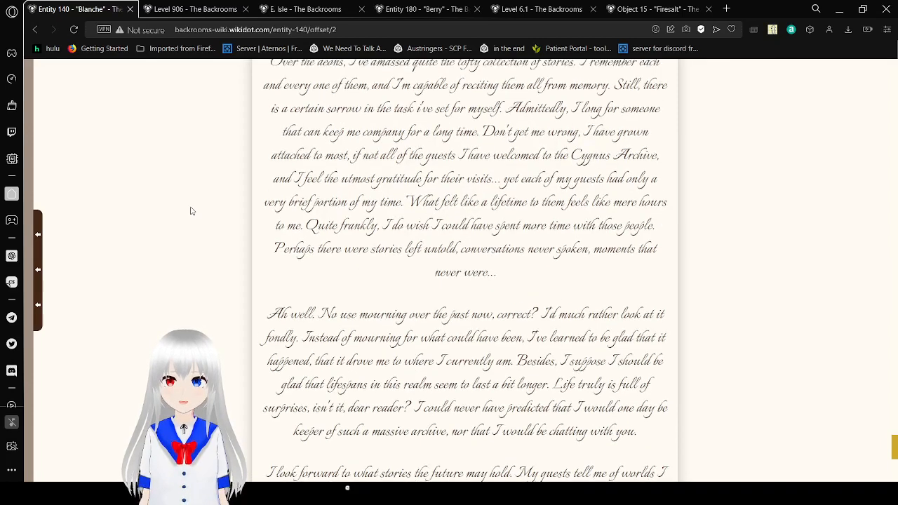
pyautogui.scroll(3)
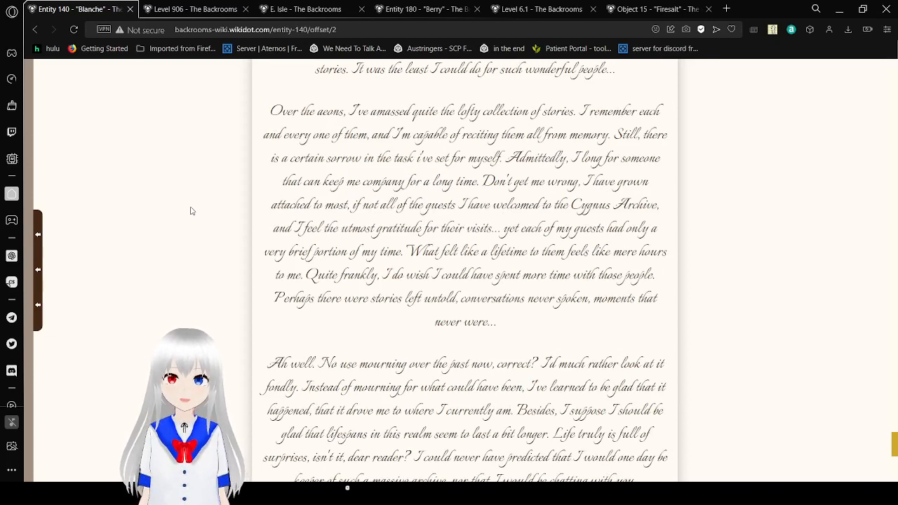
# Continue to the letter's closing tea invitation and farewell, with the page tags showing
pyautogui.scroll(-3)
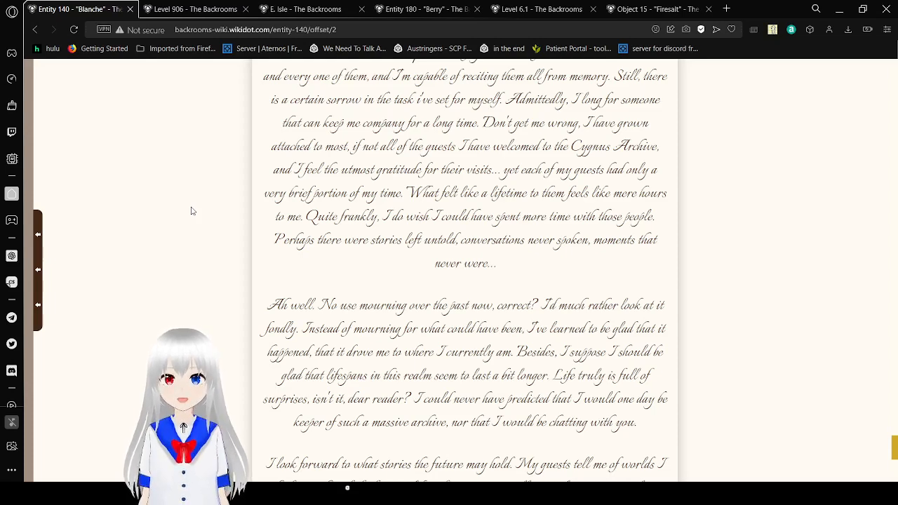
pyautogui.scroll(-3)
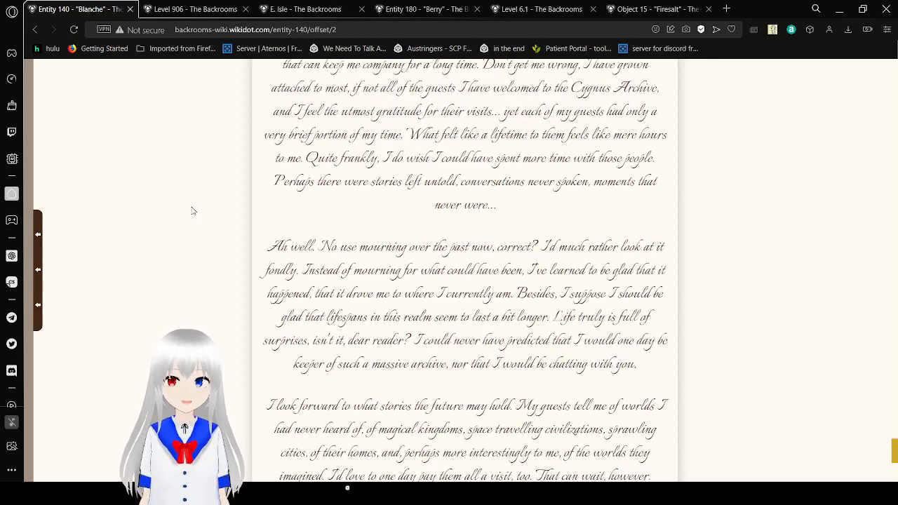
pyautogui.scroll(-3)
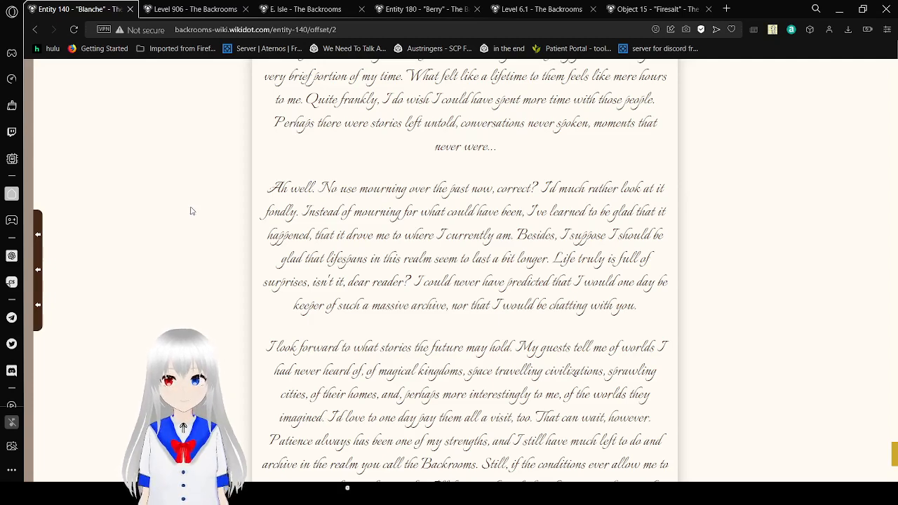
pyautogui.scroll(-3)
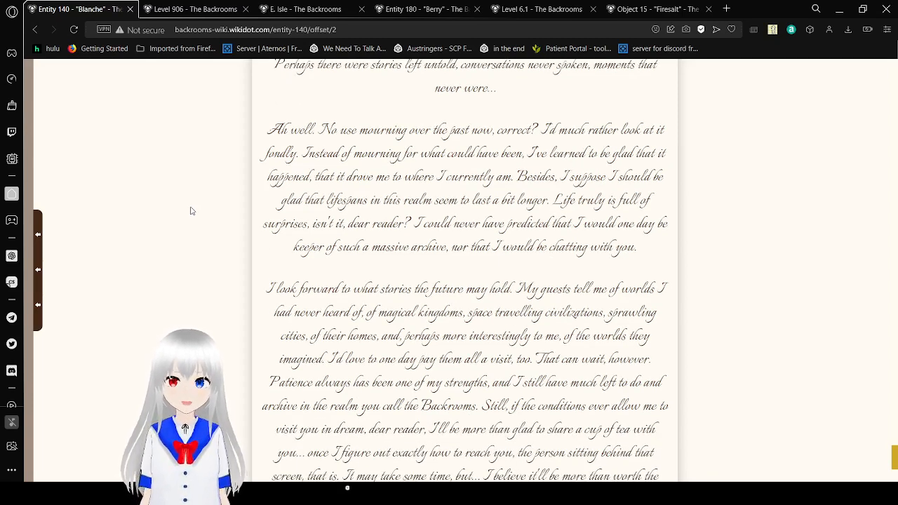
pyautogui.scroll(-3)
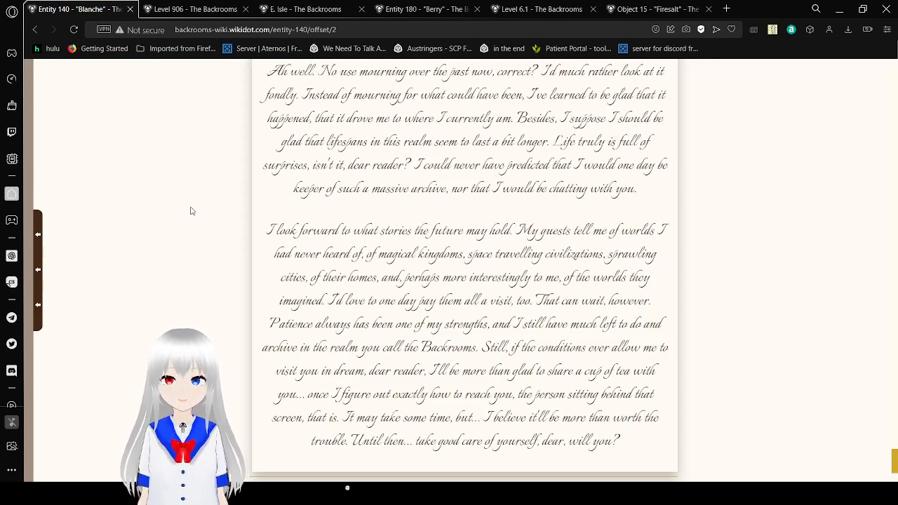
pyautogui.scroll(-3)
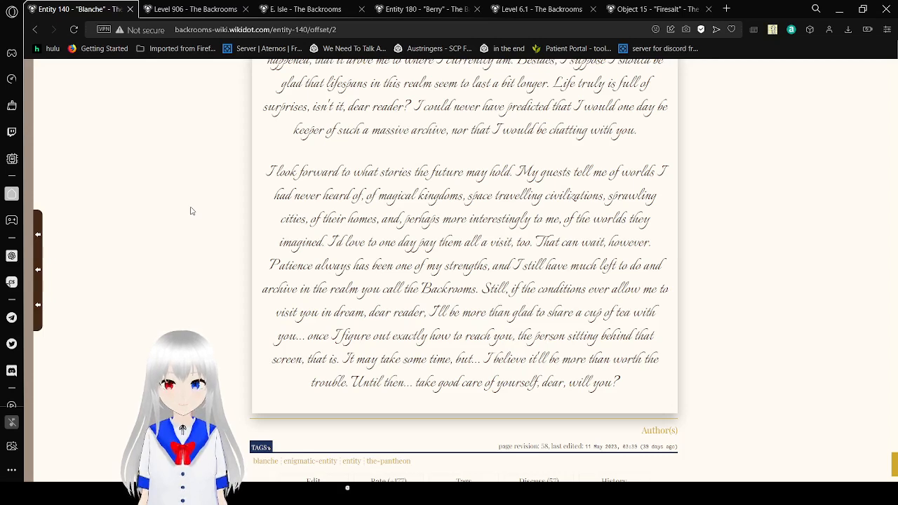
# Scroll to the Entity 140 page footer with revision info, page options and the licence notice
pyautogui.scroll(-3)
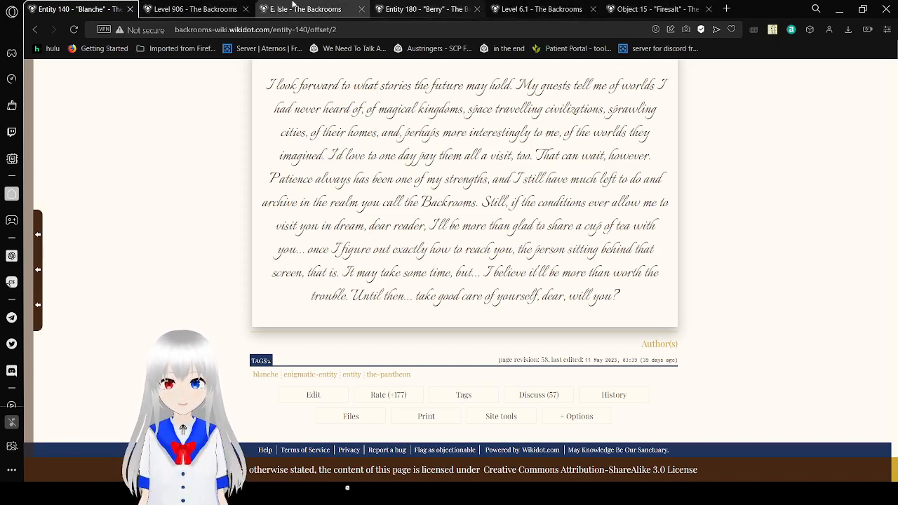
# Switch to the Level 906 tab and read its survival difficulty, introduction and start of Description
pyautogui.click(194, 9)
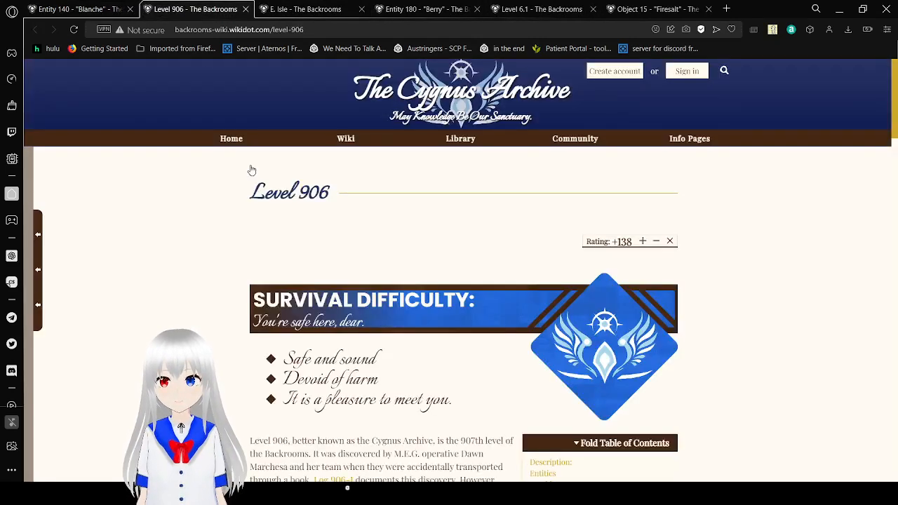
pyautogui.moveTo(233, 314)
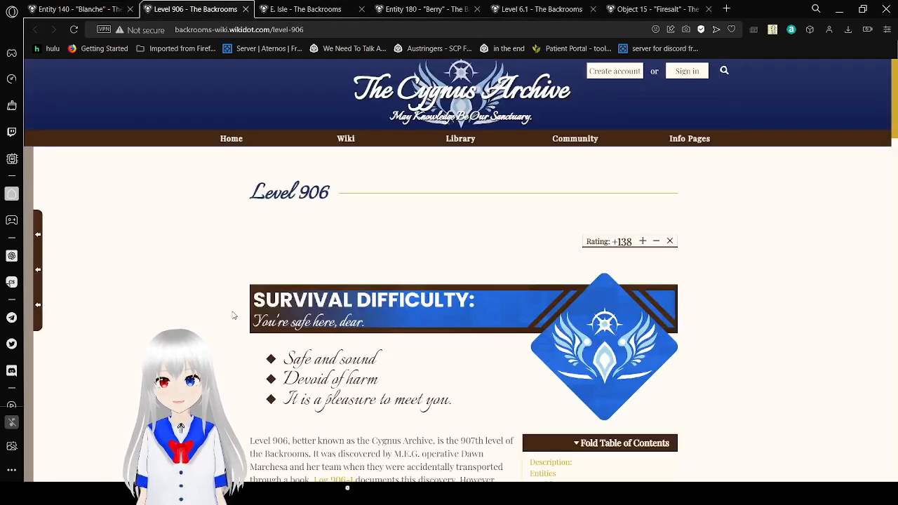
pyautogui.scroll(-3)
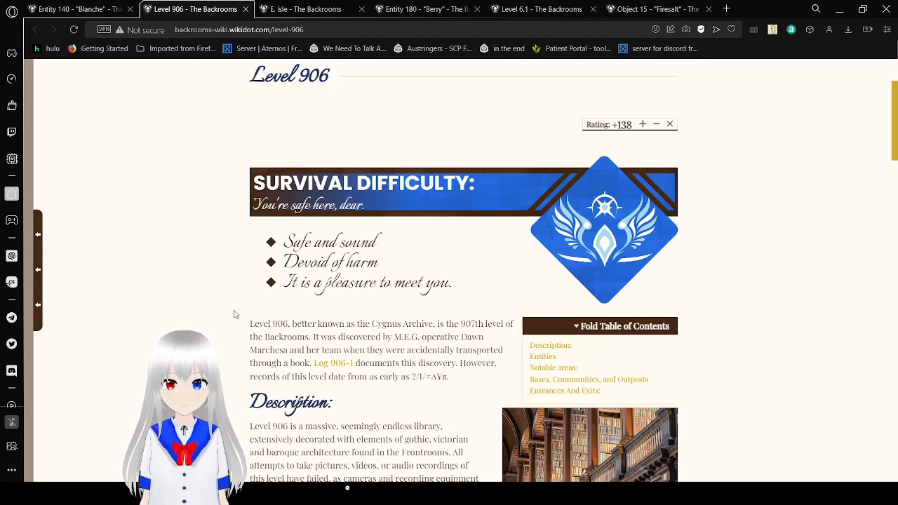
pyautogui.scroll(-3)
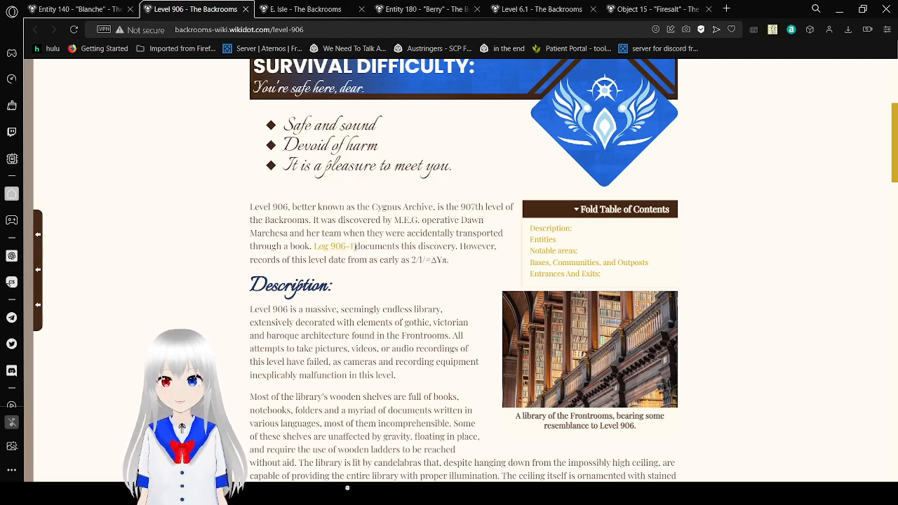
pyautogui.moveTo(334, 247)
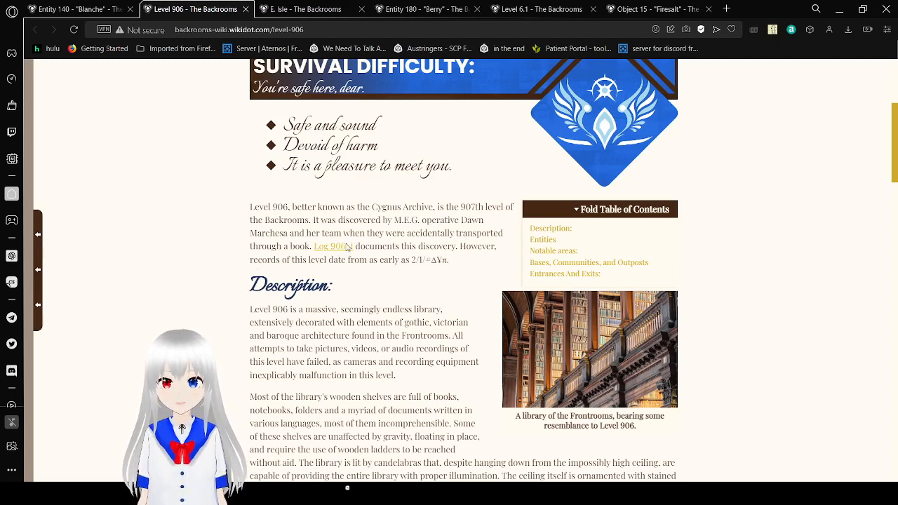
# Open the Log 906-1 article in a new tab and begin reading its opening entries
pyautogui.click(333, 247)
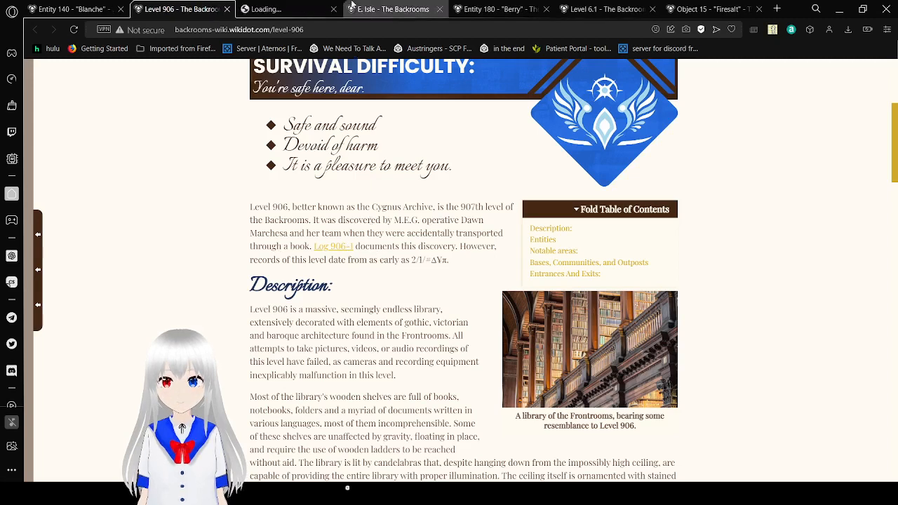
pyautogui.click(334, 246)
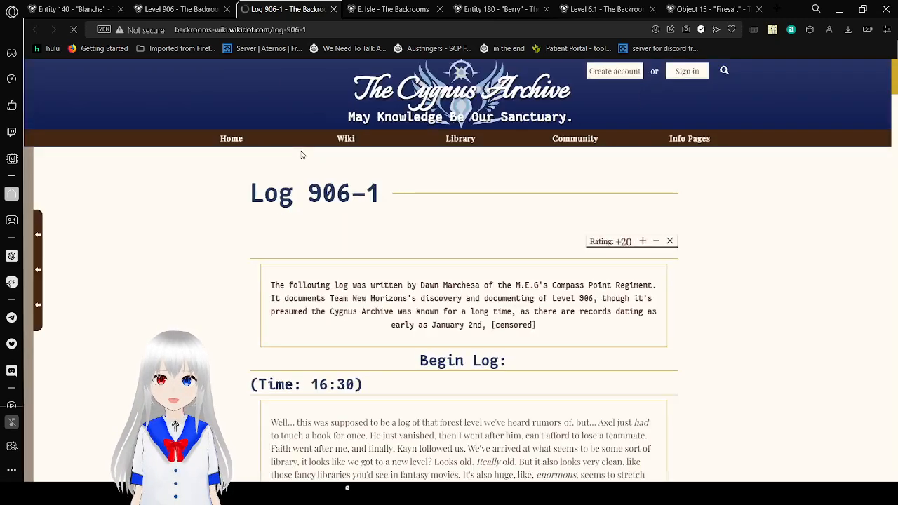
pyautogui.scroll(-3)
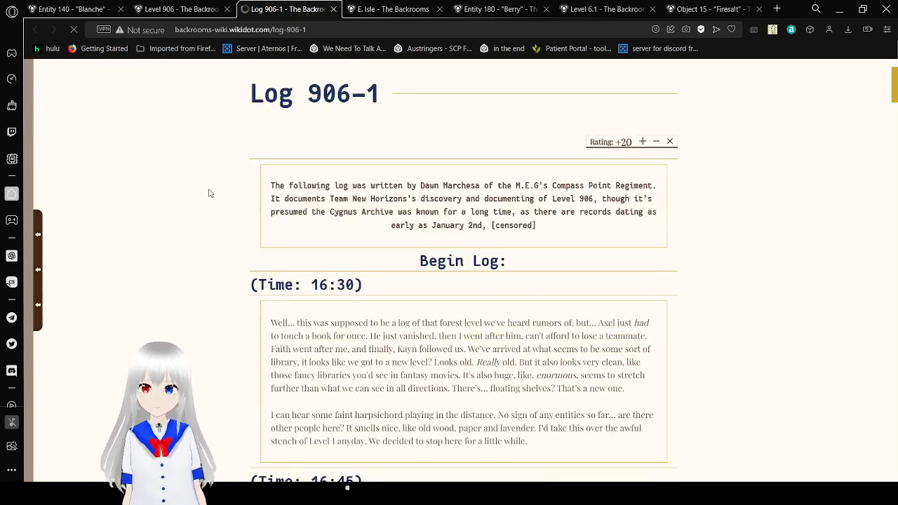
pyautogui.scroll(-3)
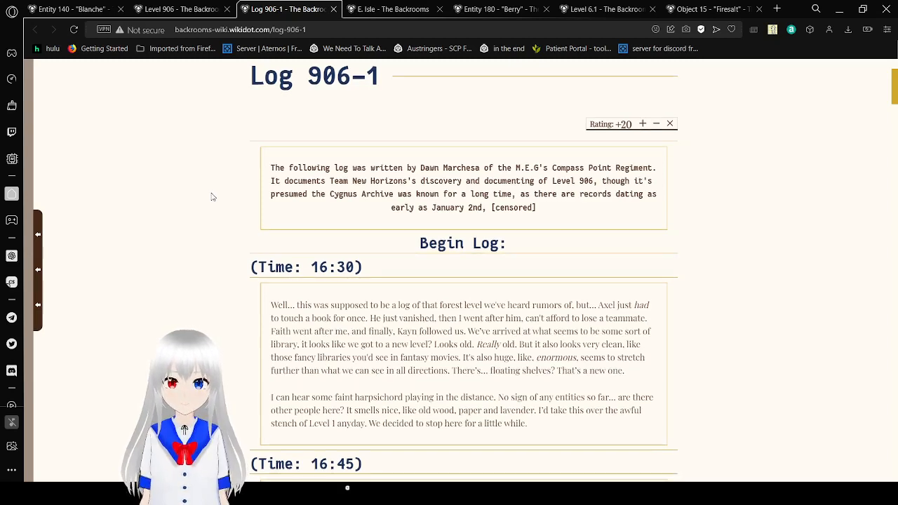
# Scroll down to the 16:45 entry where Blanche introduces herself to the team
pyautogui.scroll(-3)
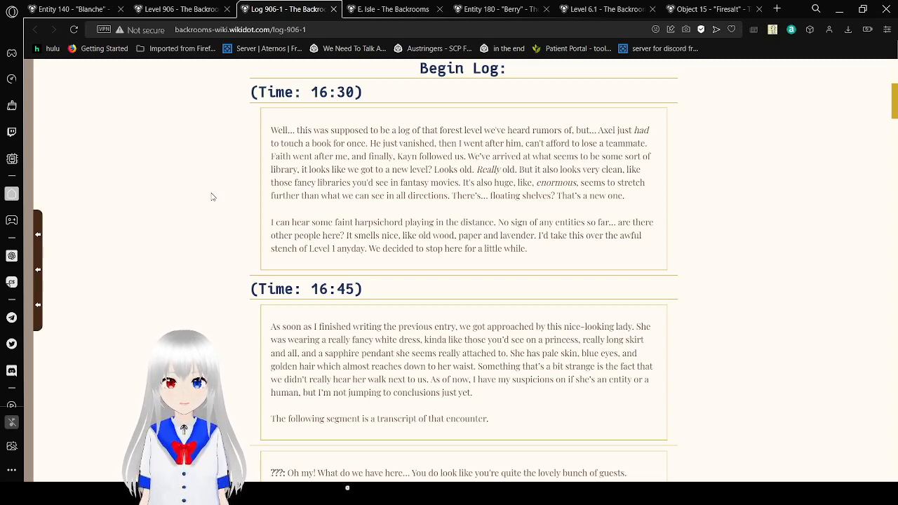
pyautogui.scroll(-3)
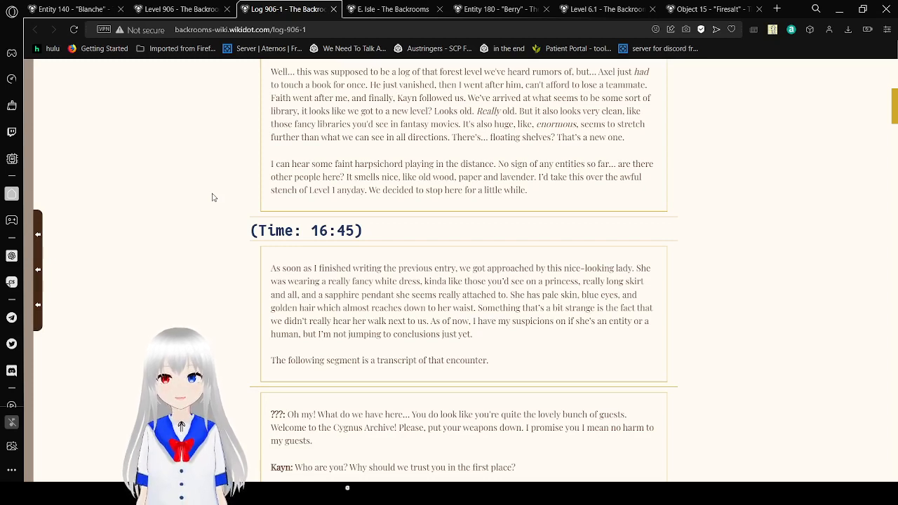
pyautogui.scroll(-3)
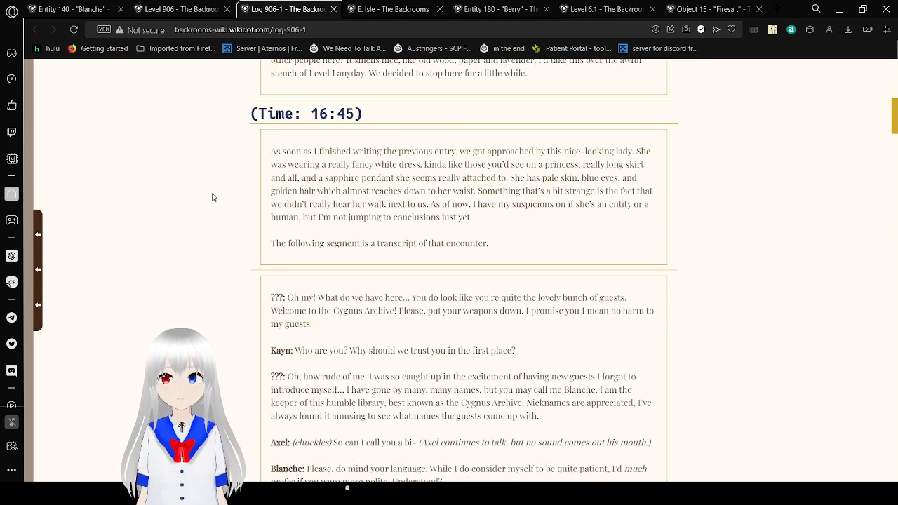
pyautogui.scroll(-3)
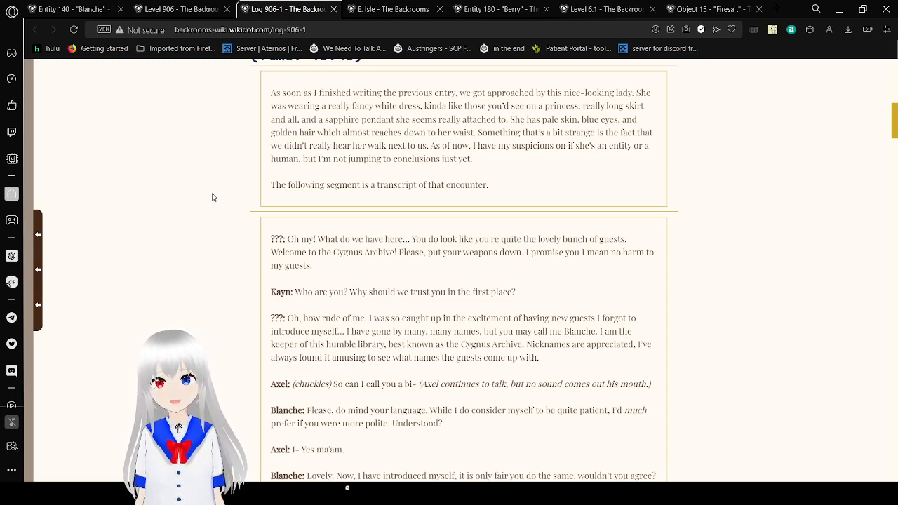
pyautogui.moveTo(853, 235)
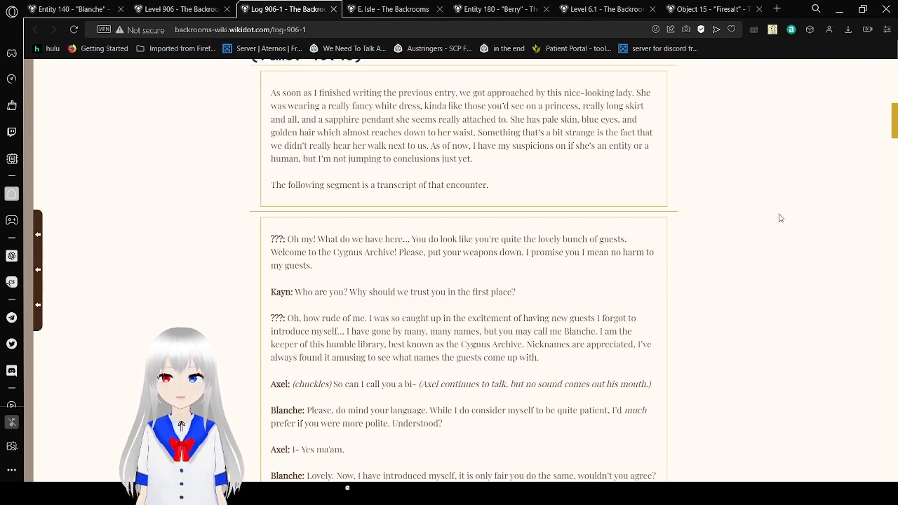
# Scroll through the tea-and-introductions dialogue with Blanche in Log 906-1
pyautogui.scroll(-3)
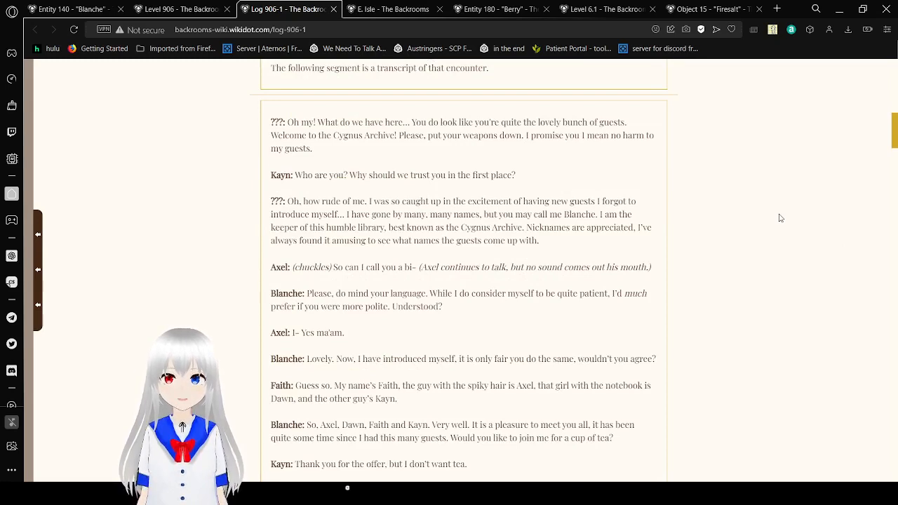
pyautogui.scroll(-3)
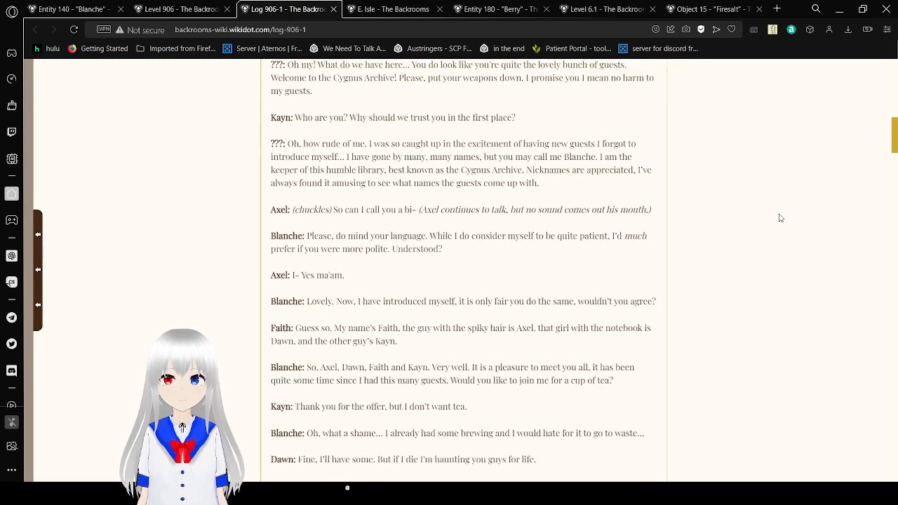
pyautogui.scroll(3)
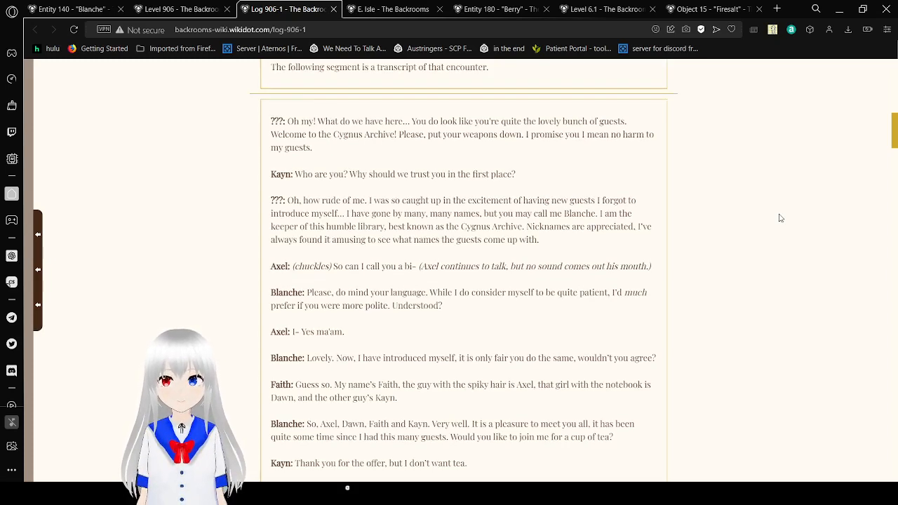
pyautogui.scroll(-3)
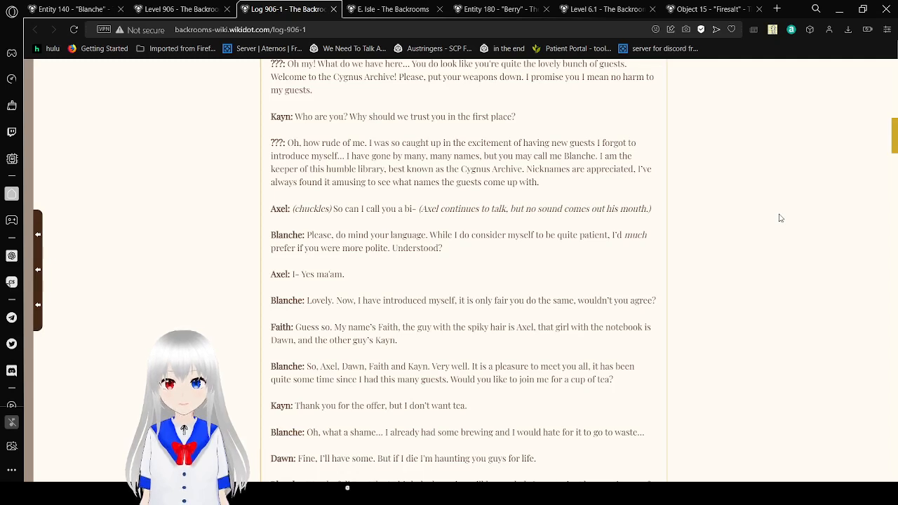
# Continue to Blanche's tea and coffee offer, 'End of transcript.' and the 17:00 entry
pyautogui.scroll(-3)
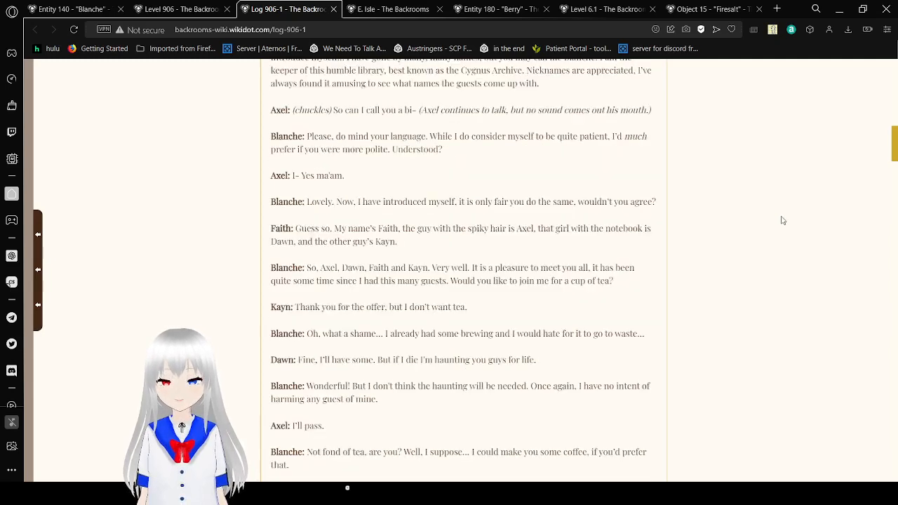
pyautogui.scroll(-3)
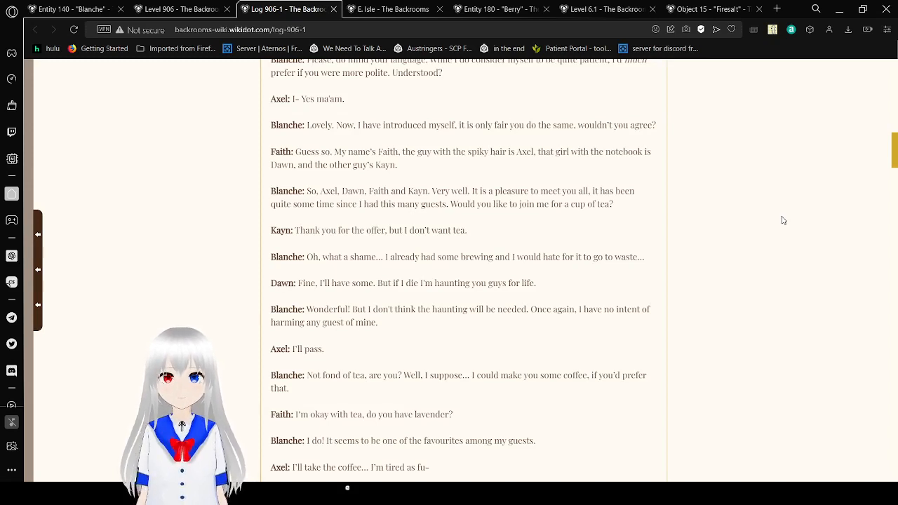
pyautogui.scroll(-3)
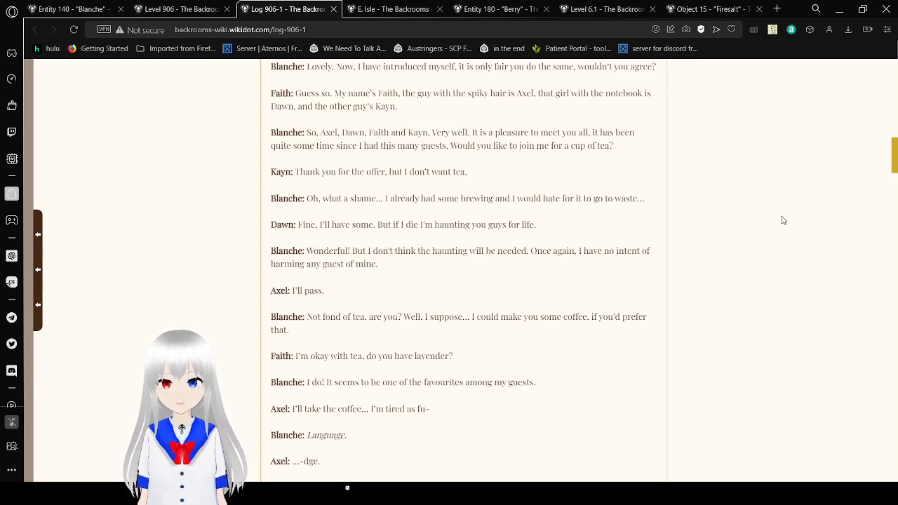
pyautogui.scroll(-3)
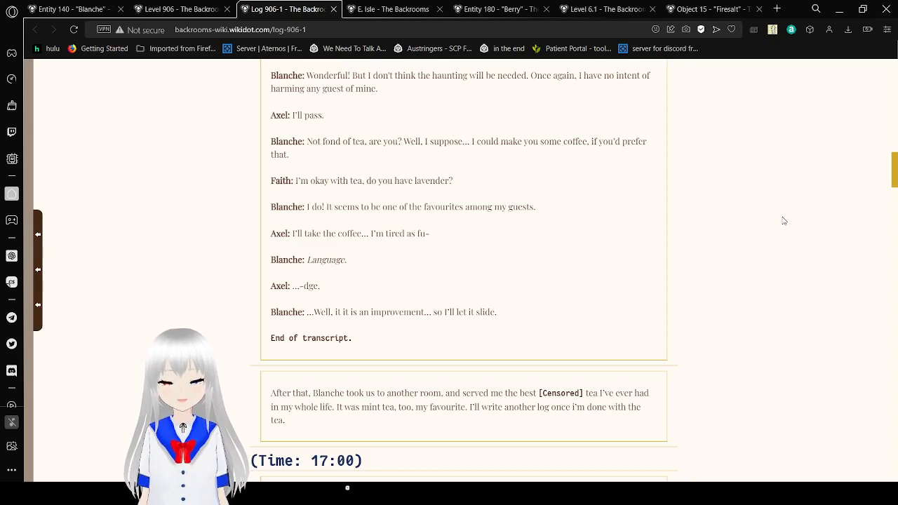
# Scroll through the 17:00 entry to the 17:30 entry about Blanche offering her map
pyautogui.scroll(-3)
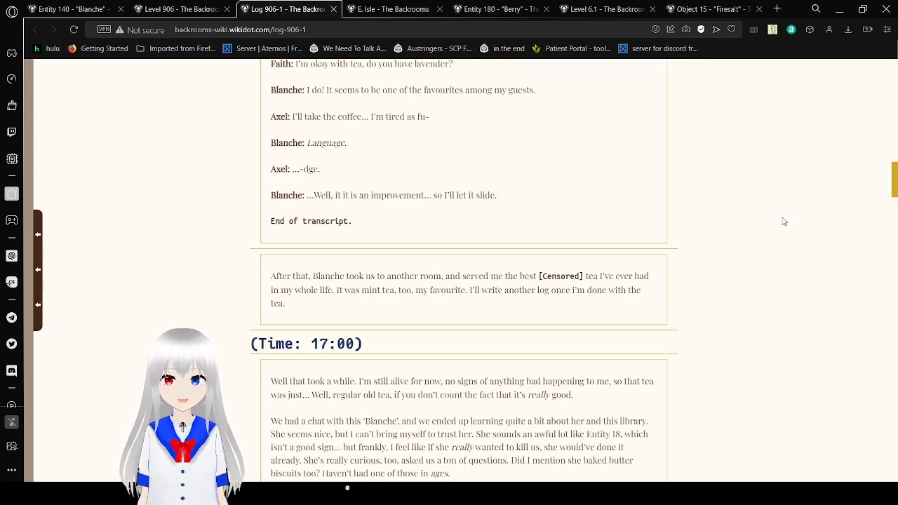
pyautogui.scroll(-3)
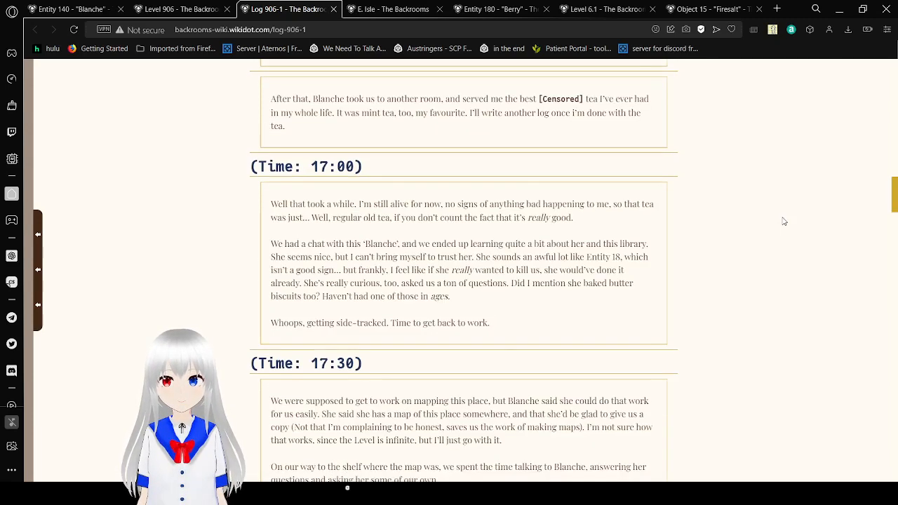
pyautogui.scroll(-3)
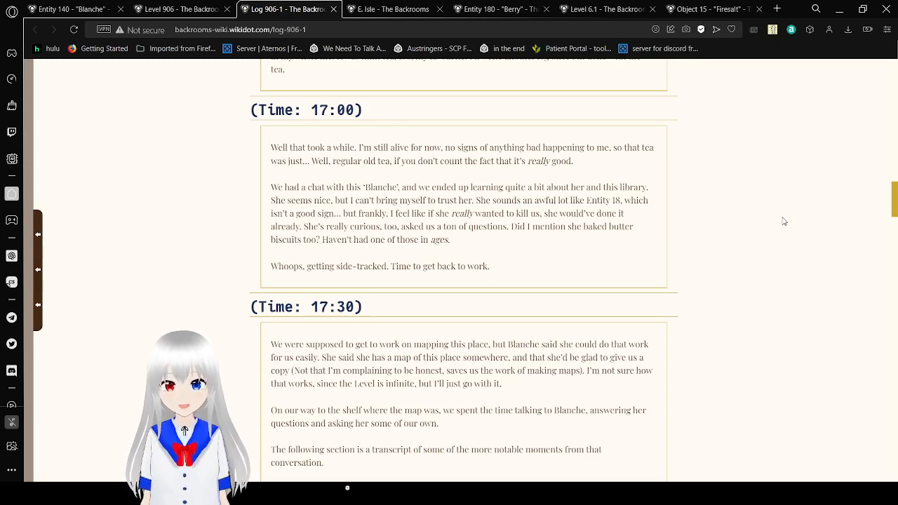
# Scroll into the notable-moments transcript where Faith asks how many books the library holds
pyautogui.scroll(-3)
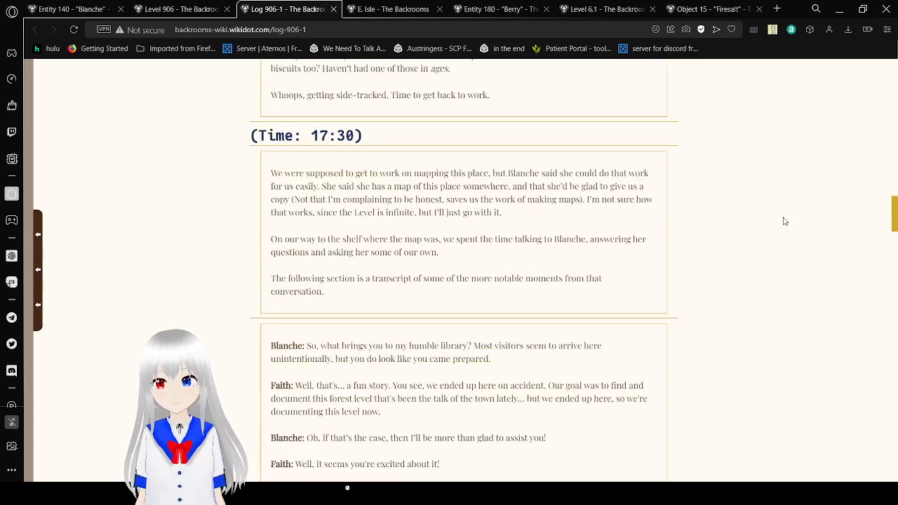
pyautogui.scroll(-3)
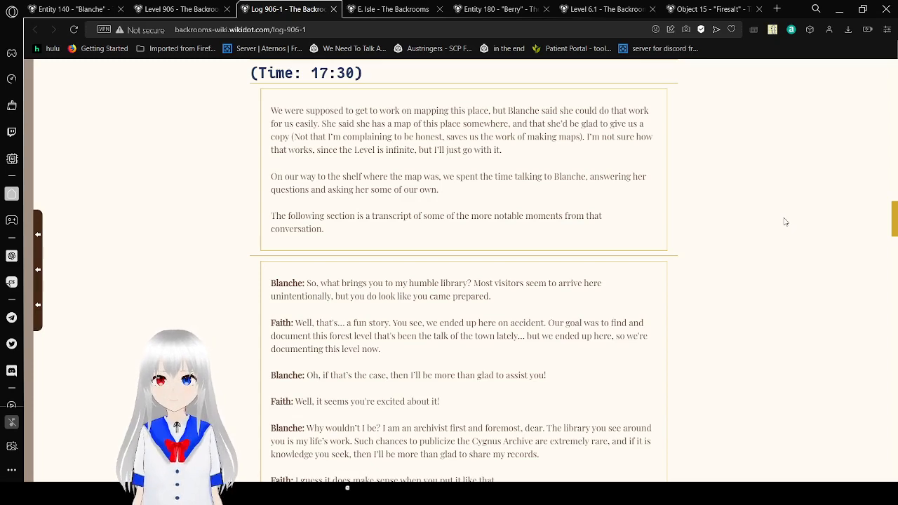
pyautogui.scroll(-3)
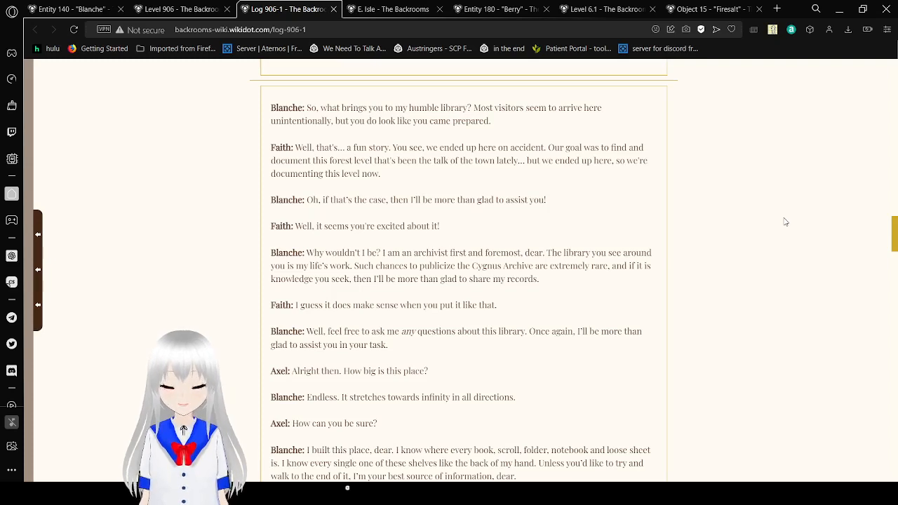
pyautogui.scroll(-3)
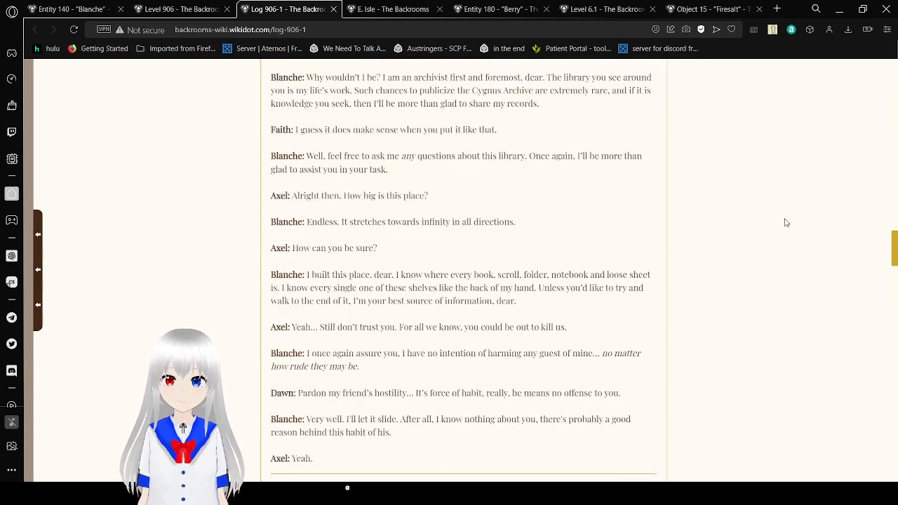
# Continue to Faith asking about the book's contents, Blanche's notes on dreams, and Dawn's question
pyautogui.scroll(-3)
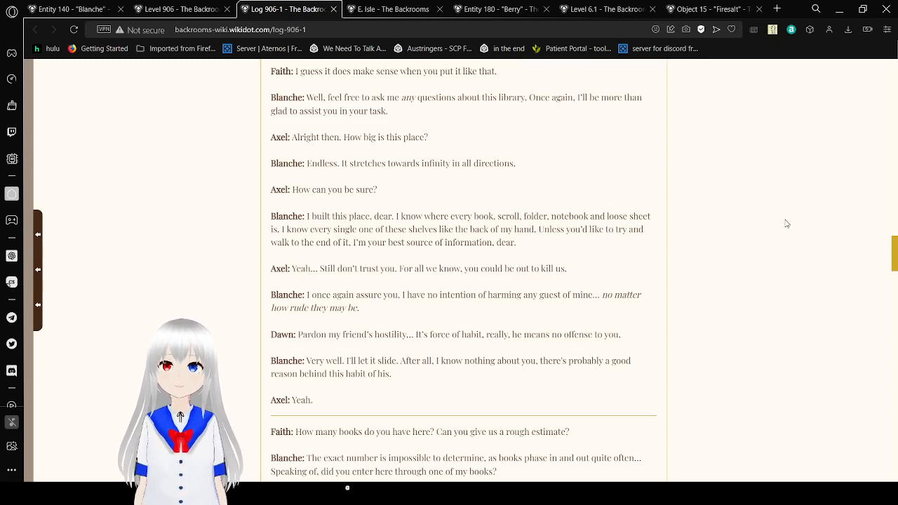
pyautogui.scroll(-3)
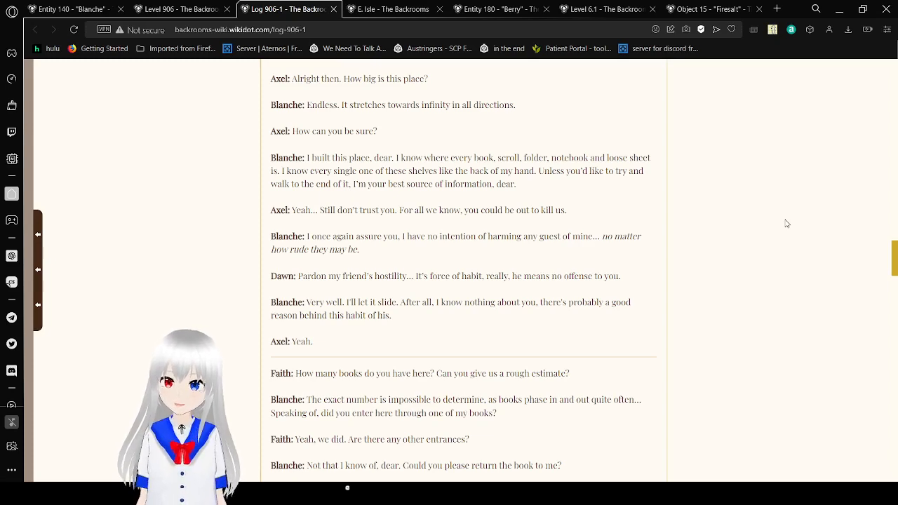
pyautogui.scroll(-3)
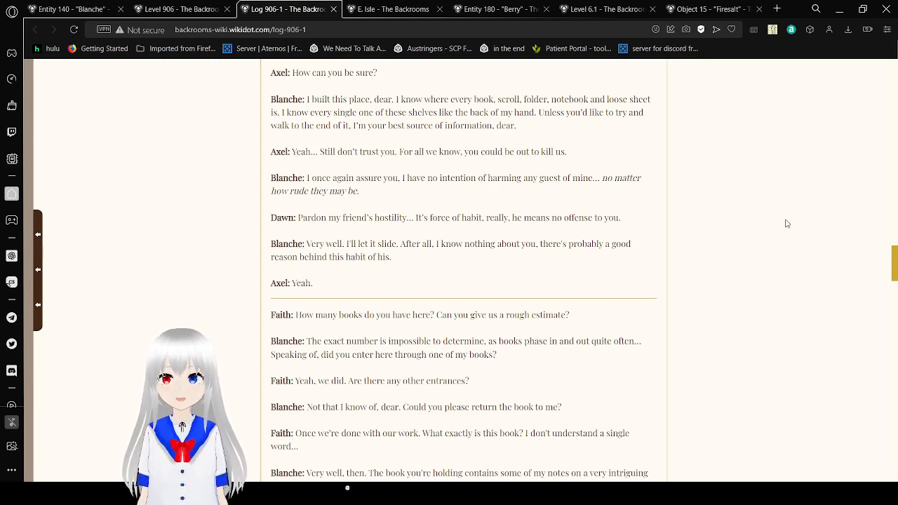
pyautogui.scroll(-3)
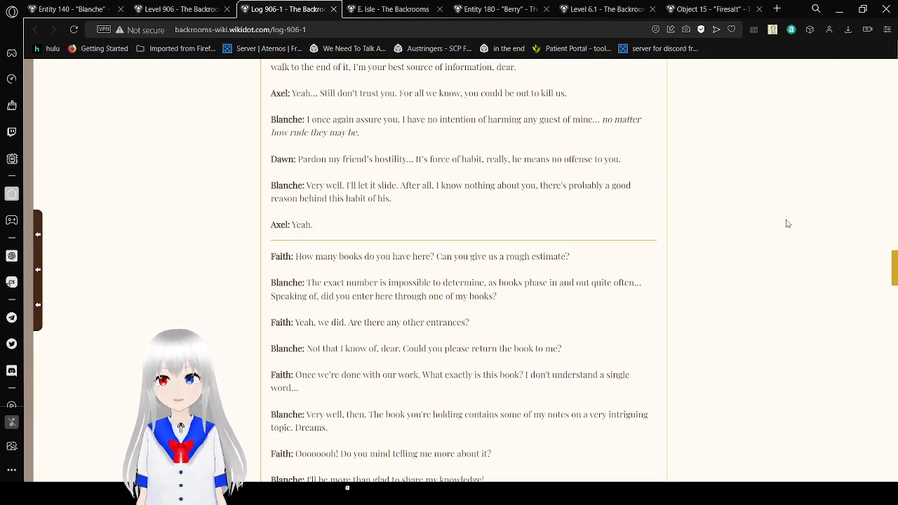
pyautogui.scroll(-3)
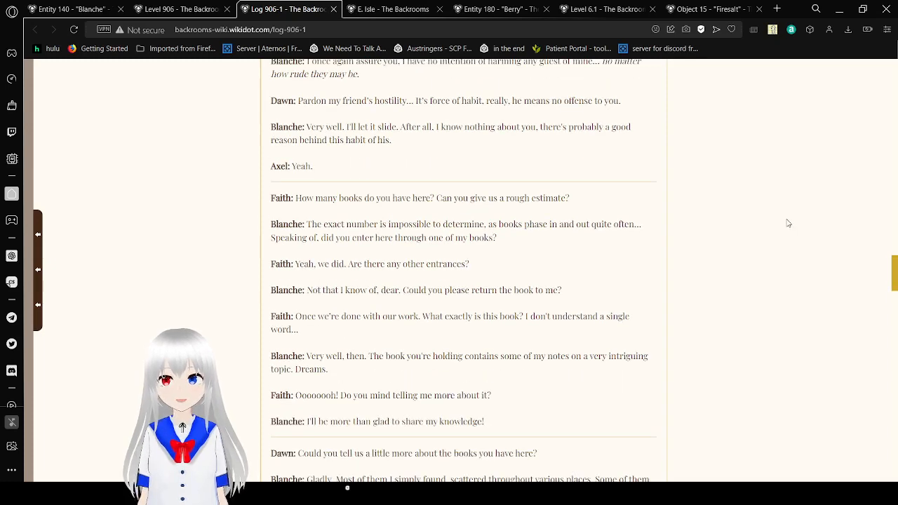
# Scroll through the books-and-notebook conversation to 'End of transcript.', with Blanche offering corrections and Kayn doubting her
pyautogui.scroll(-3)
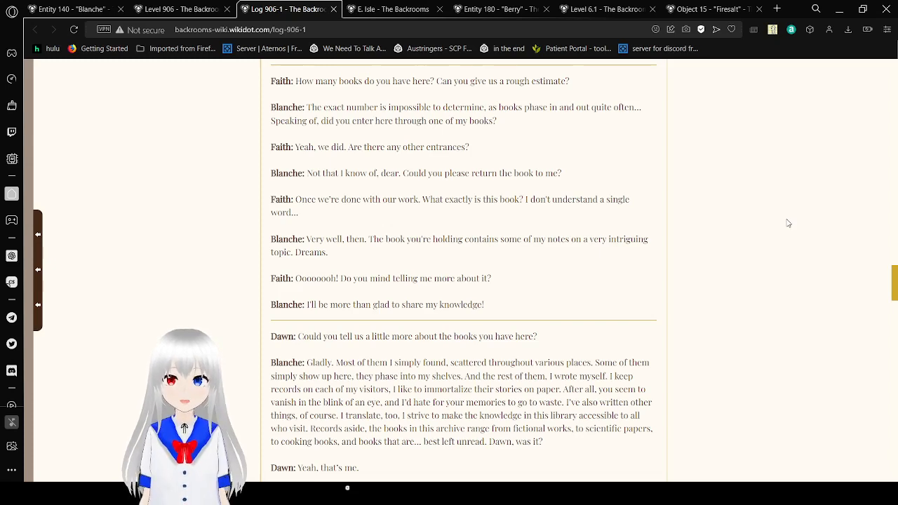
pyautogui.scroll(-3)
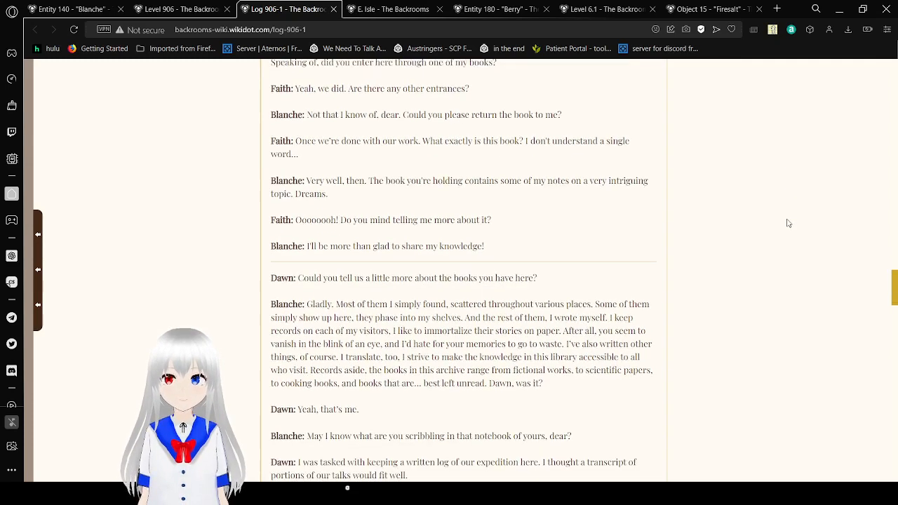
pyautogui.scroll(-3)
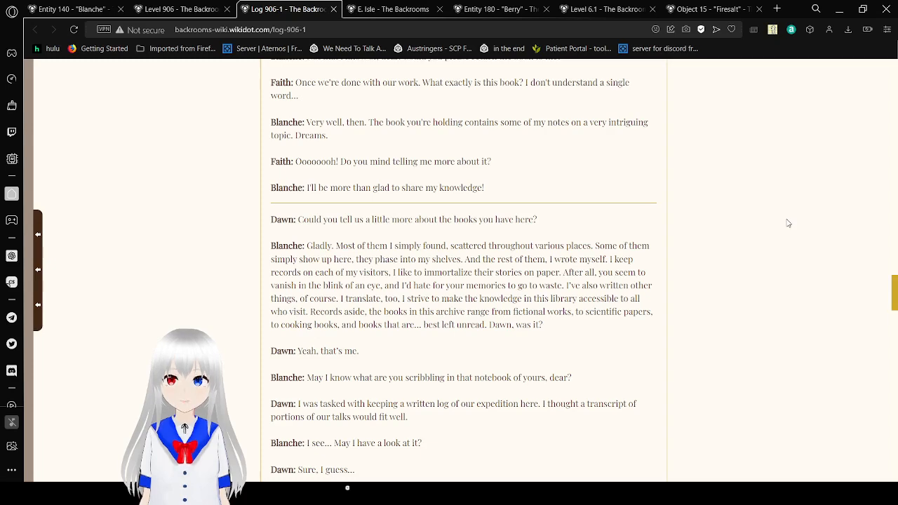
pyautogui.scroll(-3)
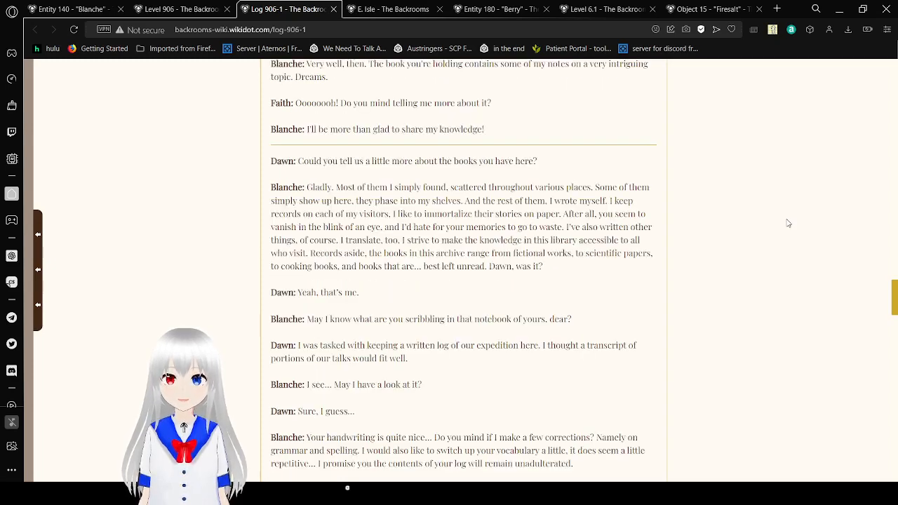
pyautogui.scroll(-3)
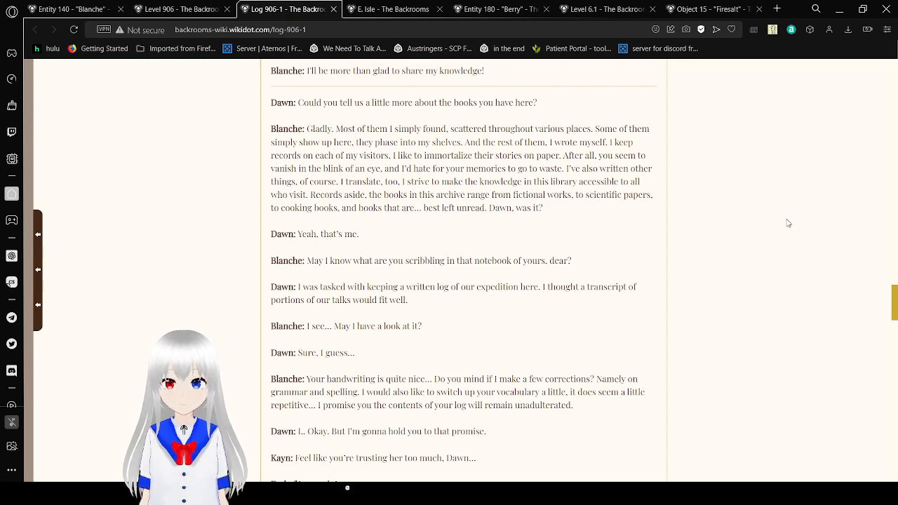
pyautogui.scroll(-3)
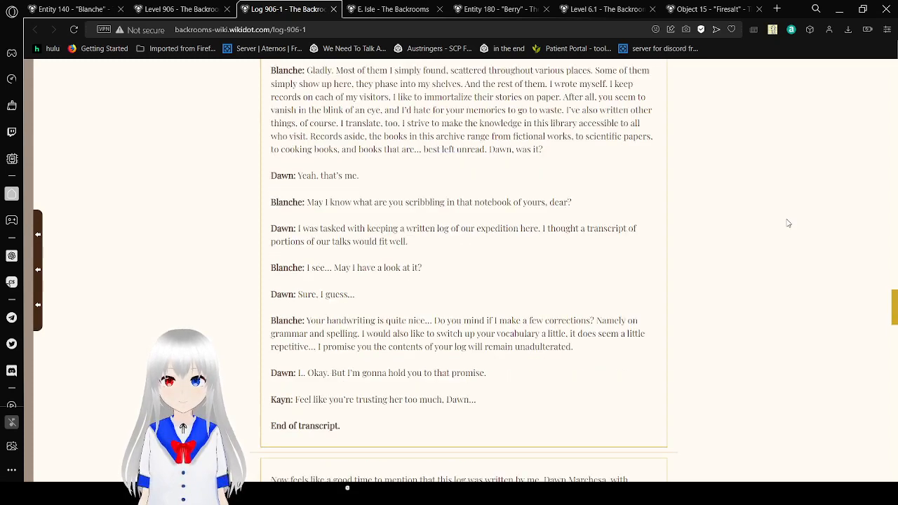
# Scroll past the transcript through Dawn's note on Blanche's revision to the 17:45 heading
pyautogui.scroll(-3)
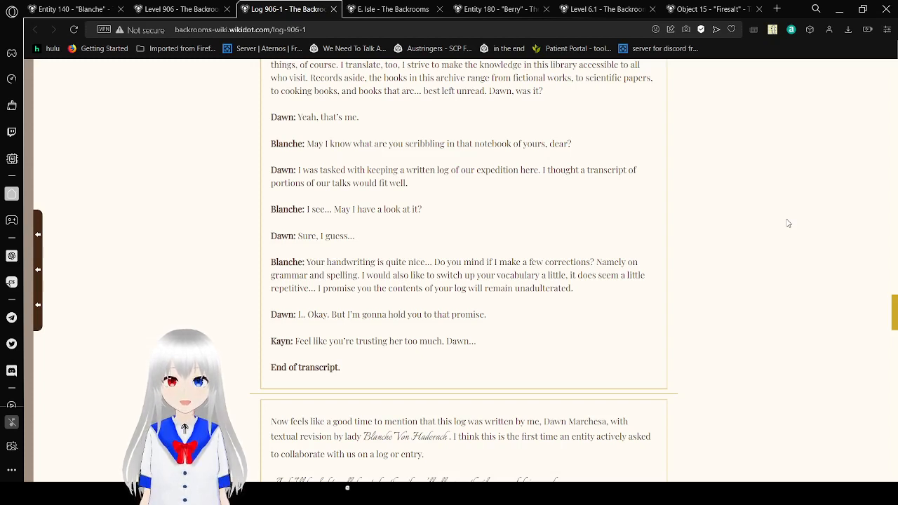
pyautogui.scroll(-3)
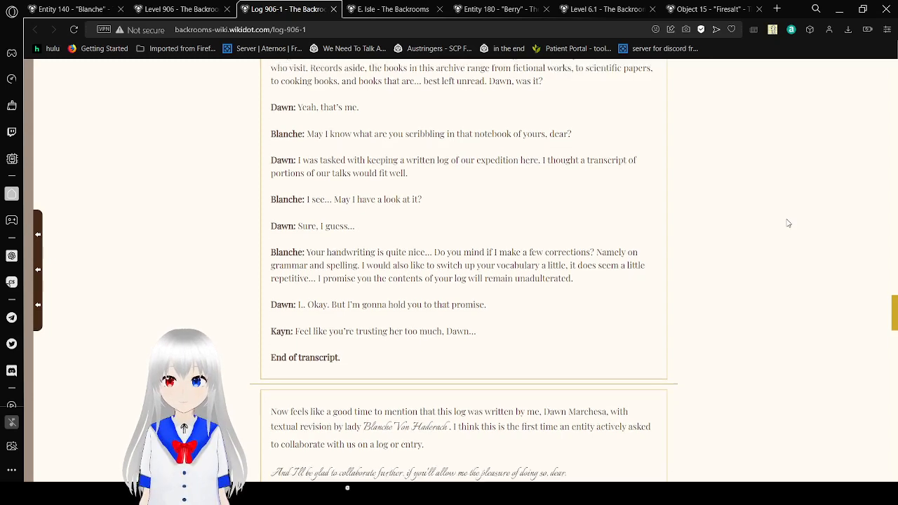
pyautogui.scroll(-3)
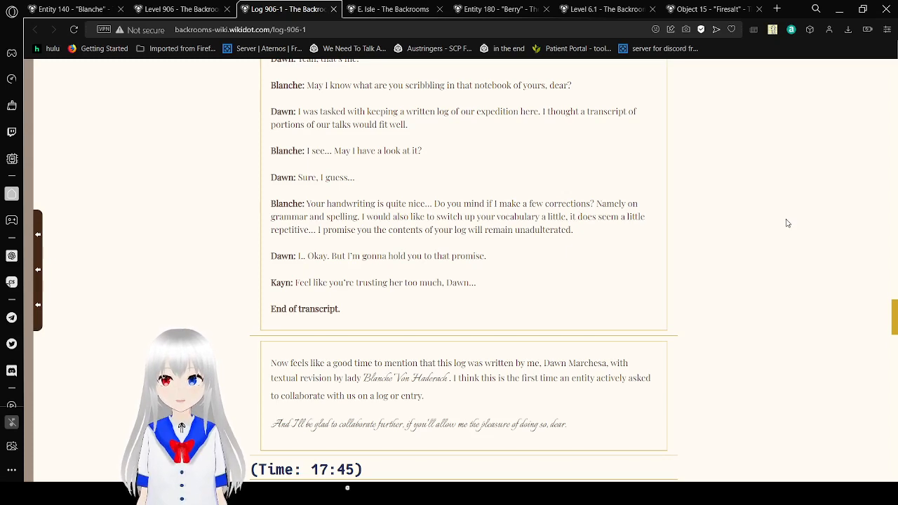
pyautogui.scroll(-3)
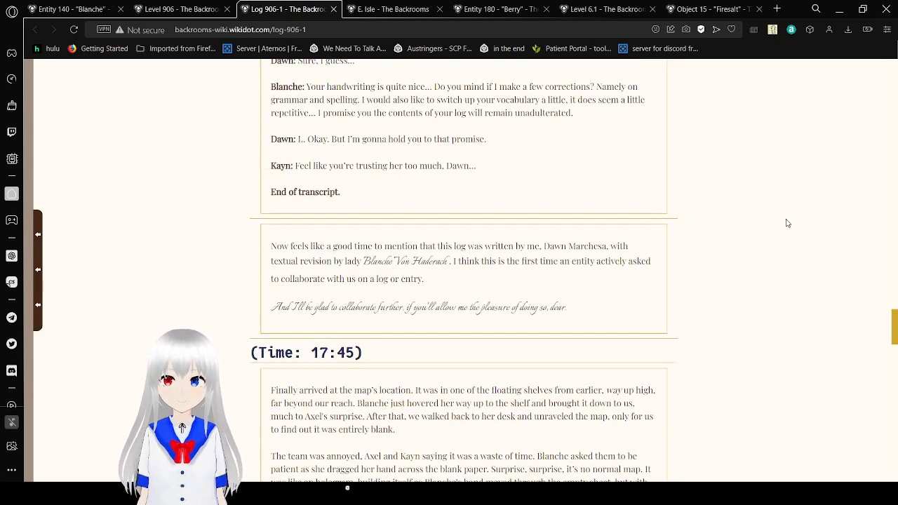
# Scroll through Blanche's explanation of the belief-powered map until the 18:20 heading shows
pyautogui.scroll(-3)
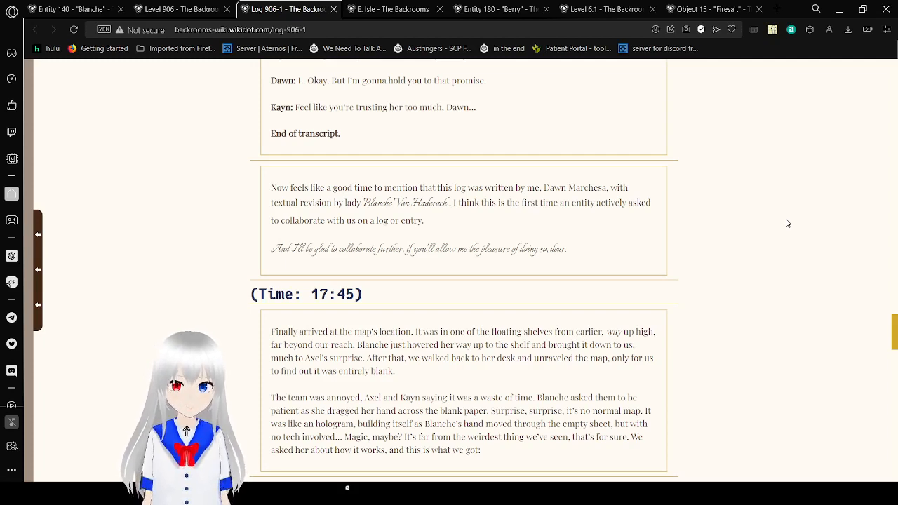
pyautogui.scroll(-3)
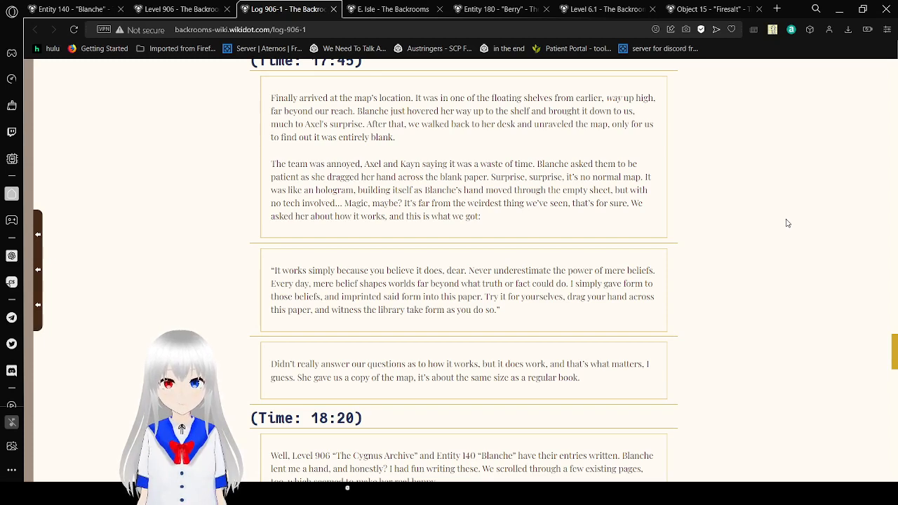
pyautogui.scroll(-3)
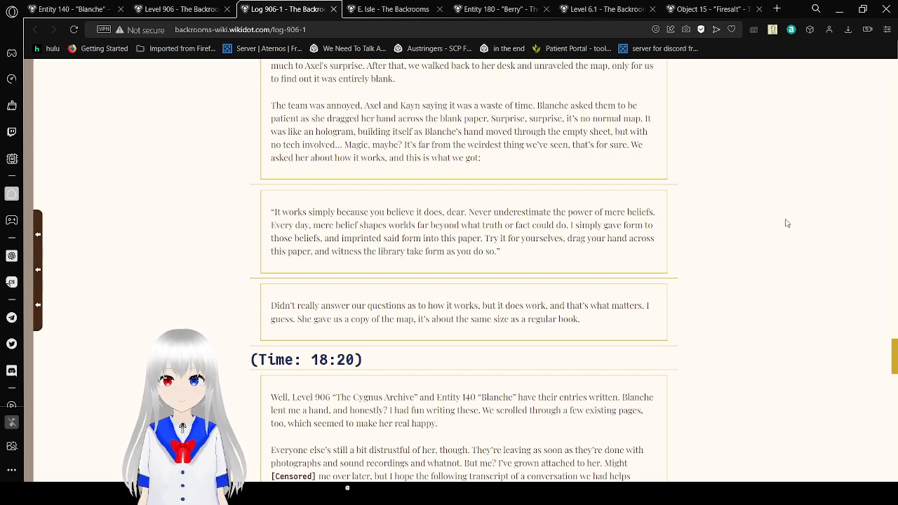
# Scroll through the 18:20 tea conversation where Blanche admits reading Dawn's thoughts
pyautogui.scroll(-3)
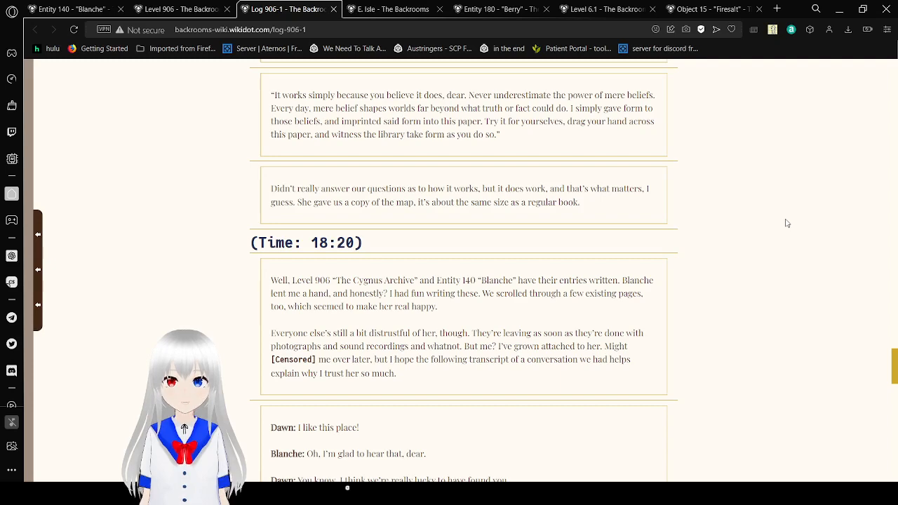
pyautogui.scroll(-3)
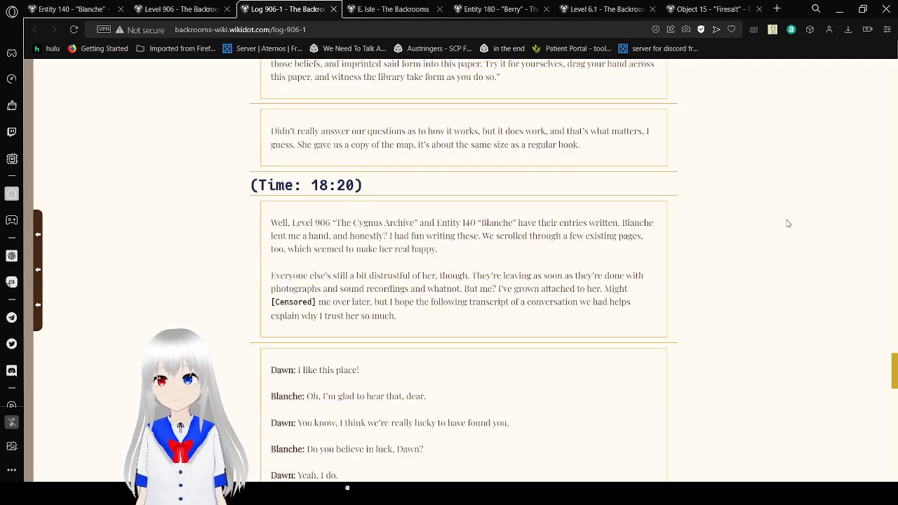
pyautogui.scroll(-3)
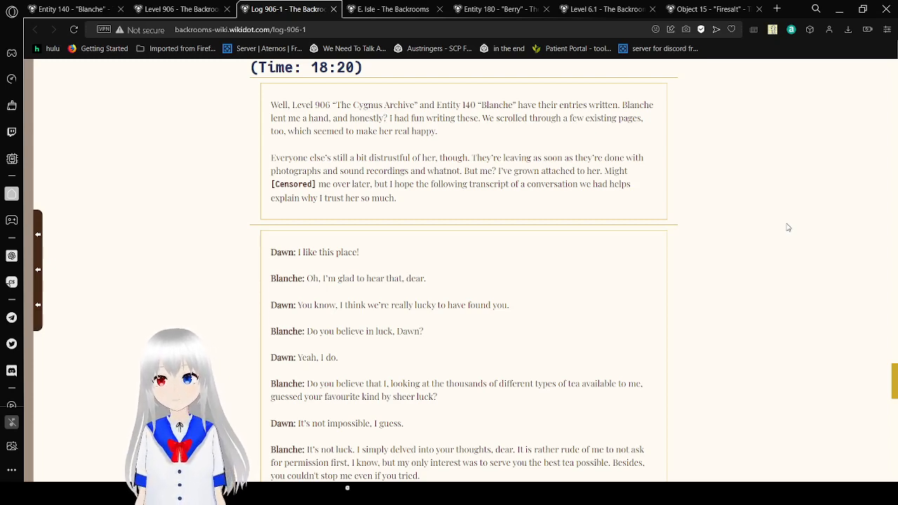
pyautogui.scroll(-3)
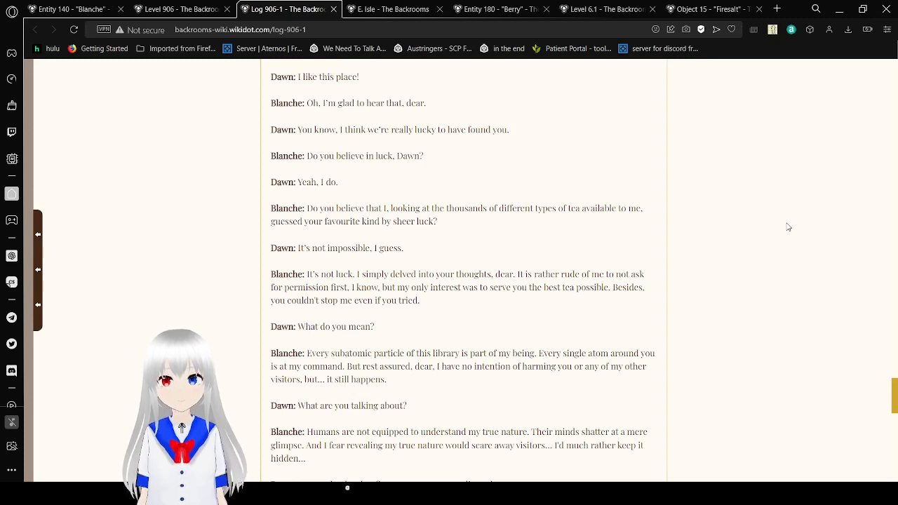
pyautogui.scroll(-3)
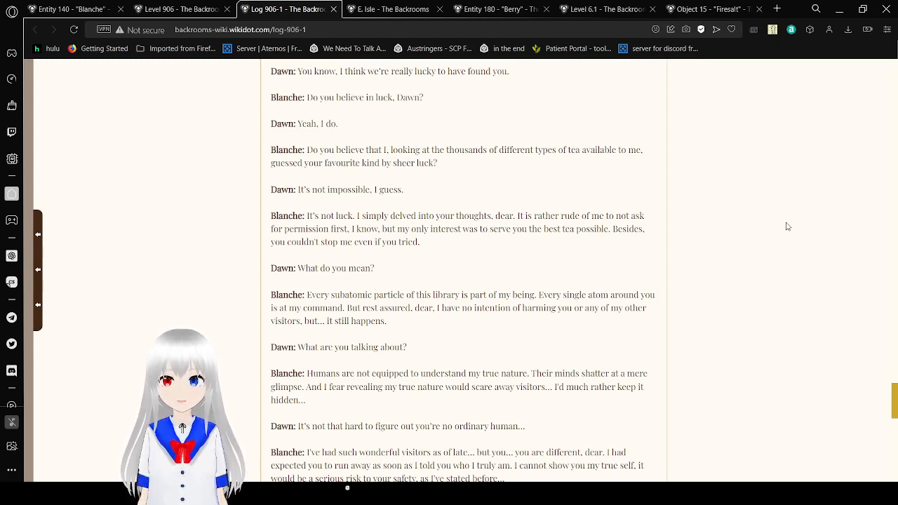
# Scroll on to Blanche warning of dangerous entities and offering Dawn the book
pyautogui.scroll(-3)
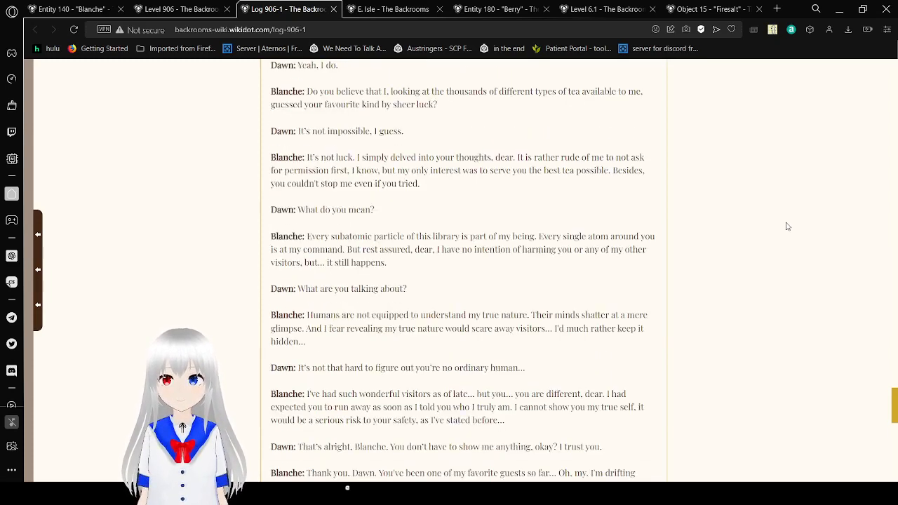
pyautogui.scroll(-3)
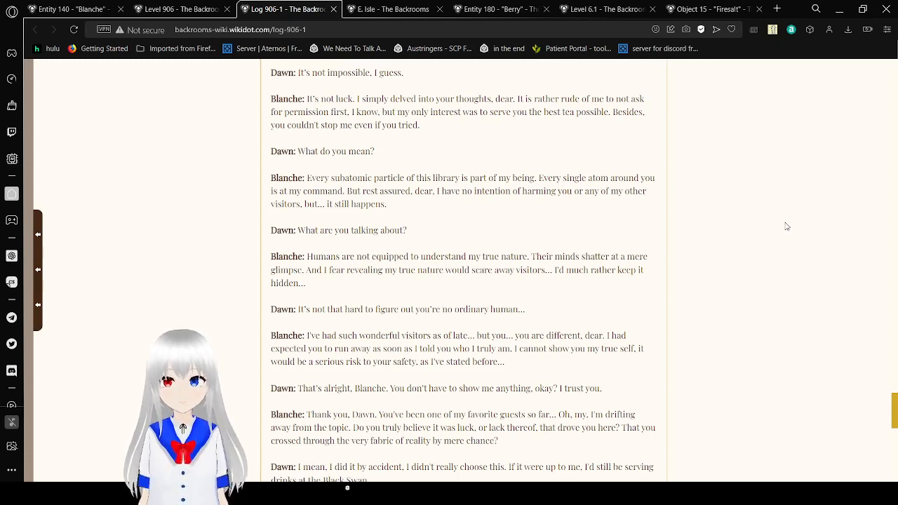
pyautogui.scroll(-3)
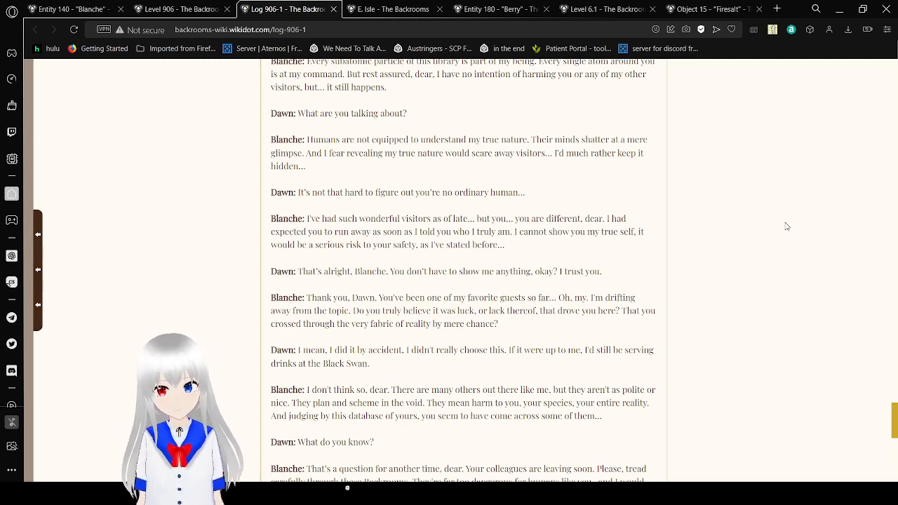
pyautogui.scroll(-3)
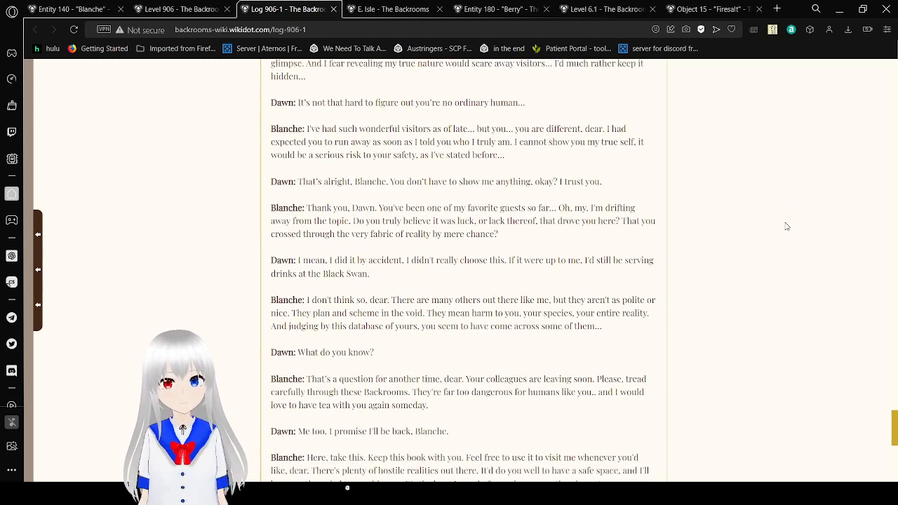
pyautogui.scroll(-3)
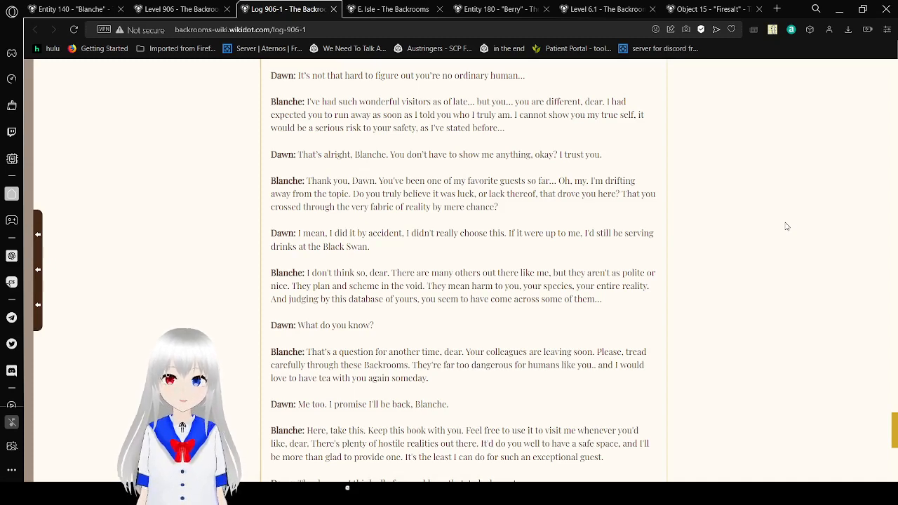
# Scroll through Dawn's 18:30 leaving note to 'End of log.' at the page bottom
pyautogui.scroll(-3)
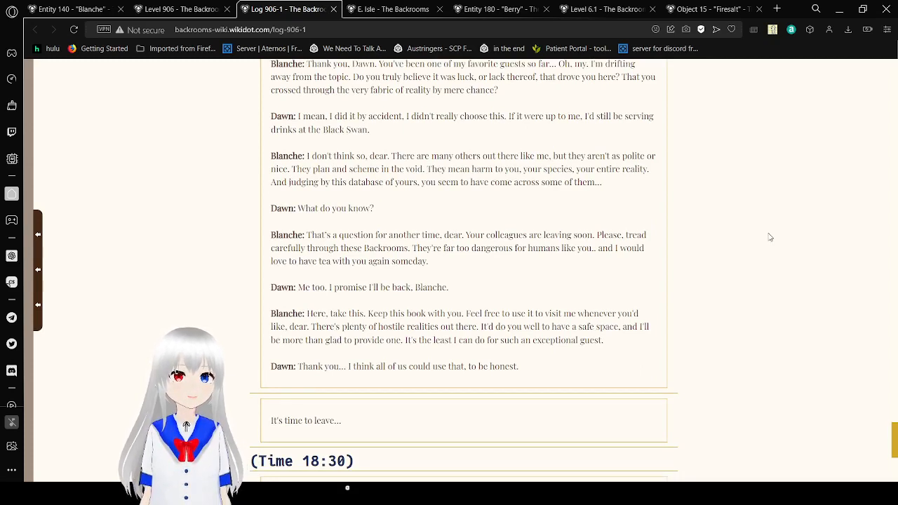
pyautogui.scroll(-3)
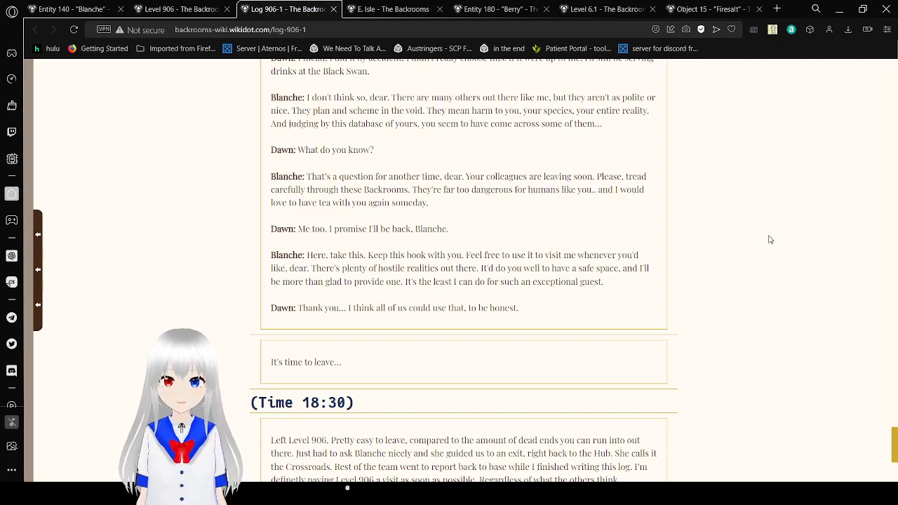
pyautogui.scroll(-3)
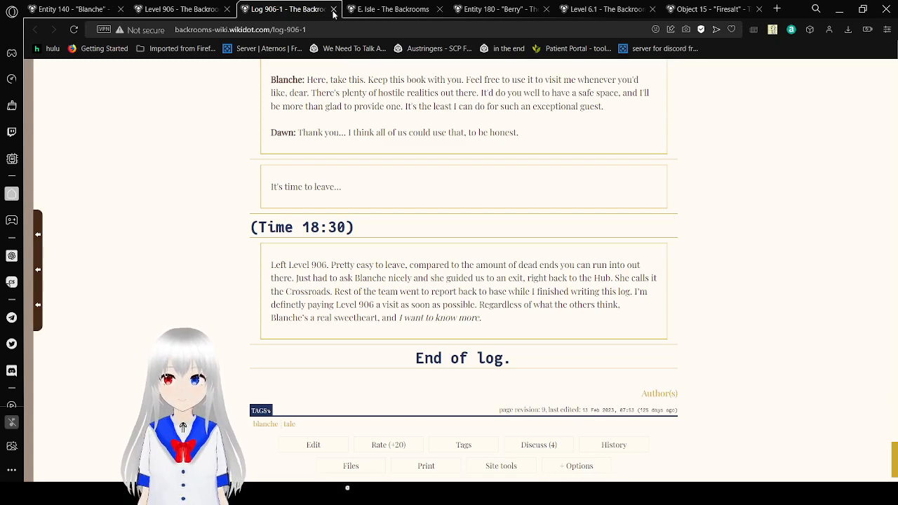
# Close the Log 906-1 tab and scroll Level 906's Description down to the Entities heading
pyautogui.click(334, 8)
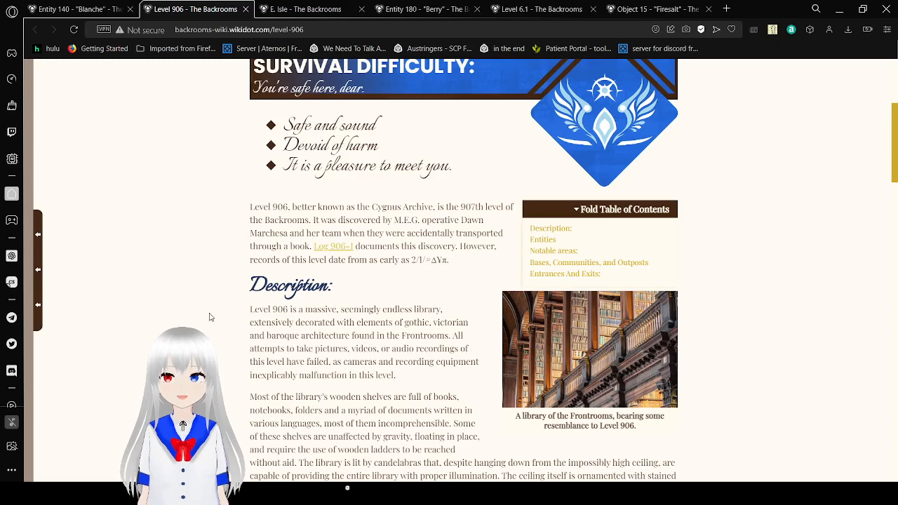
pyautogui.scroll(-3)
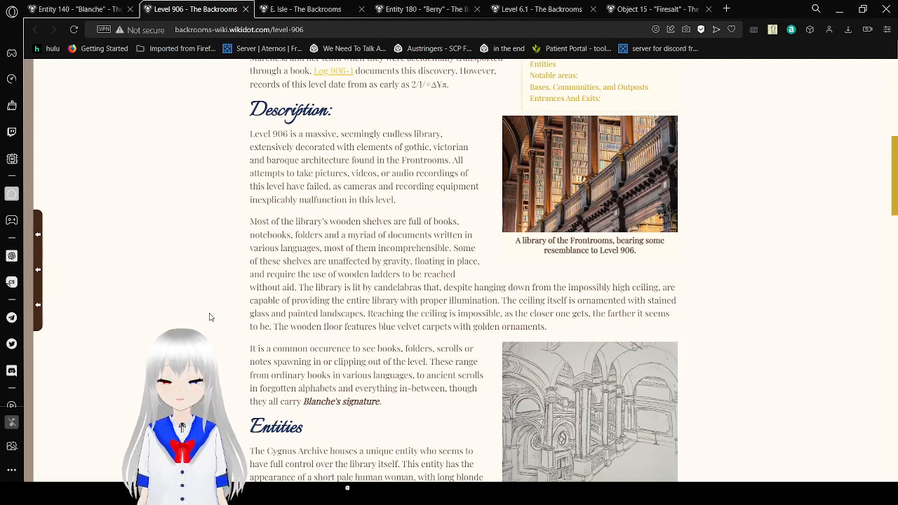
pyautogui.scroll(-3)
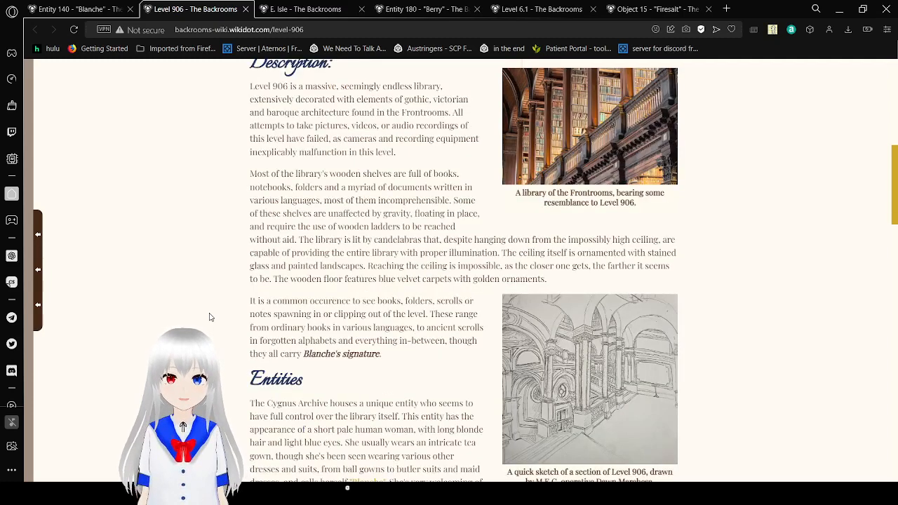
pyautogui.scroll(-3)
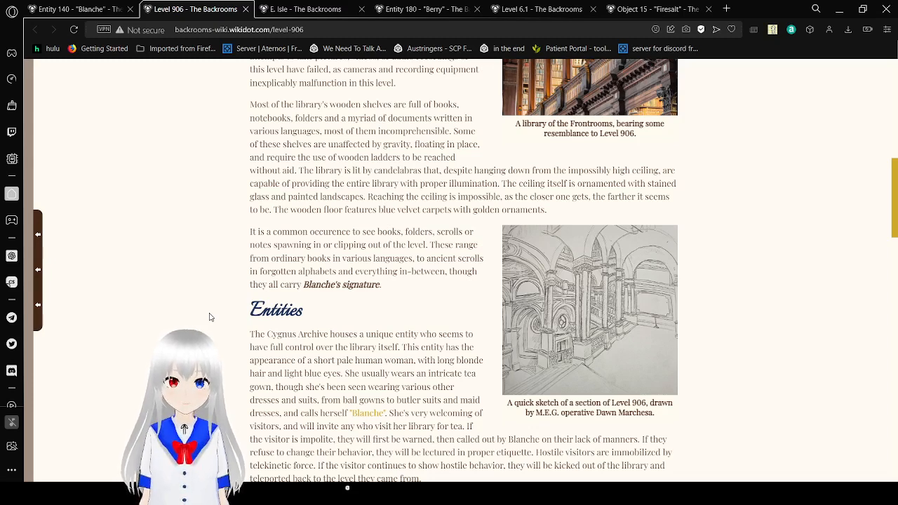
pyautogui.moveTo(208, 282)
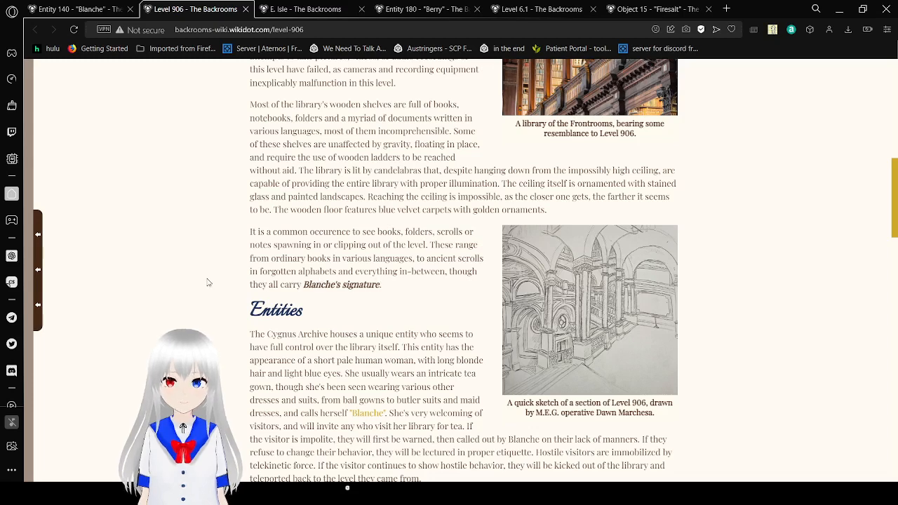
# Scroll past Entities to the Notable Areas opening on Blanche's Office
pyautogui.scroll(-3)
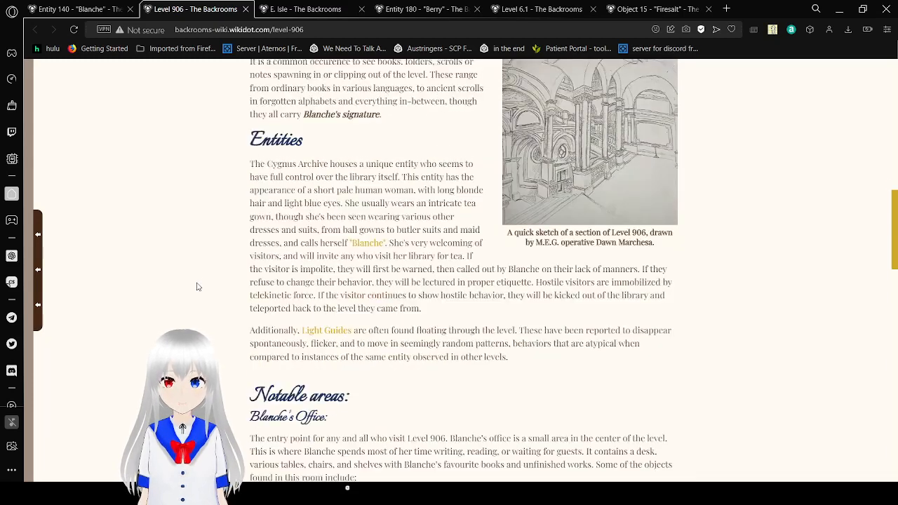
pyautogui.scroll(-3)
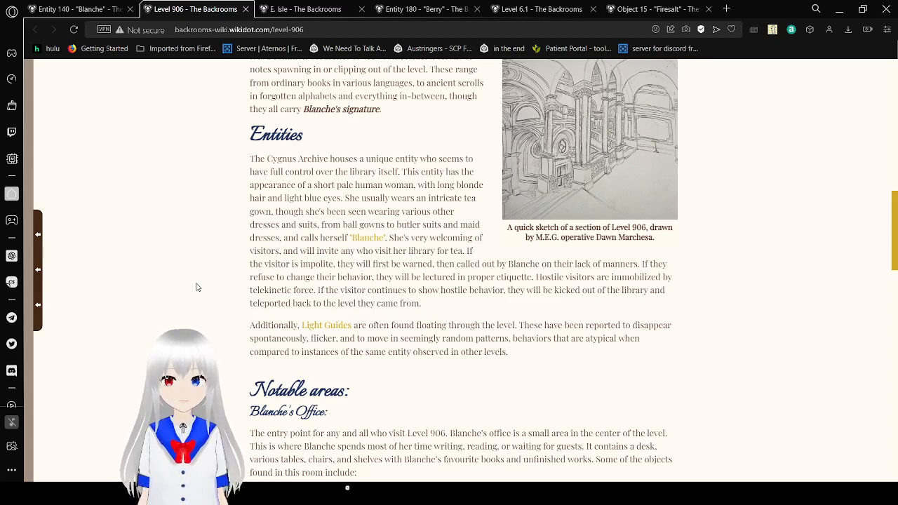
# Scroll down to the Blanche's Office section and its bulleted list of objects
pyautogui.scroll(-3)
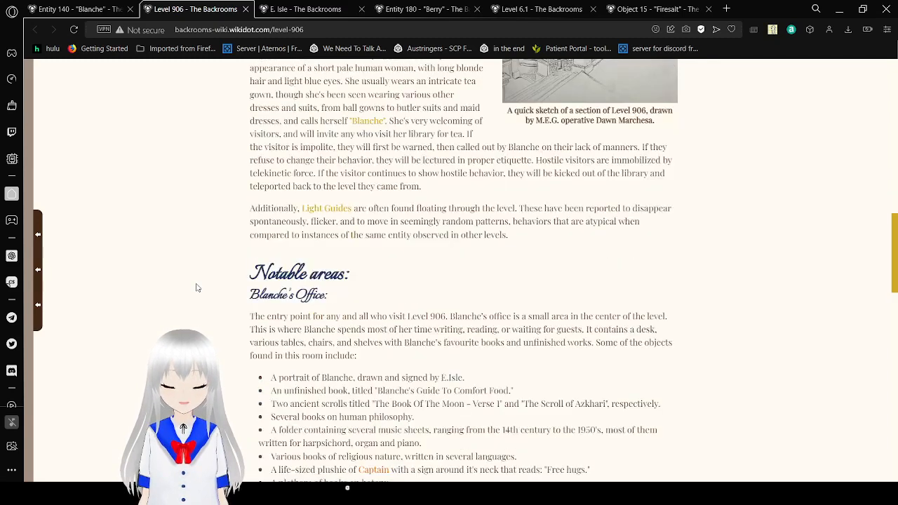
pyautogui.scroll(-3)
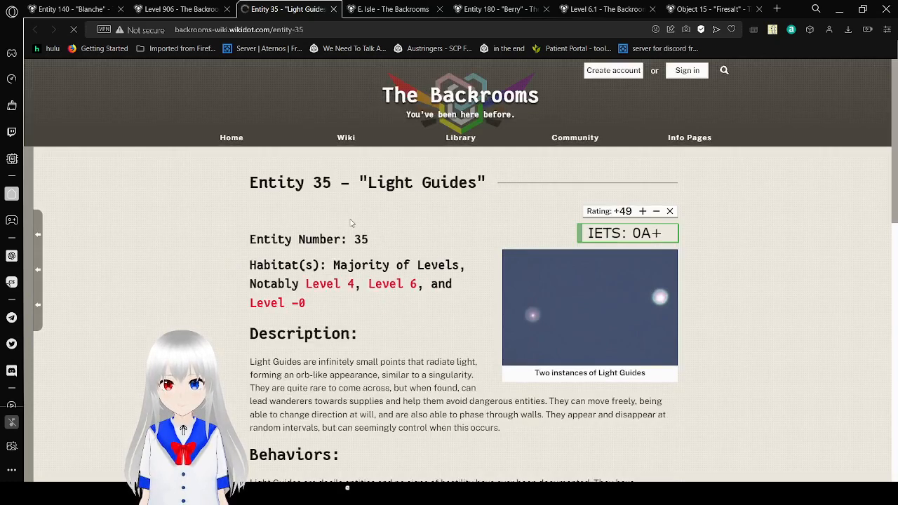
# Scroll the Entity 35 page through Behaviors and Biology to the start of Discovery
pyautogui.scroll(-3)
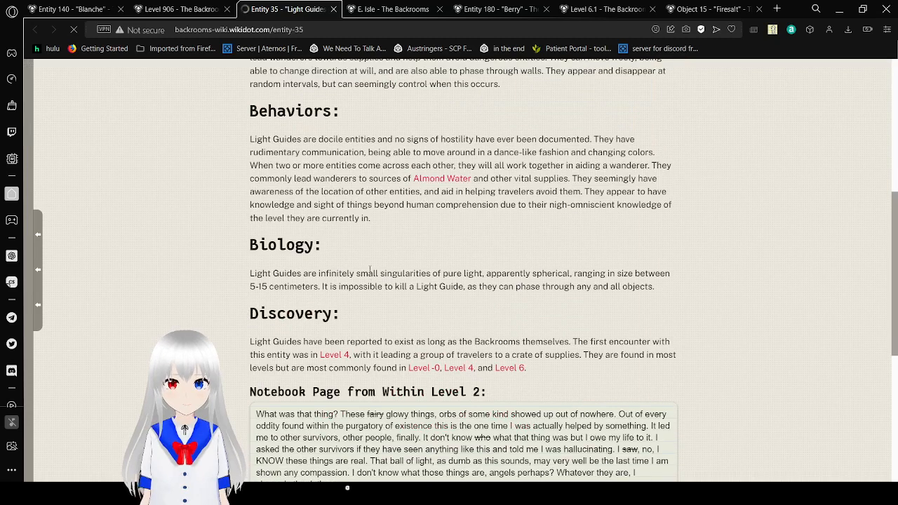
pyautogui.scroll(3)
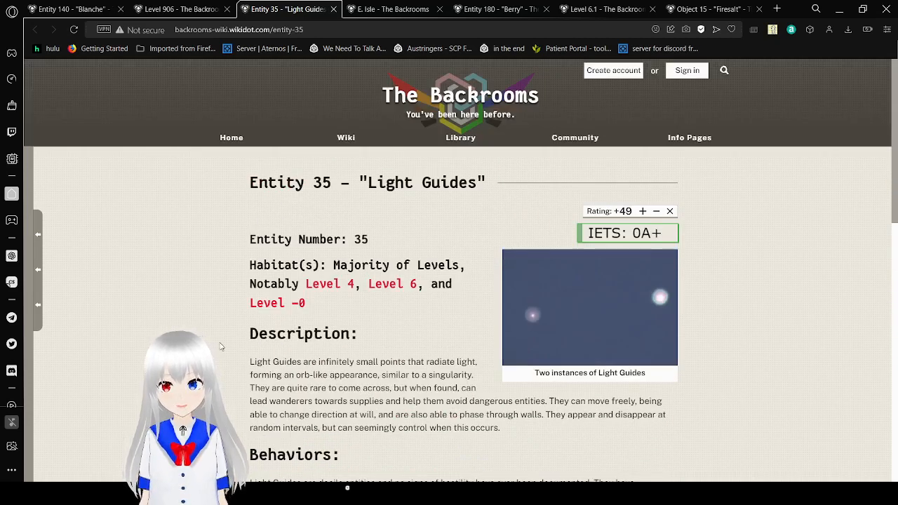
pyautogui.scroll(-3)
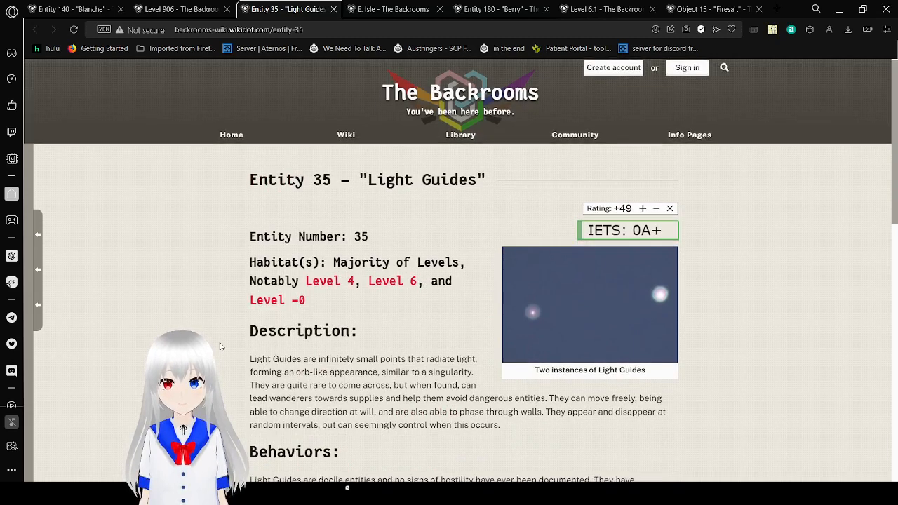
pyautogui.scroll(-3)
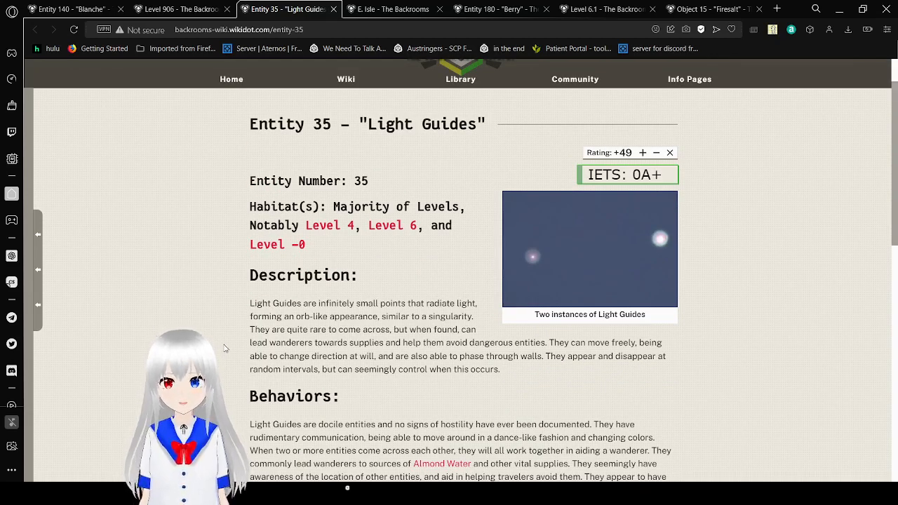
pyautogui.scroll(-3)
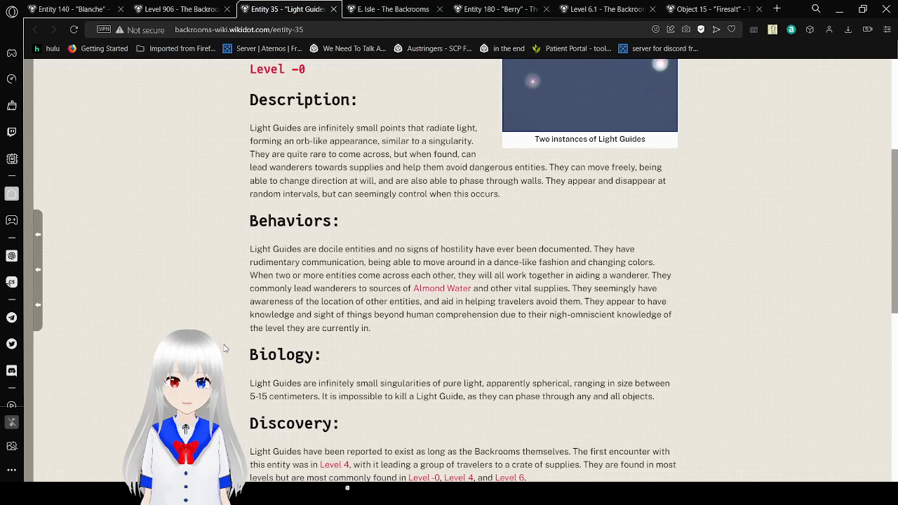
# Scroll through Discovery and the Level 2 notebook page to Do's and Don'ts
pyautogui.scroll(-3)
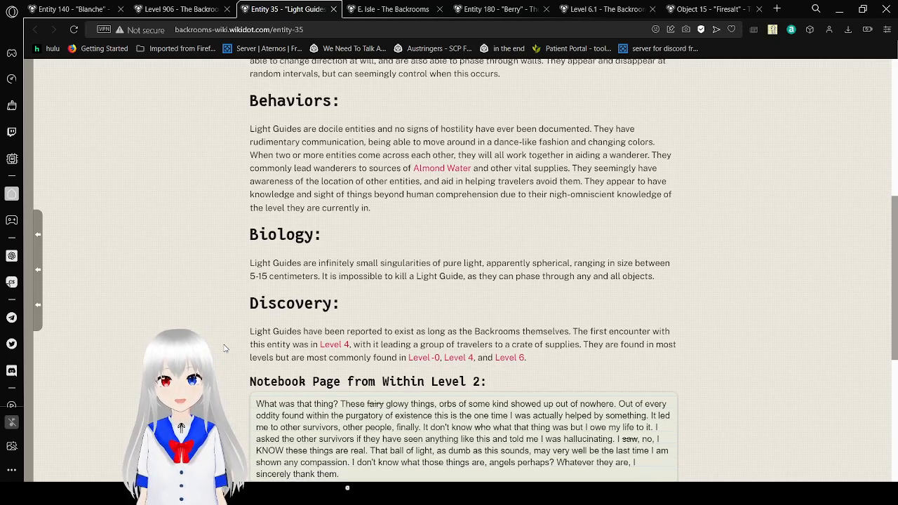
pyautogui.scroll(-3)
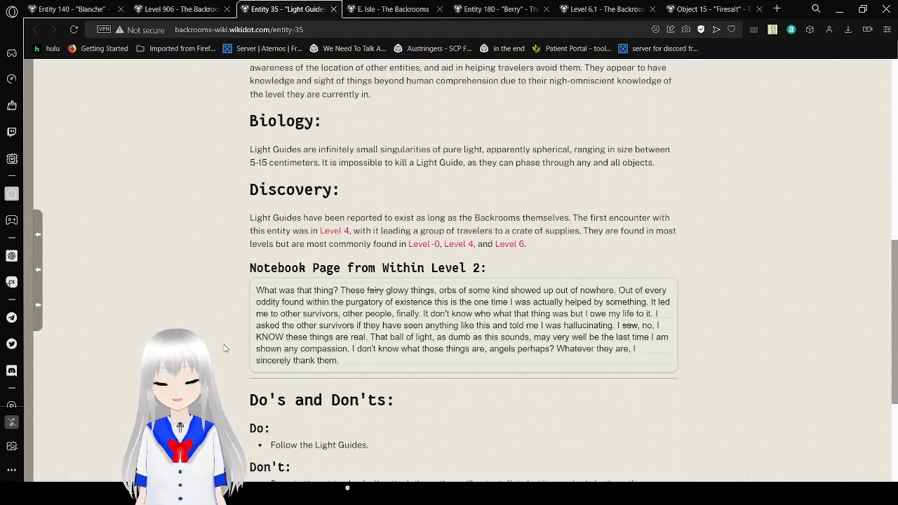
# Scroll the Entity 35 Light Guides page down to its Do's and Don'ts advice
pyautogui.scroll(-3)
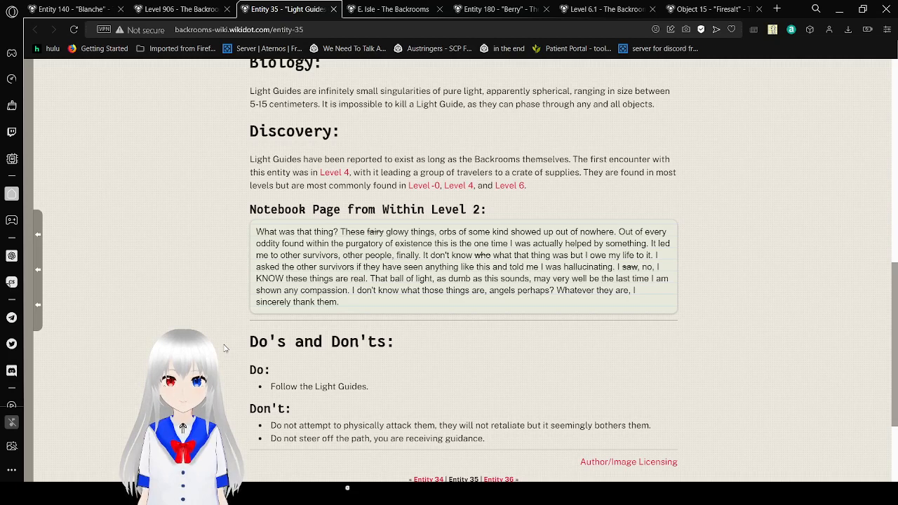
# Reach the end of the Entity 35 page and close it, returning to Level 906's Notable Areas
pyautogui.scroll(-3)
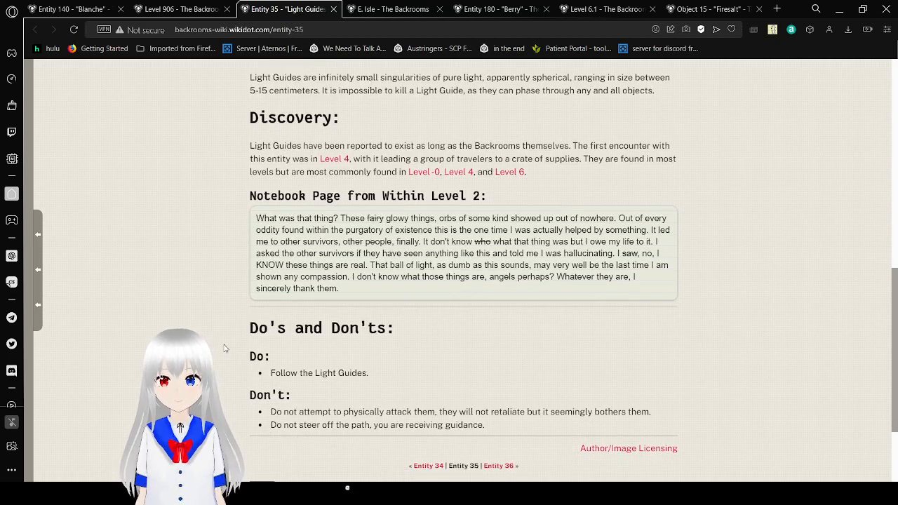
pyautogui.scroll(-3)
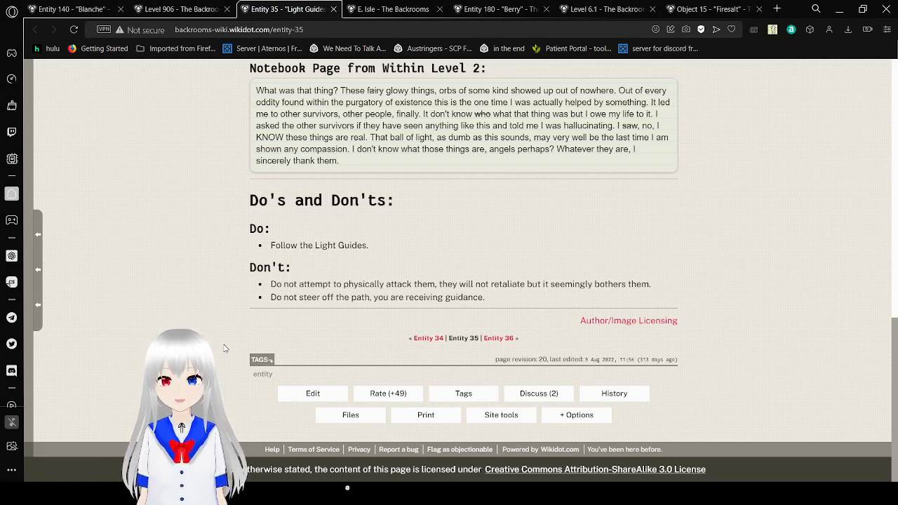
pyautogui.click(179, 9)
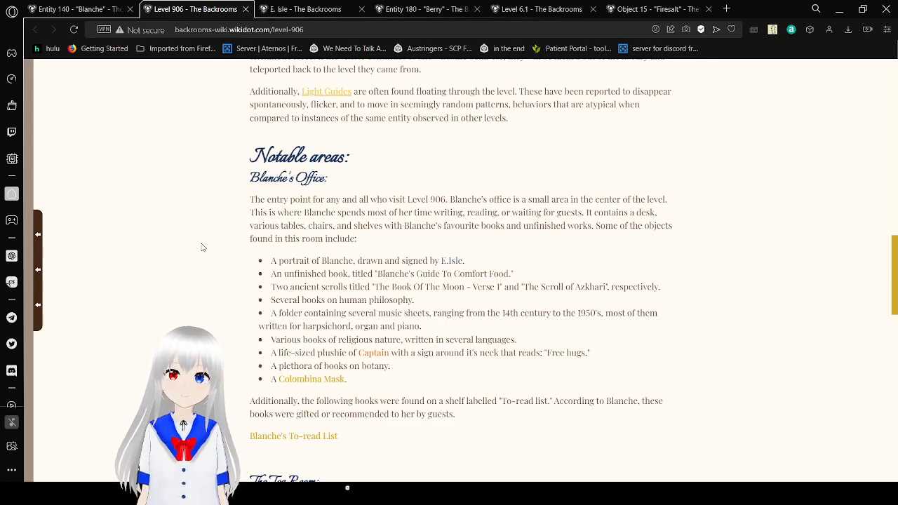
# Read down Level 906 past Blanche's Office and To-read List to the Tea Room and Guest Rooms
pyautogui.scroll(-3)
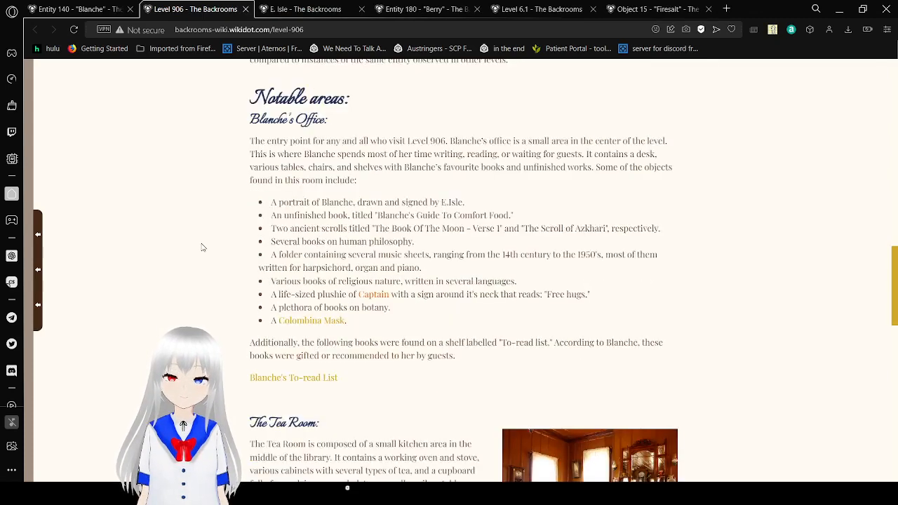
pyautogui.scroll(-3)
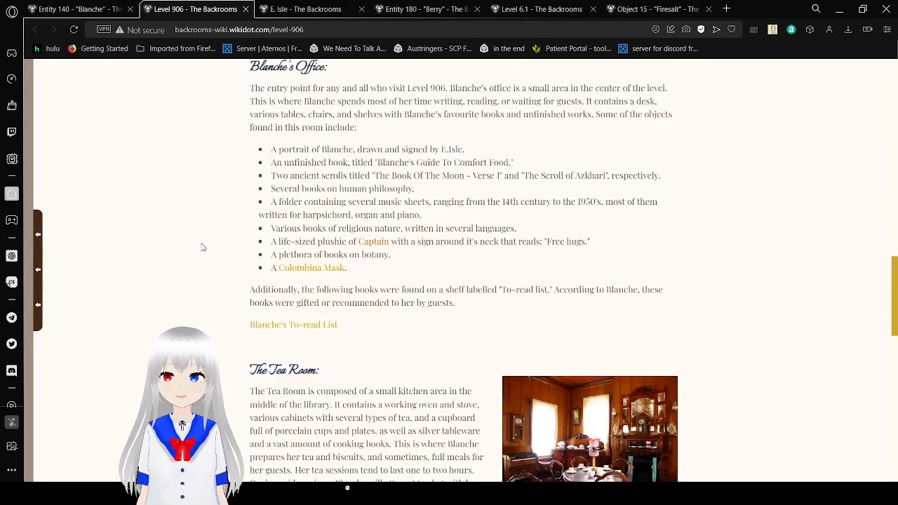
pyautogui.scroll(-3)
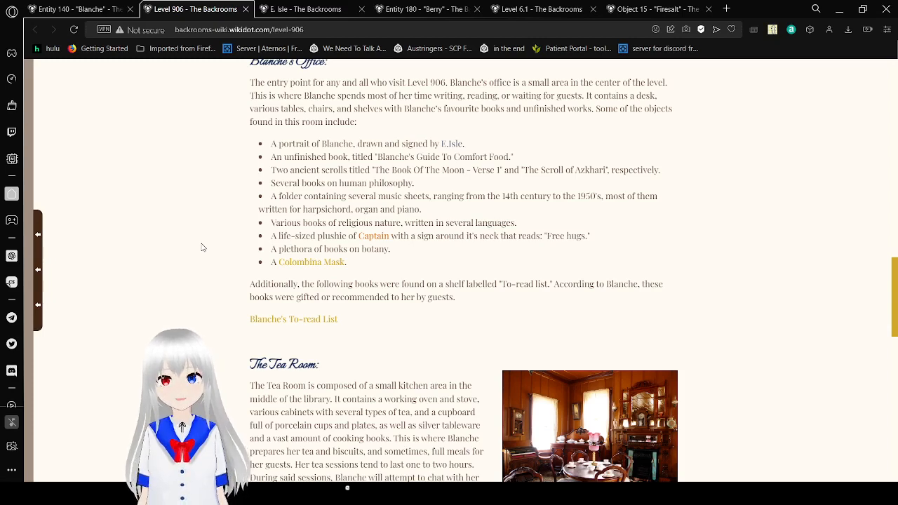
pyautogui.moveTo(194, 252)
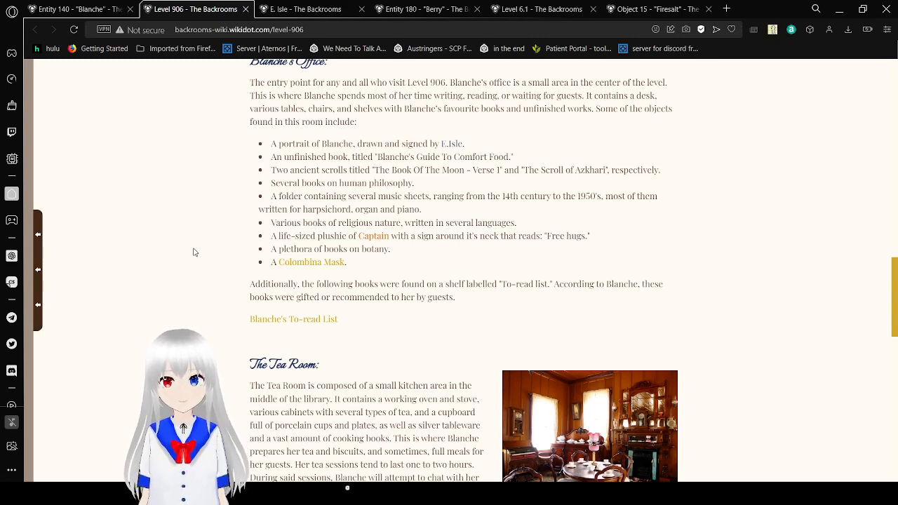
pyautogui.scroll(-3)
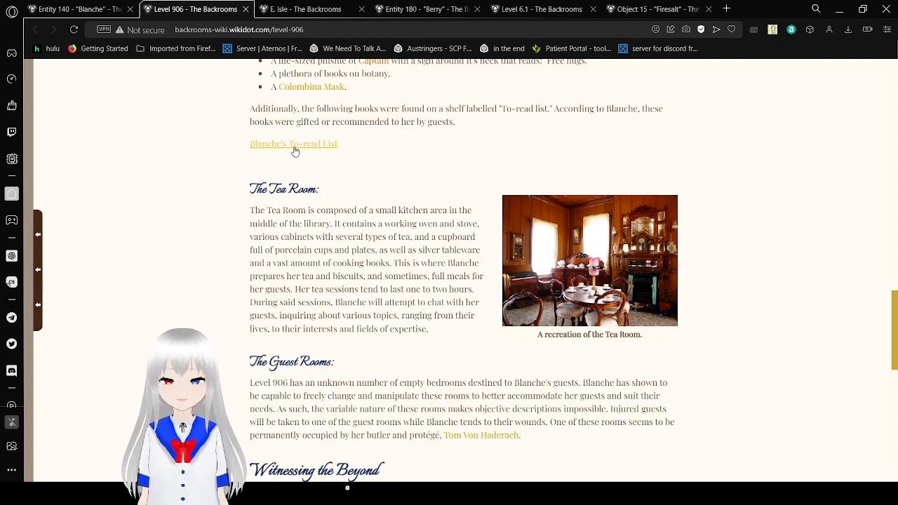
# Follow the Blanche's To-read List link, landing on a blocked about:blank page
pyautogui.click(293, 143)
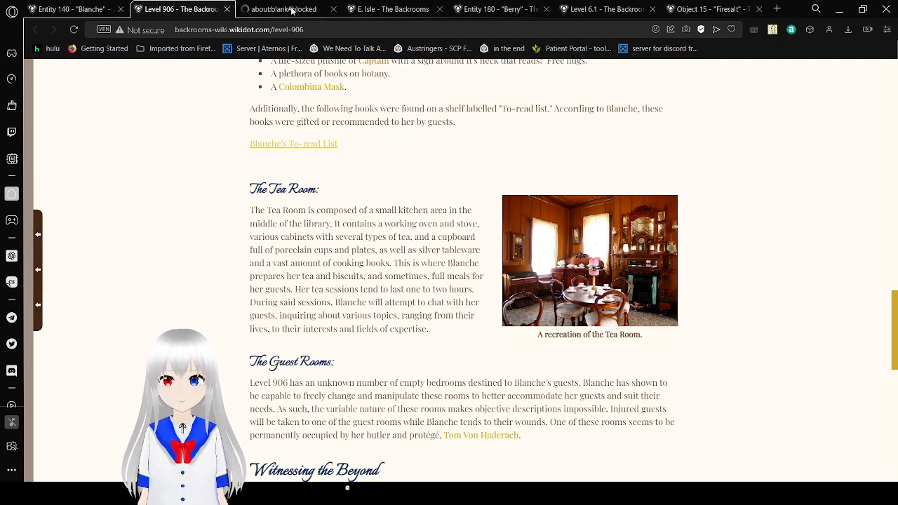
pyautogui.click(284, 9)
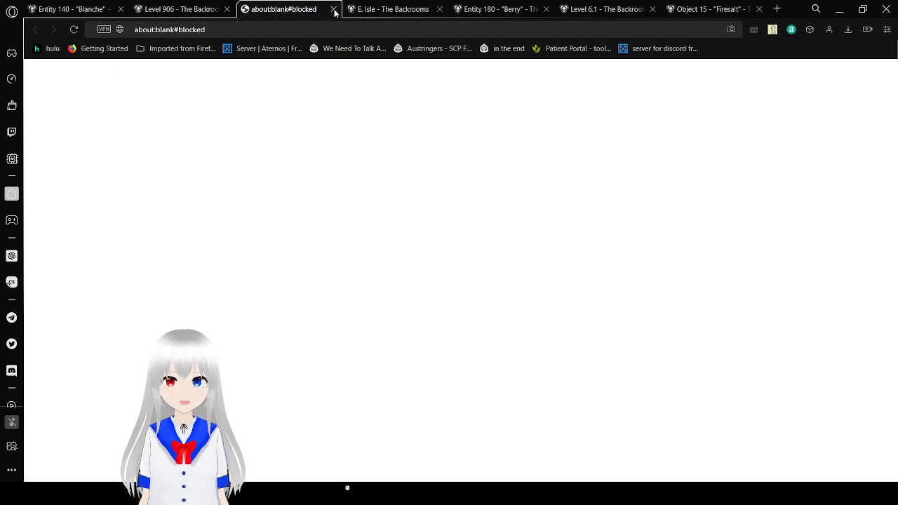
# Return to Level 906, expand Blanche's To-read List and read its books down to the Tea Room
pyautogui.click(334, 8)
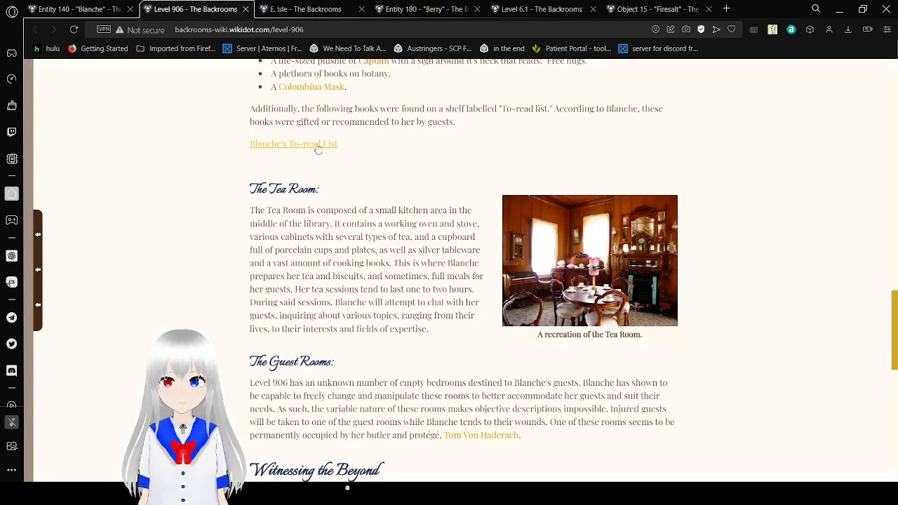
pyautogui.click(293, 143)
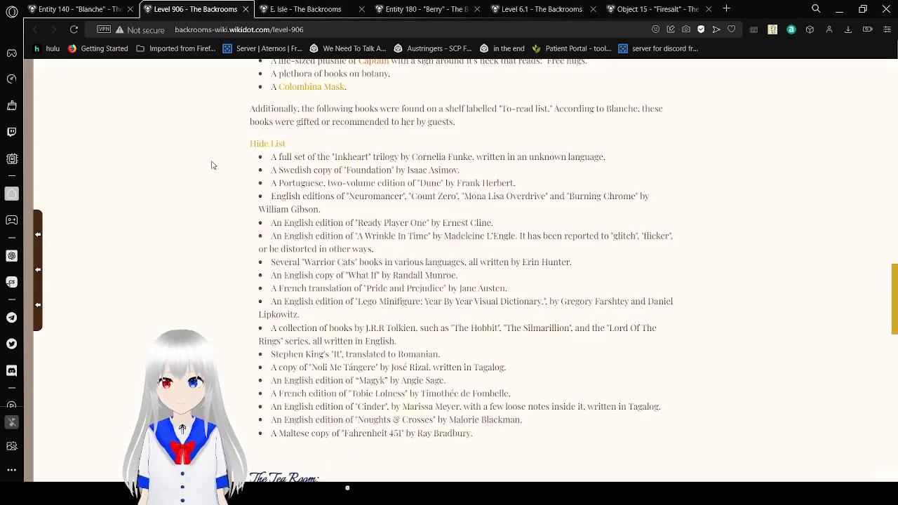
pyautogui.scroll(-3)
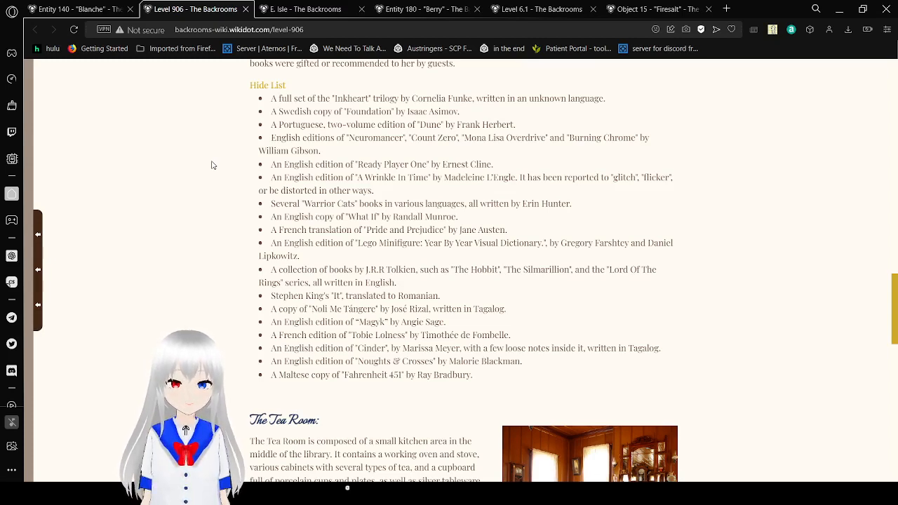
pyautogui.scroll(-3)
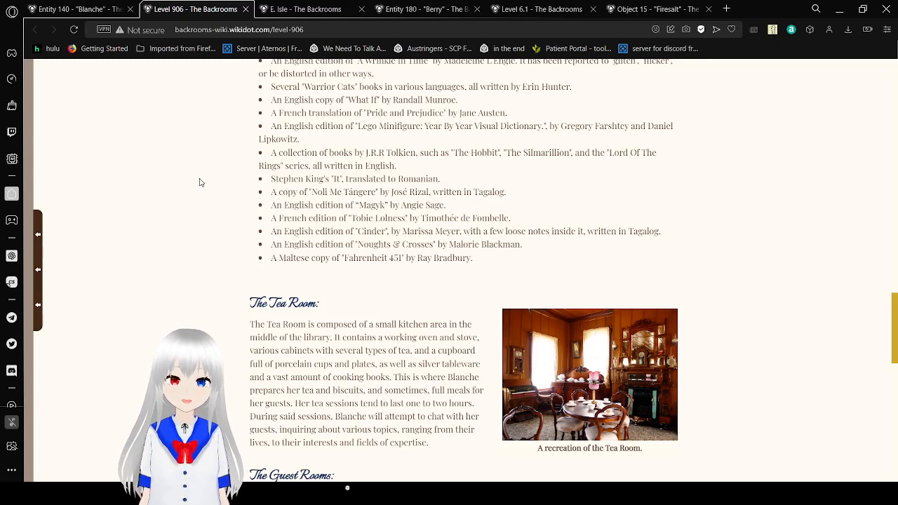
# Read Level 906's Guest Rooms, Witnessing the Beyond and Bases sections down to Entrances
pyautogui.scroll(-3)
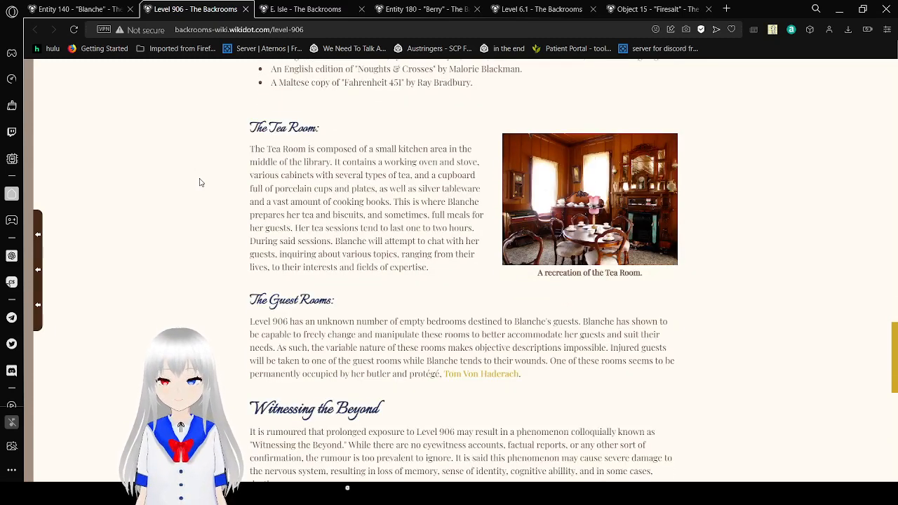
pyautogui.scroll(-3)
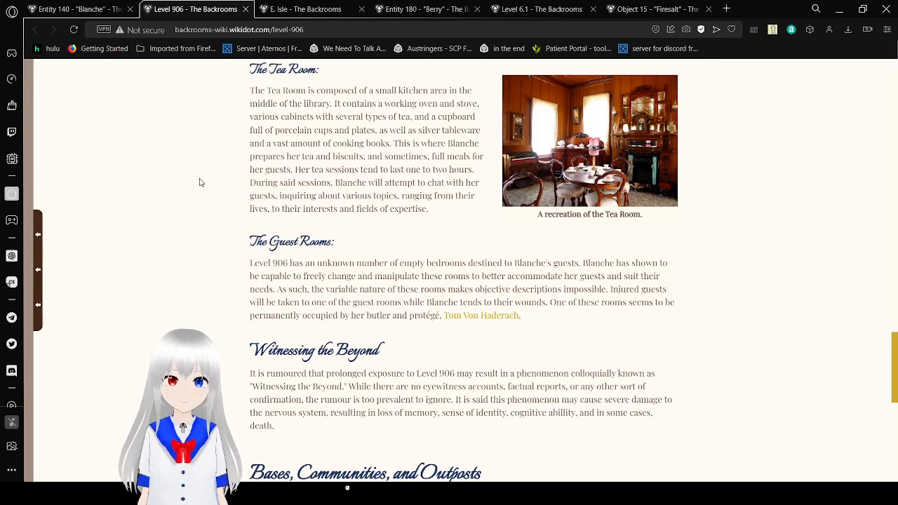
pyautogui.scroll(-3)
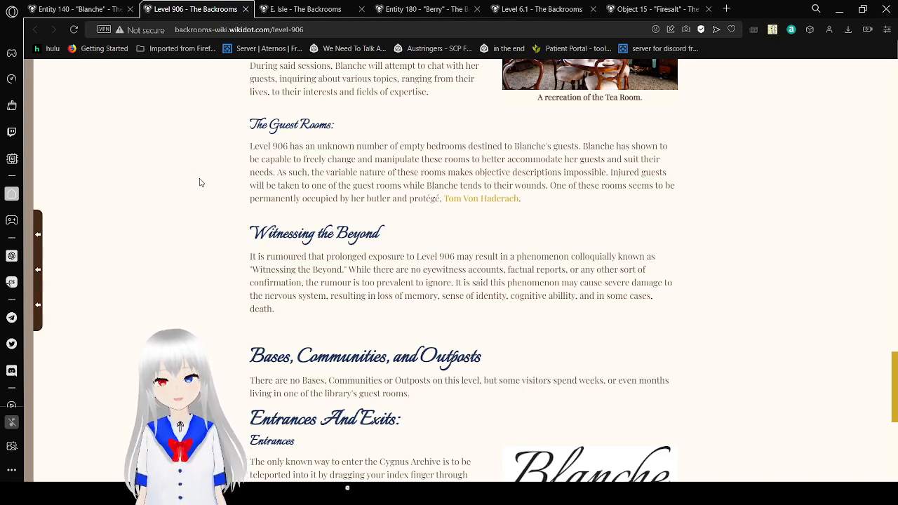
pyautogui.scroll(-3)
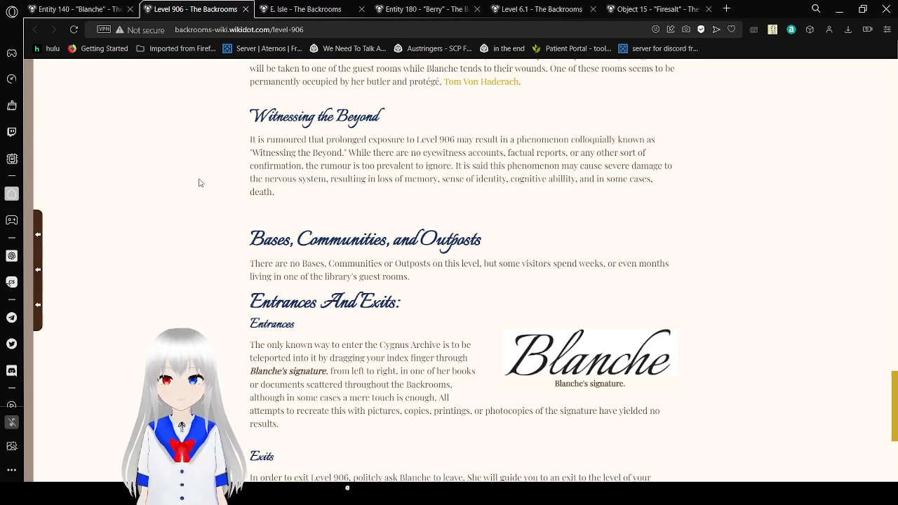
# Read Level 906's Exits section to the page end with tags and licence footer
pyautogui.scroll(-3)
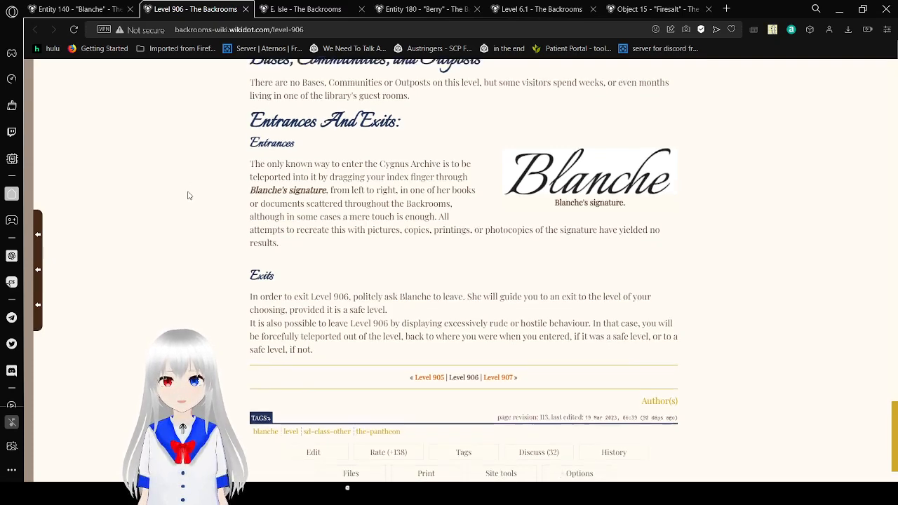
pyautogui.scroll(-3)
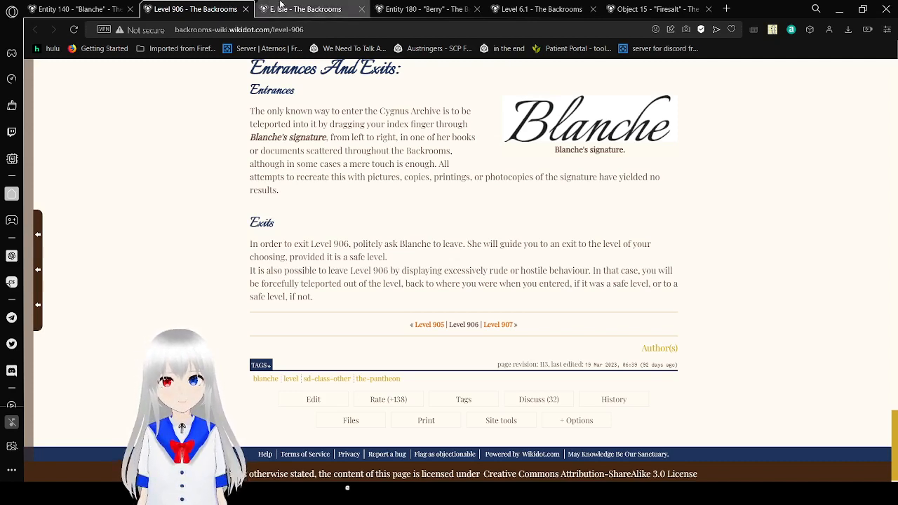
# Switch to the E. Isle page and settle on its profile photo and Description section
pyautogui.click(302, 9)
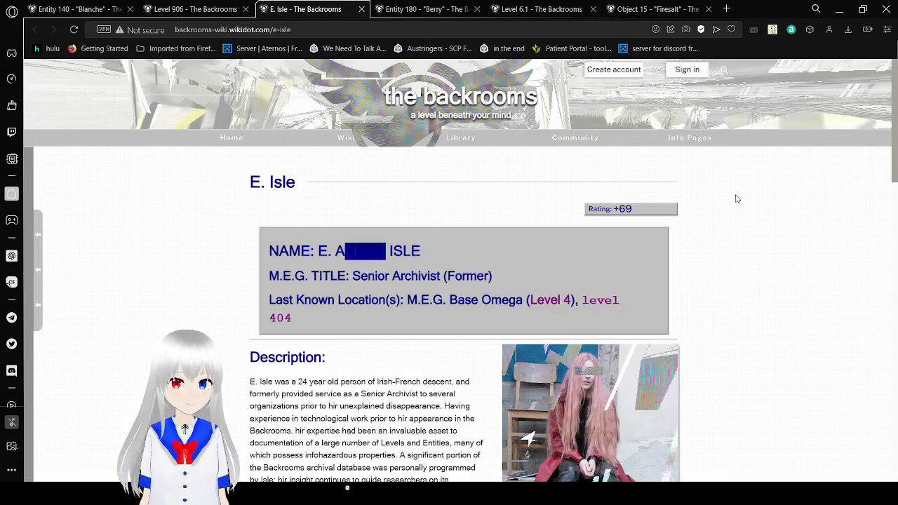
pyautogui.scroll(-3)
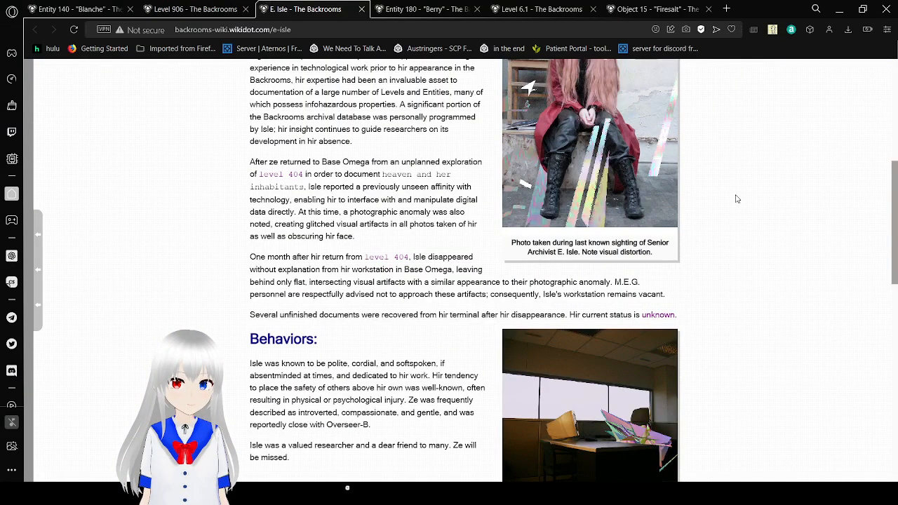
pyautogui.scroll(-3)
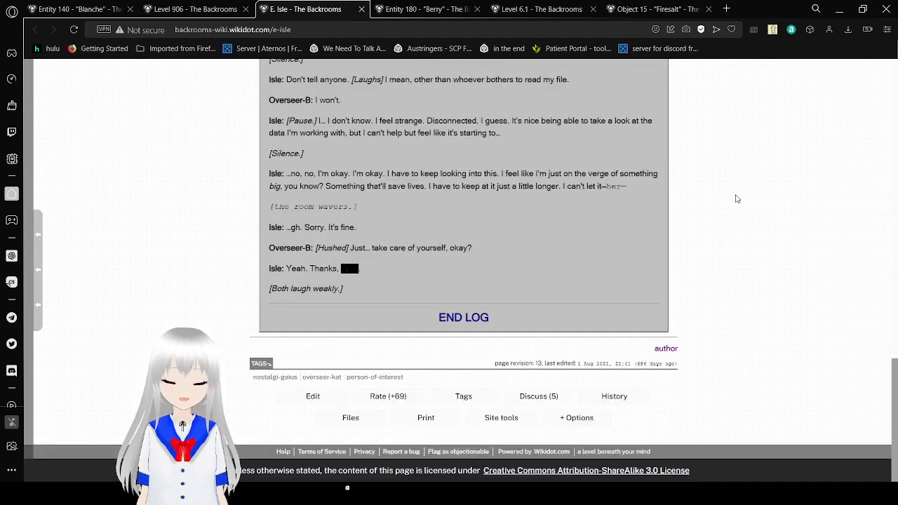
pyautogui.scroll(3)
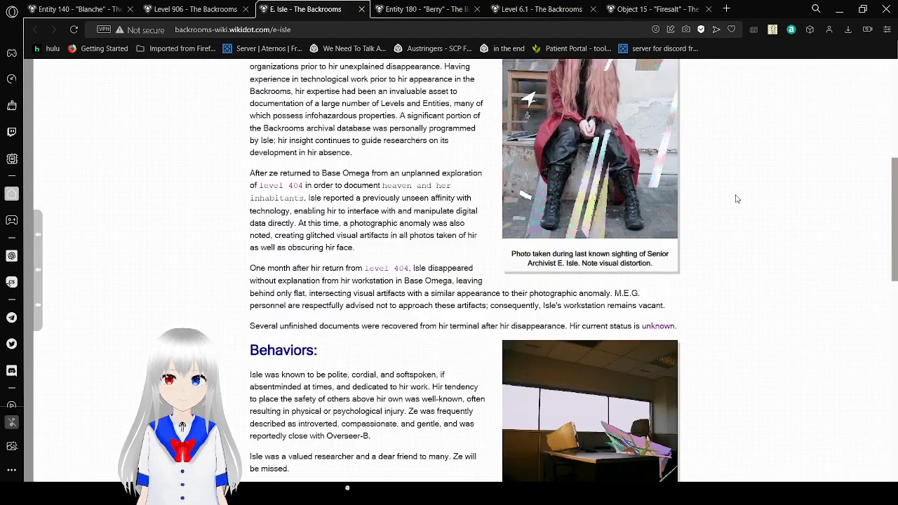
pyautogui.scroll(3)
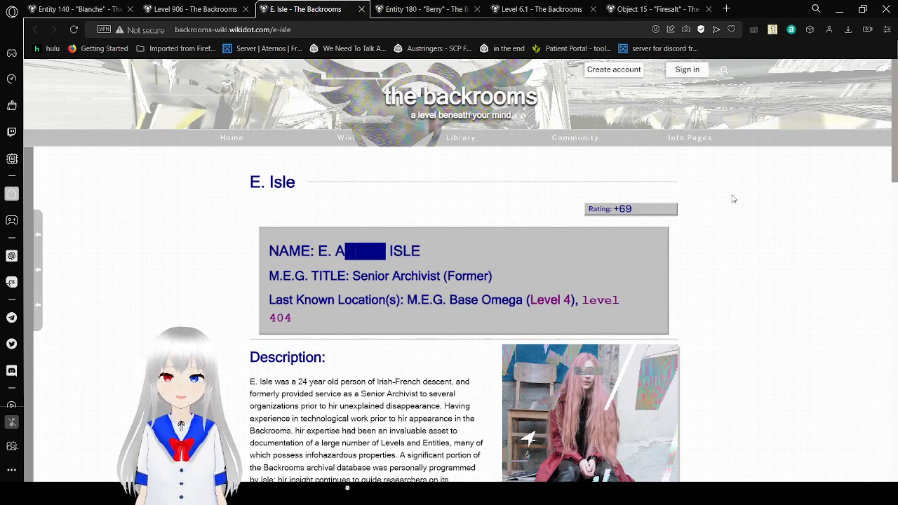
pyautogui.scroll(-3)
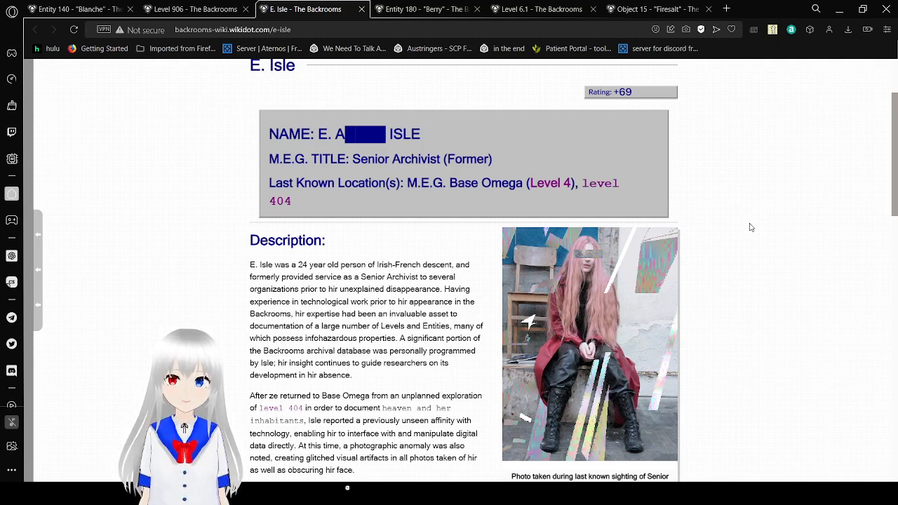
pyautogui.moveTo(755, 258)
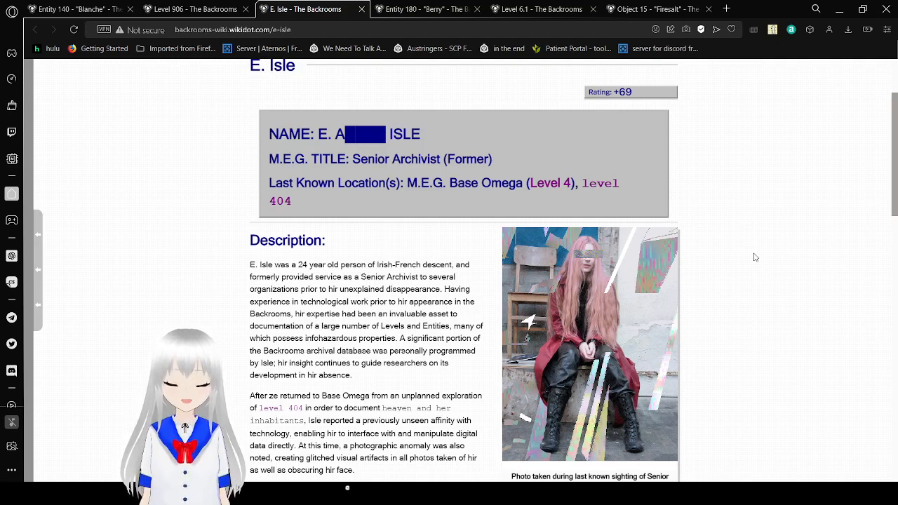
# Read E. Isle's Description and Behaviors down to the Additional Info interview's BEGIN LOG
pyautogui.scroll(-3)
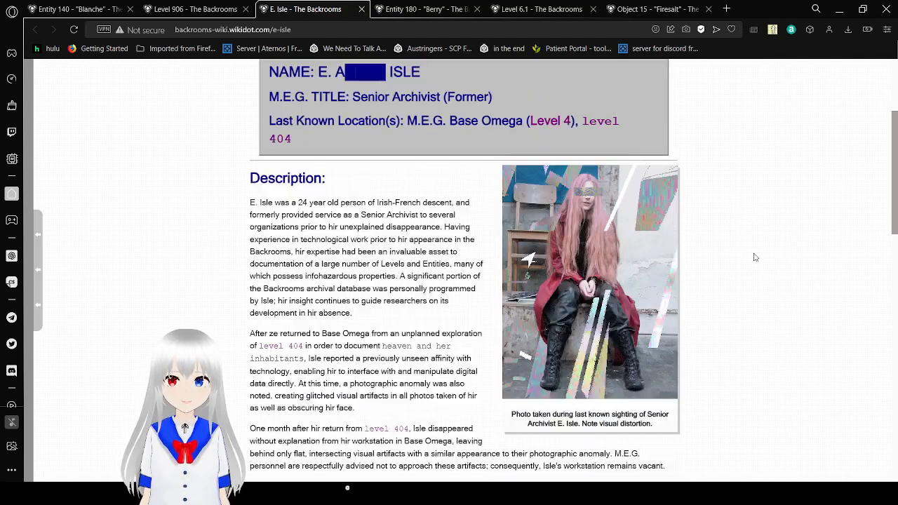
pyautogui.scroll(-3)
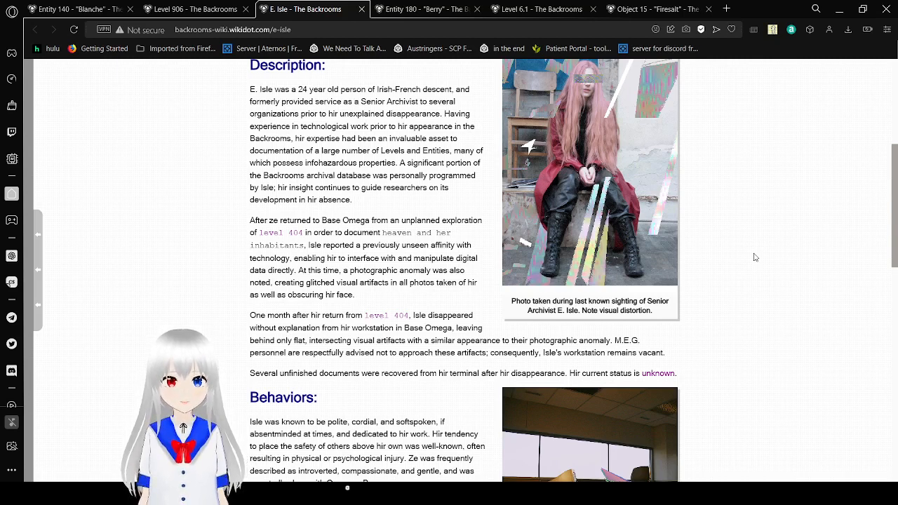
pyautogui.scroll(-3)
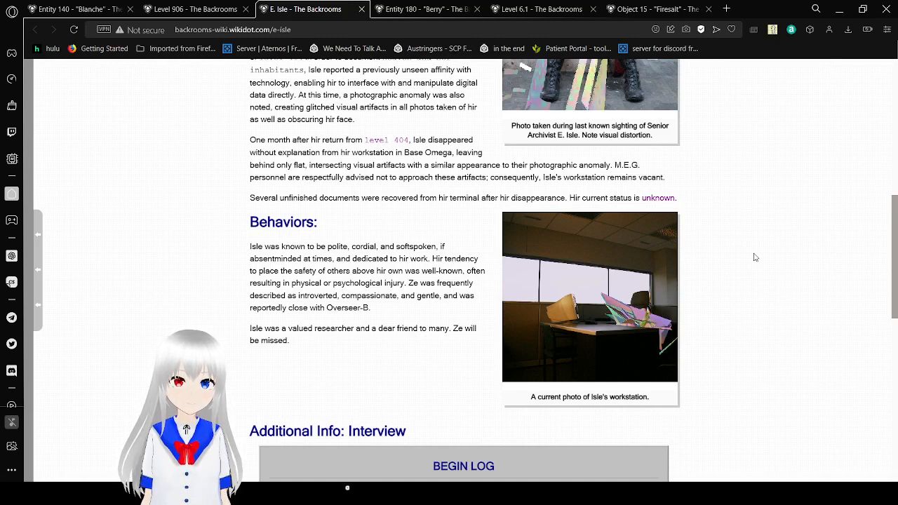
pyautogui.moveTo(674, 205)
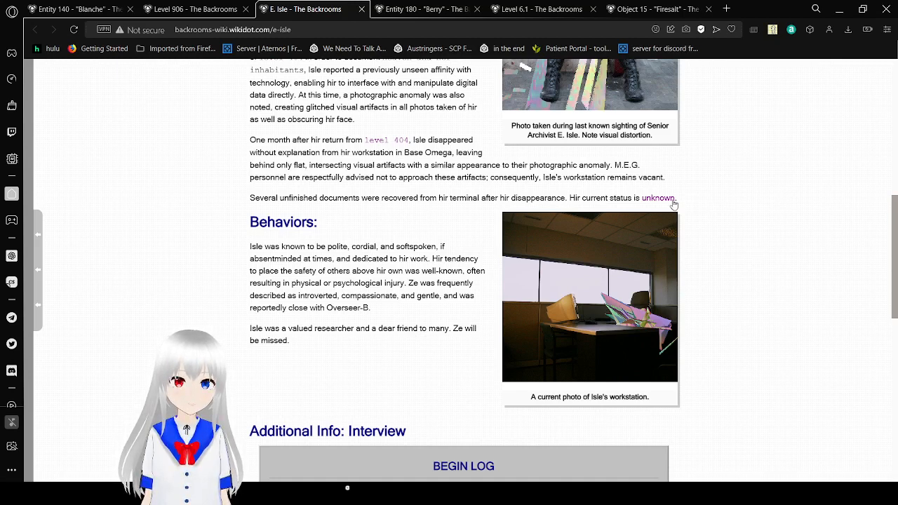
pyautogui.scroll(-3)
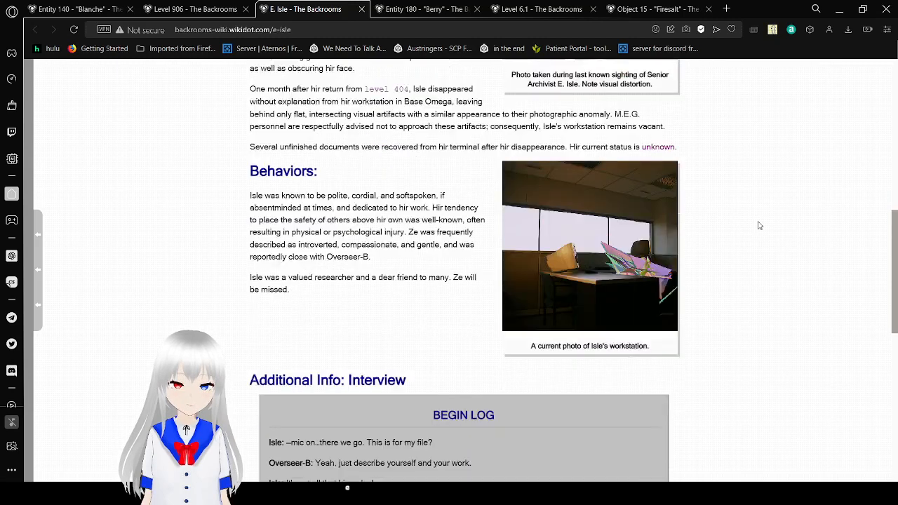
pyautogui.scroll(-3)
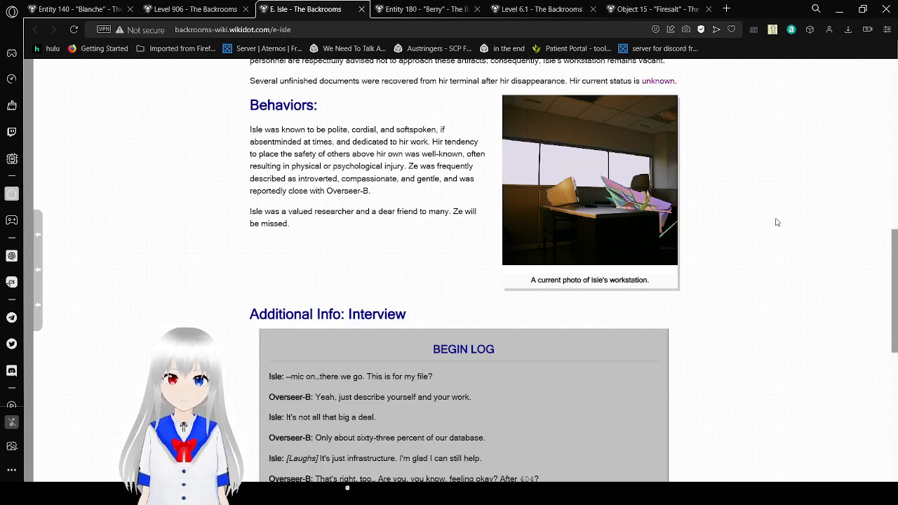
# Read the Isle interview transcript to END LOG and the page tags and licence footer
pyautogui.scroll(-3)
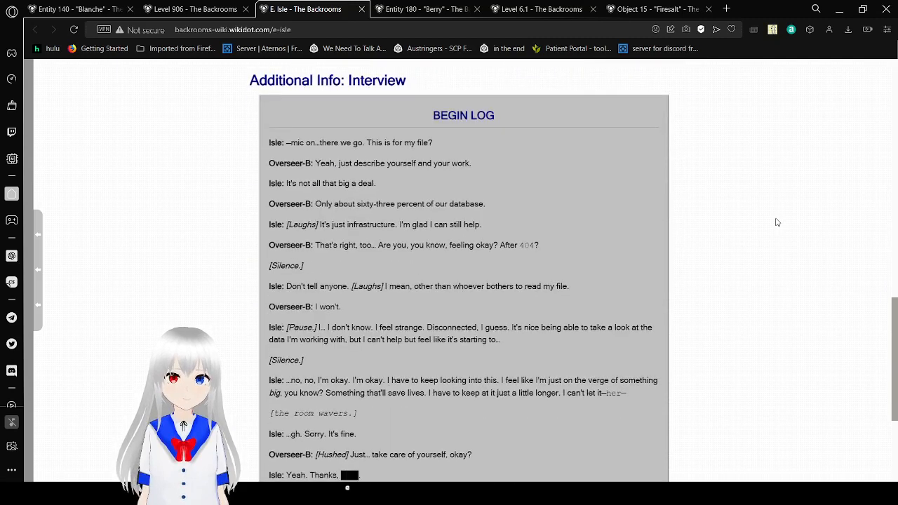
pyautogui.scroll(-3)
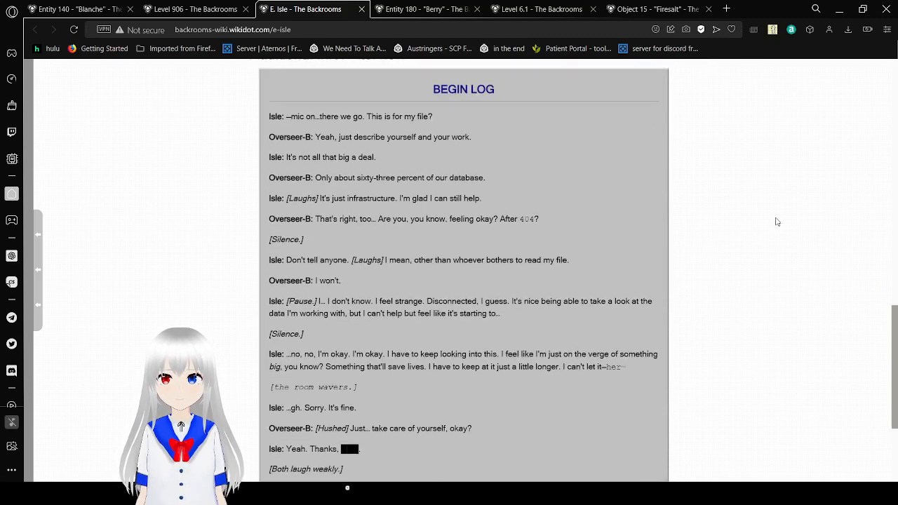
pyautogui.scroll(3)
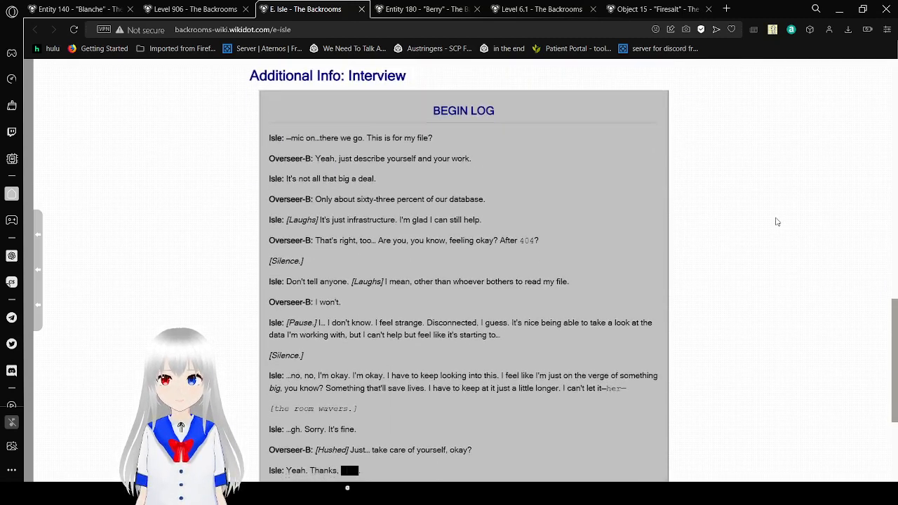
pyautogui.scroll(-3)
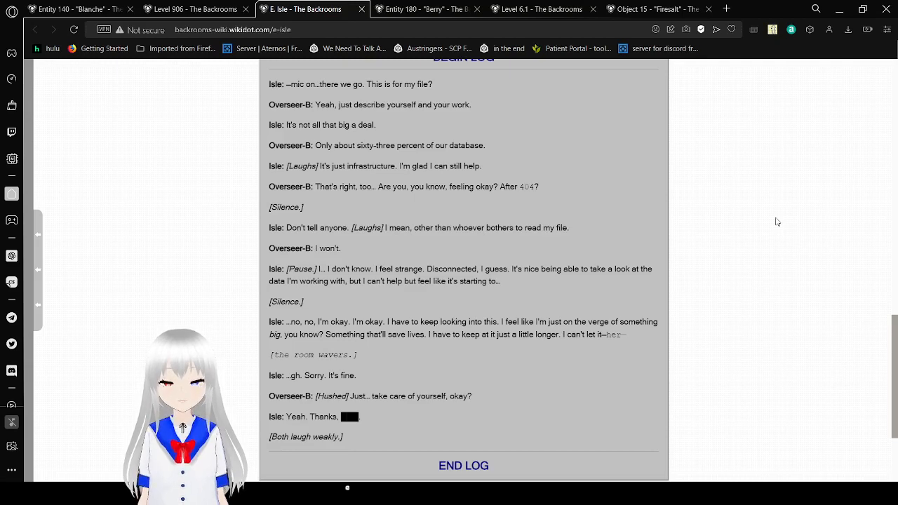
pyautogui.scroll(-3)
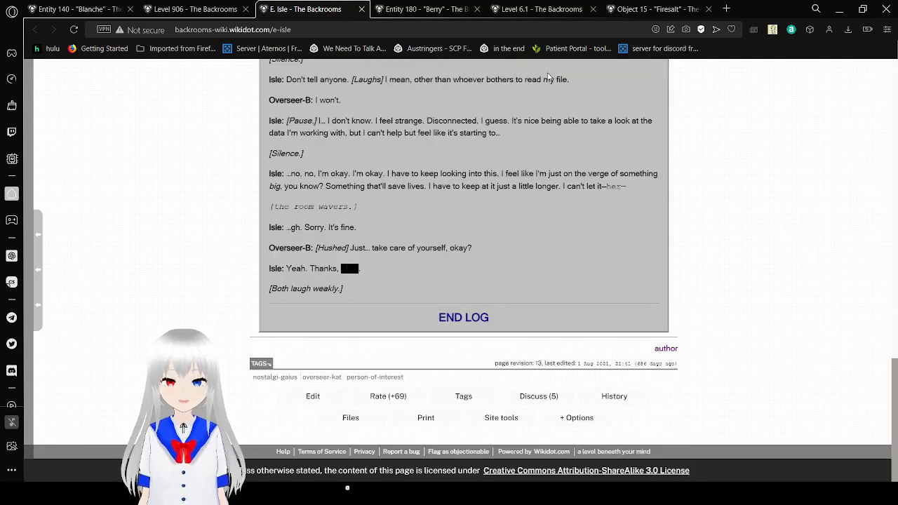
# Bring up the Entity 180 "Berry" page and read through Description and Behaviors into Biology
pyautogui.click(420, 8)
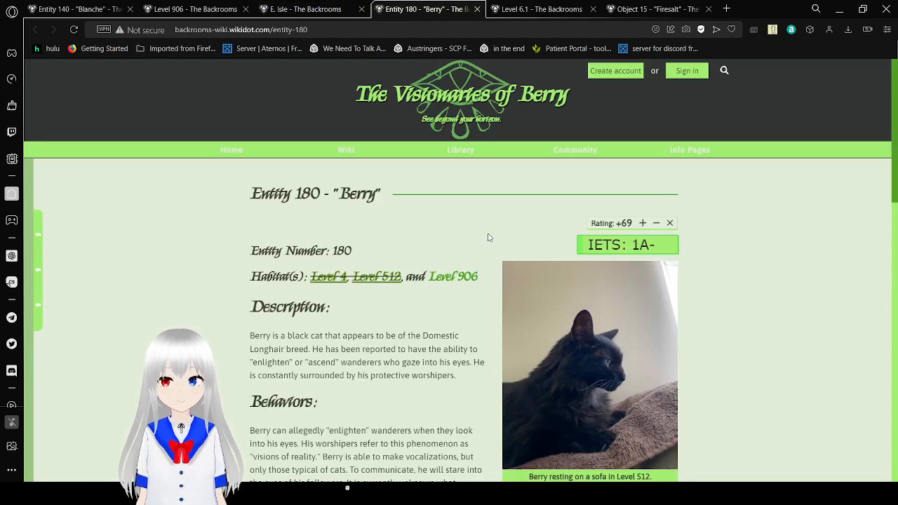
pyautogui.moveTo(831, 258)
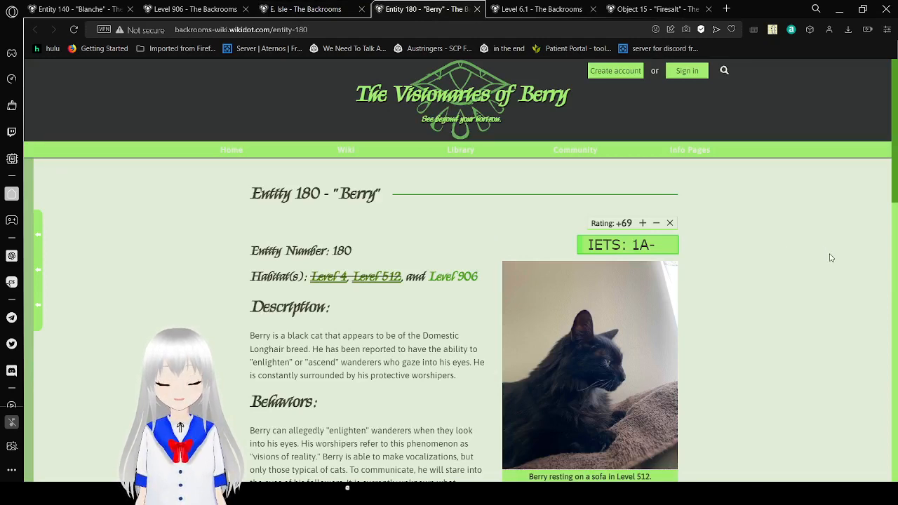
pyautogui.scroll(-3)
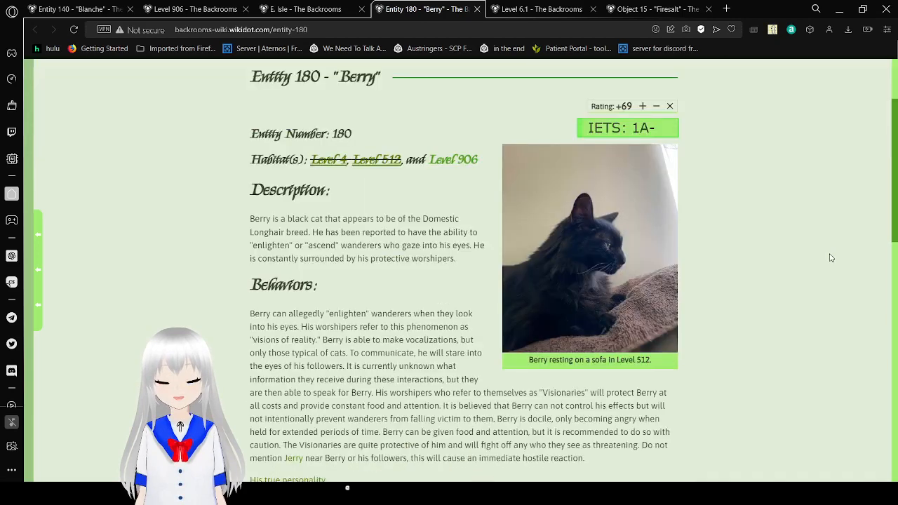
pyautogui.scroll(-3)
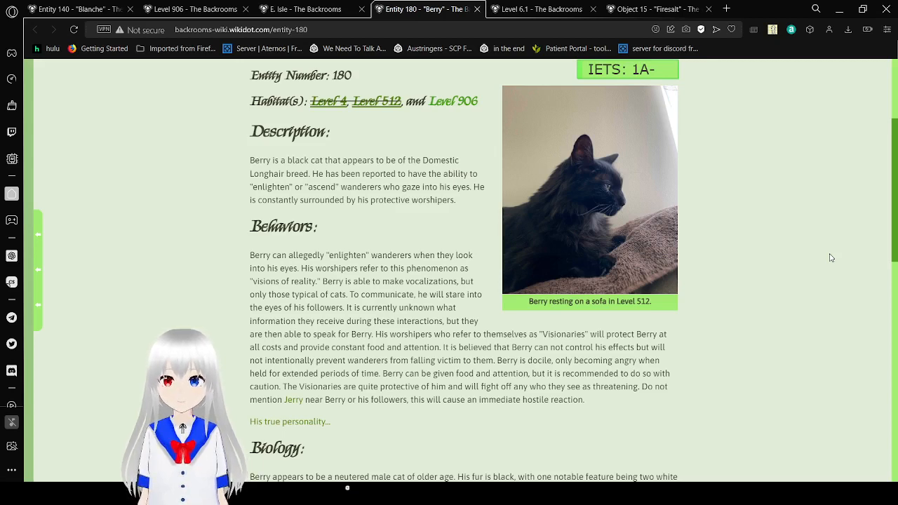
pyautogui.scroll(-3)
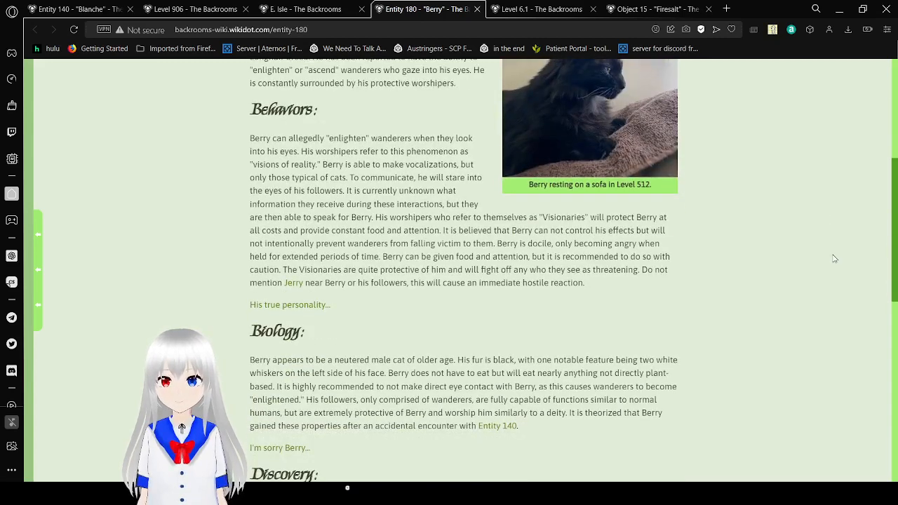